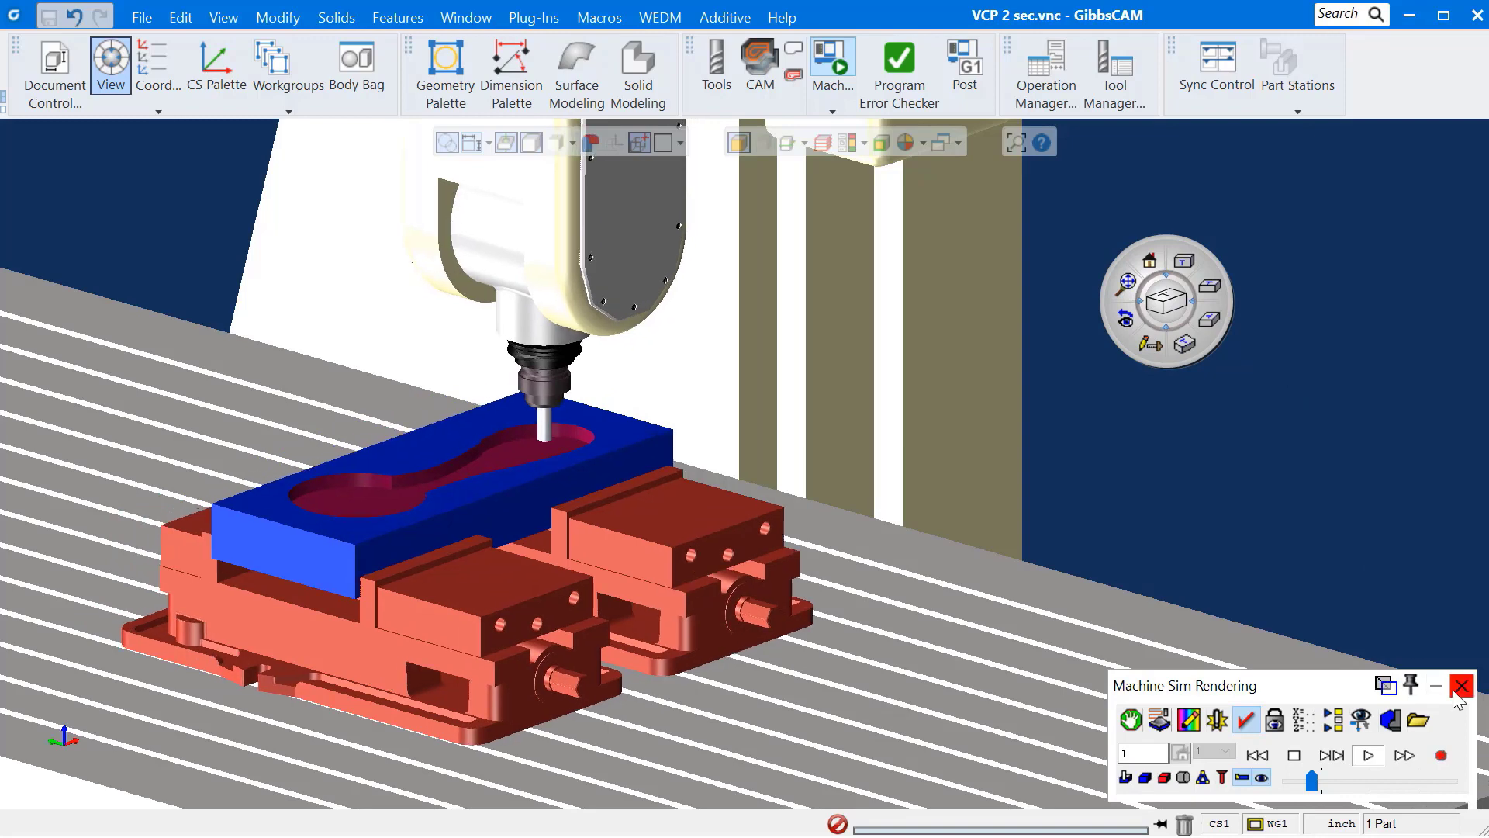
Step: Close the Machine Sim Rendering window, leaving only the wireframe stock block
left_click(1461, 686)
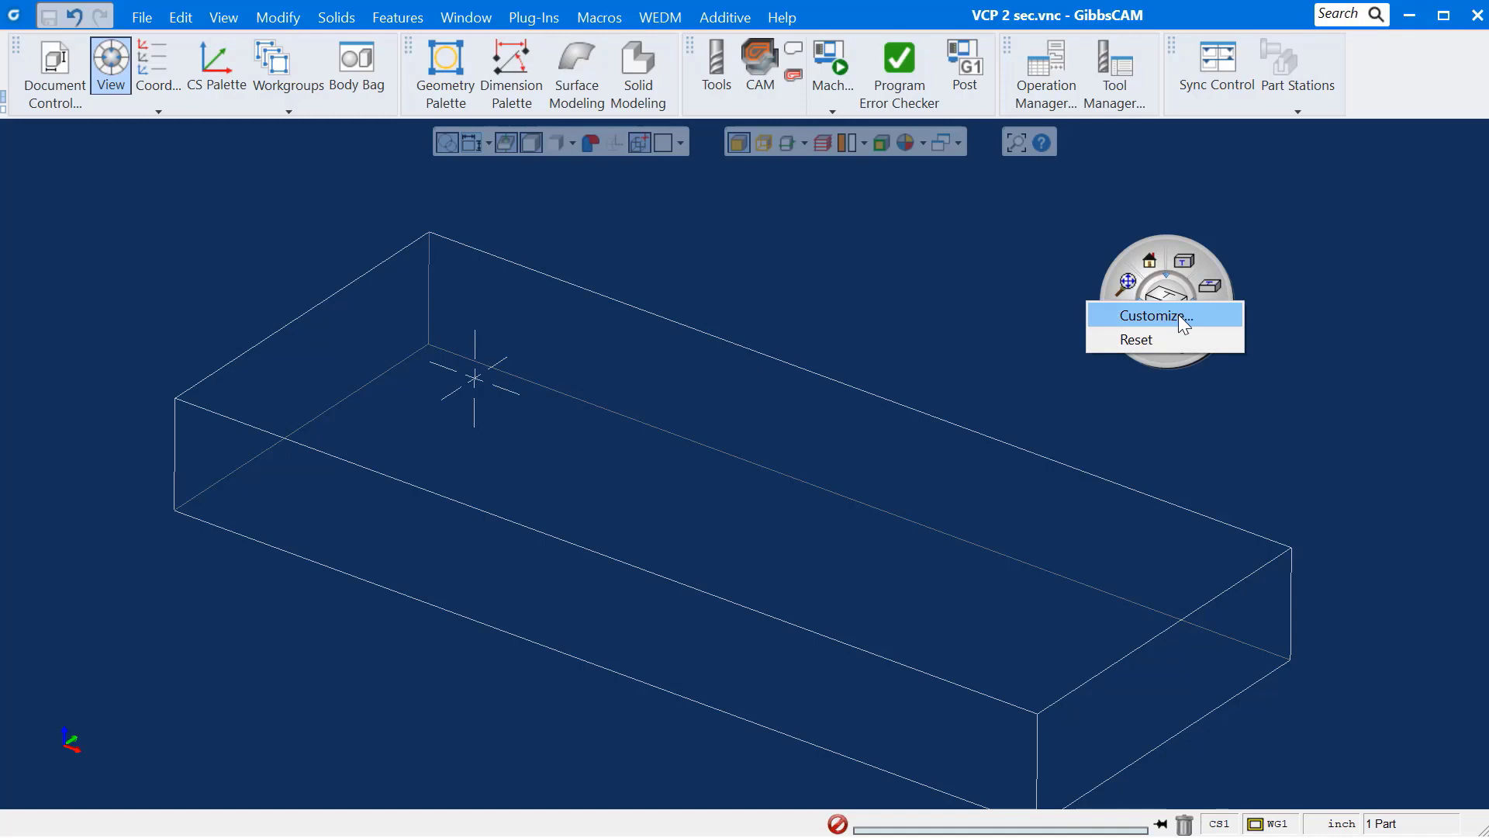
Step: In Trackball Customization, search 'mouse point' and tick the Control key modifier for the layout
left_click(1150, 316)
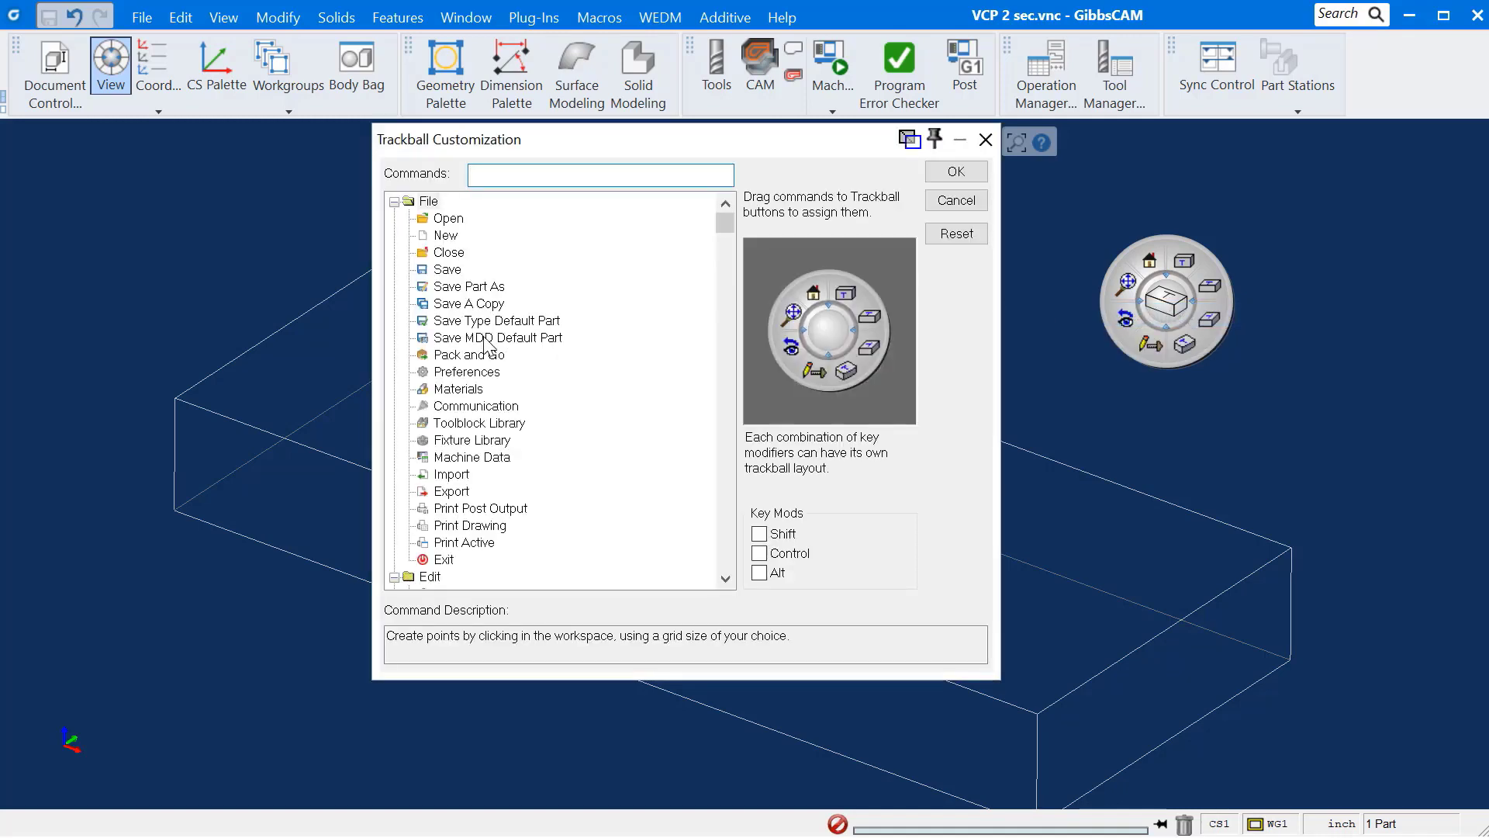
scroll("down", 3)
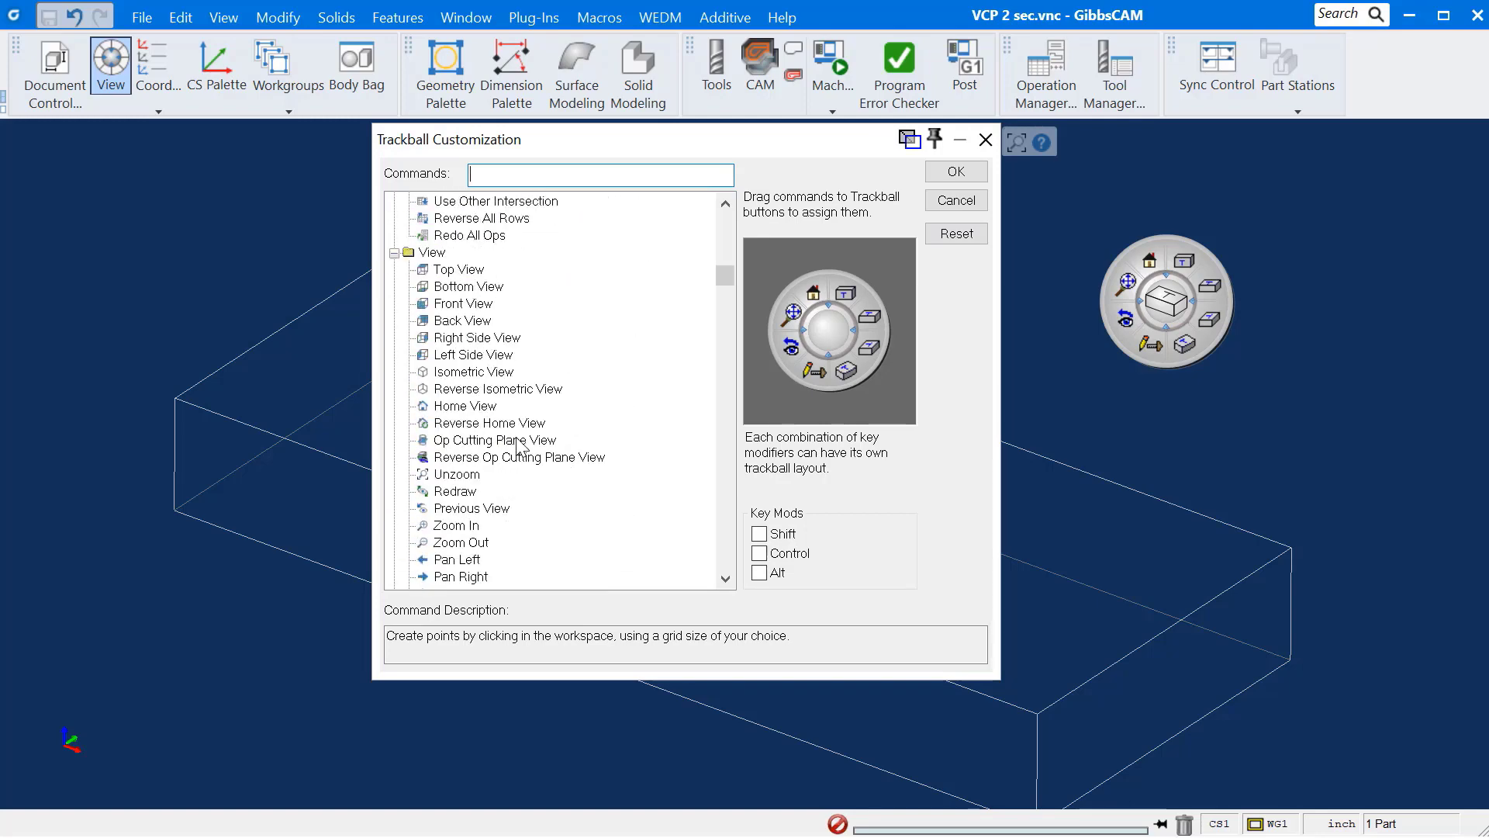
scroll("down", 3)
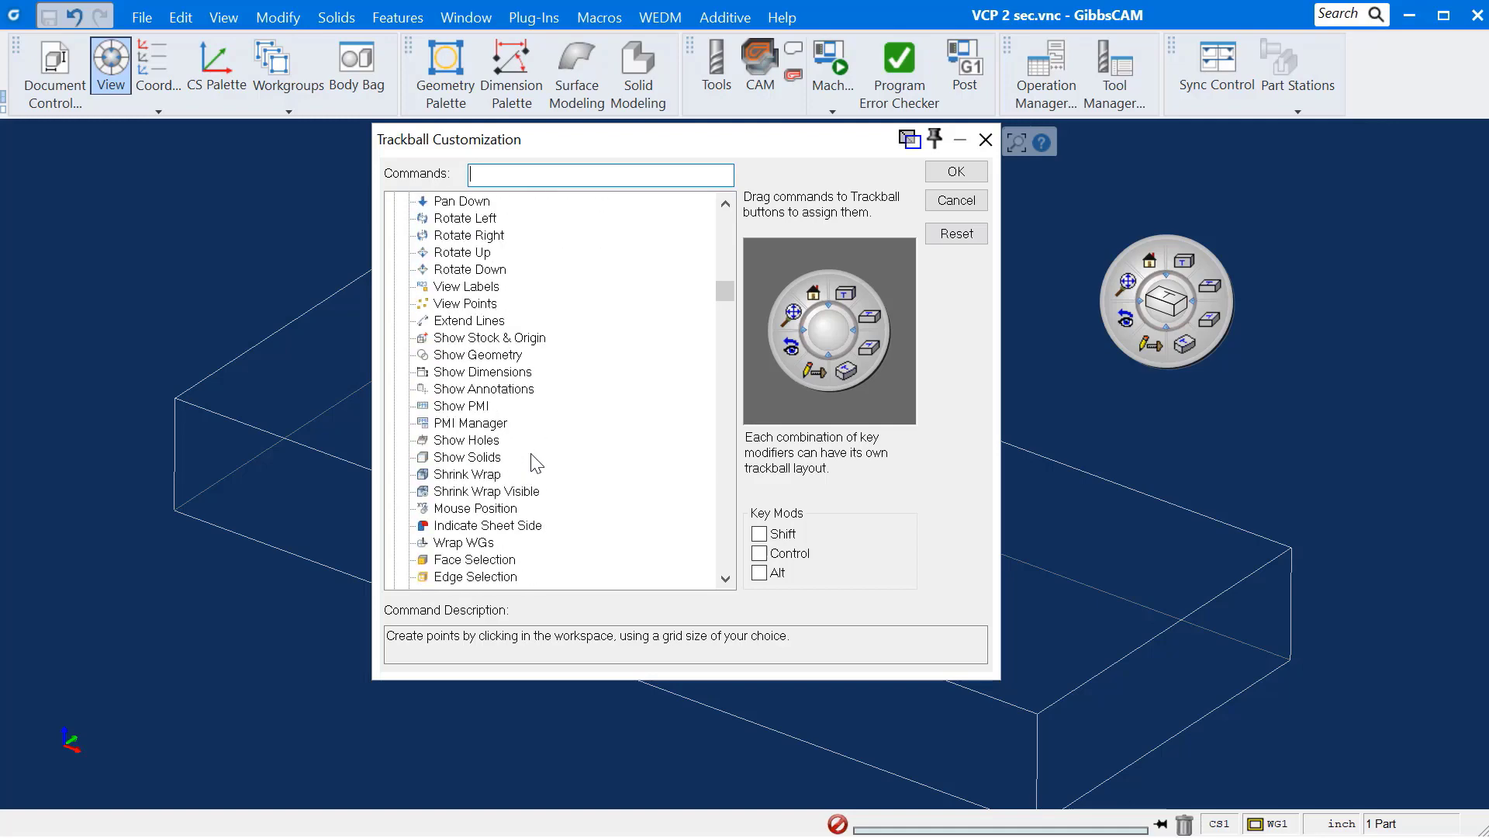
scroll("down", 3)
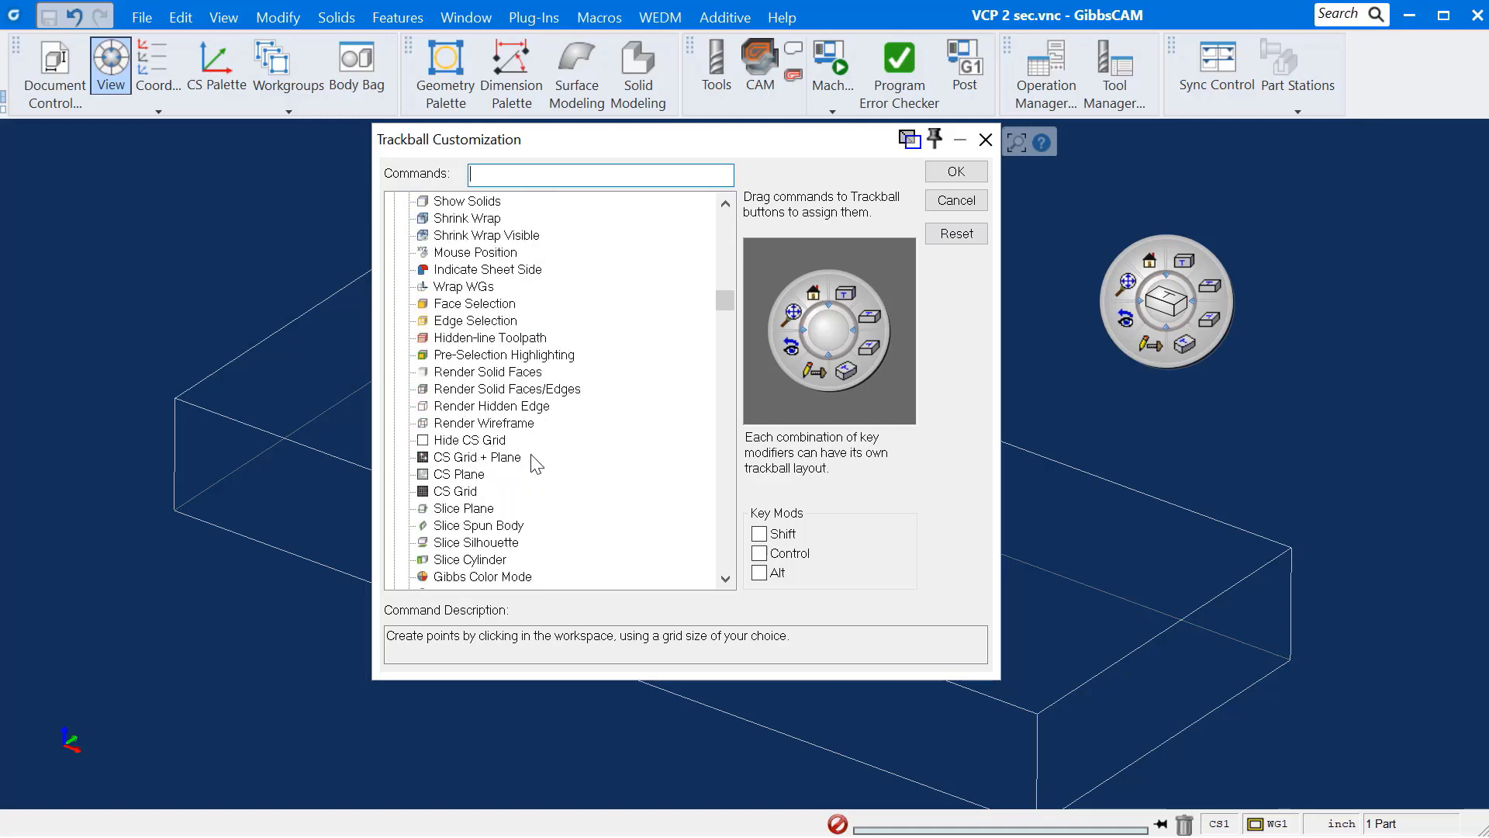
scroll("down", 3)
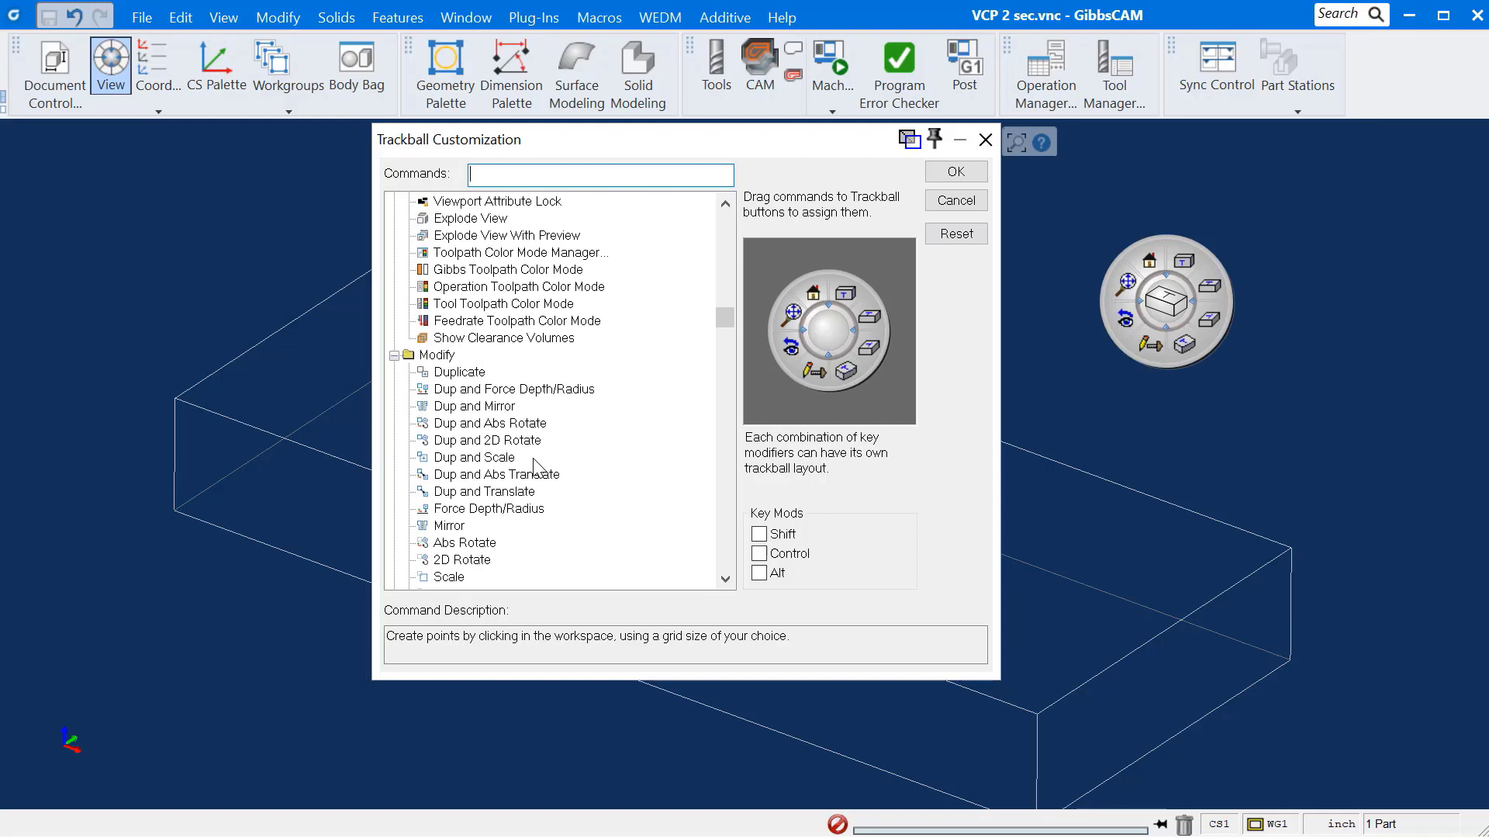
scroll("down", 3)
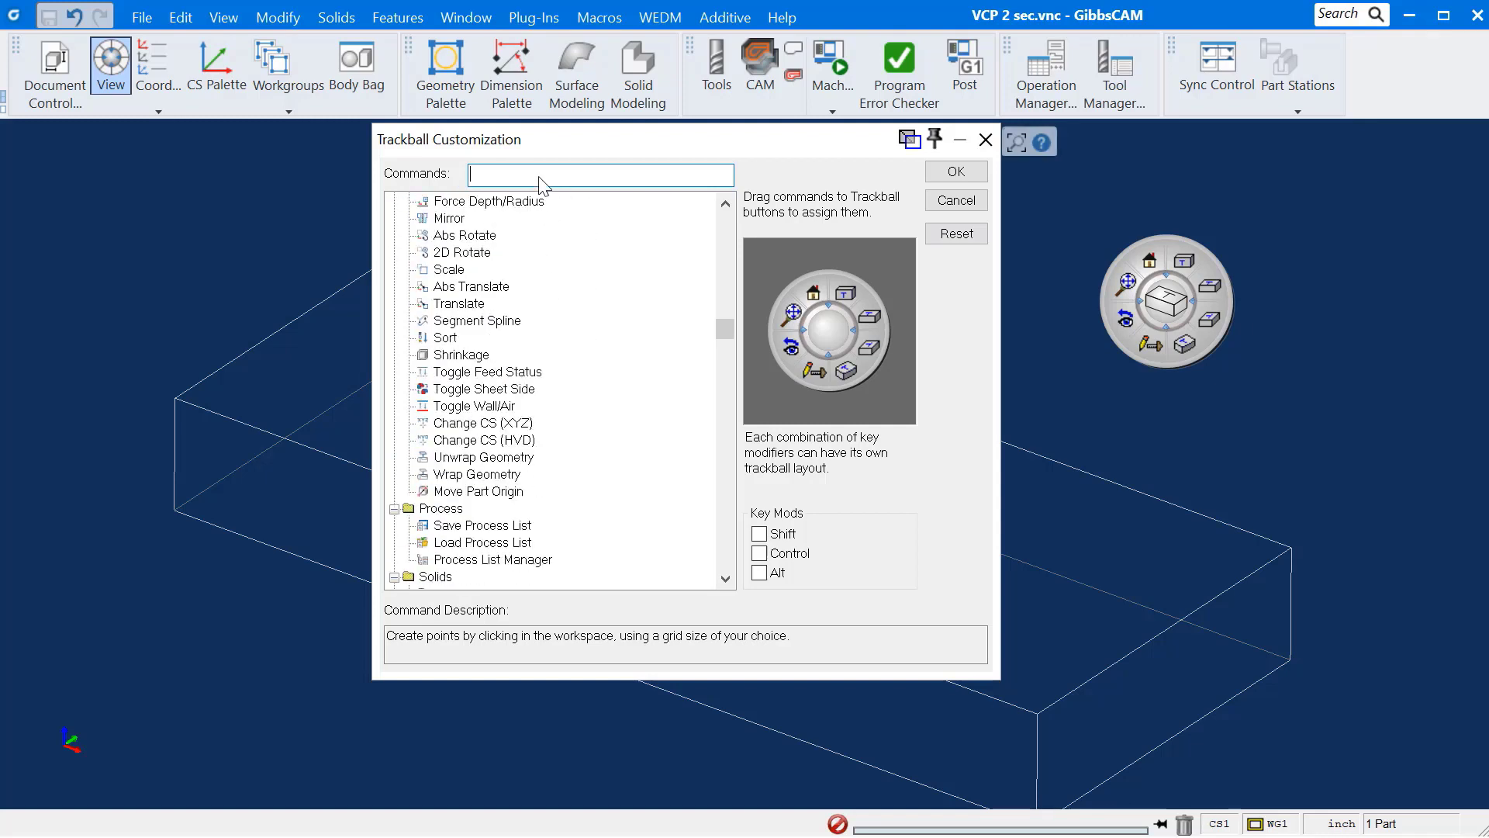
type("mouse point")
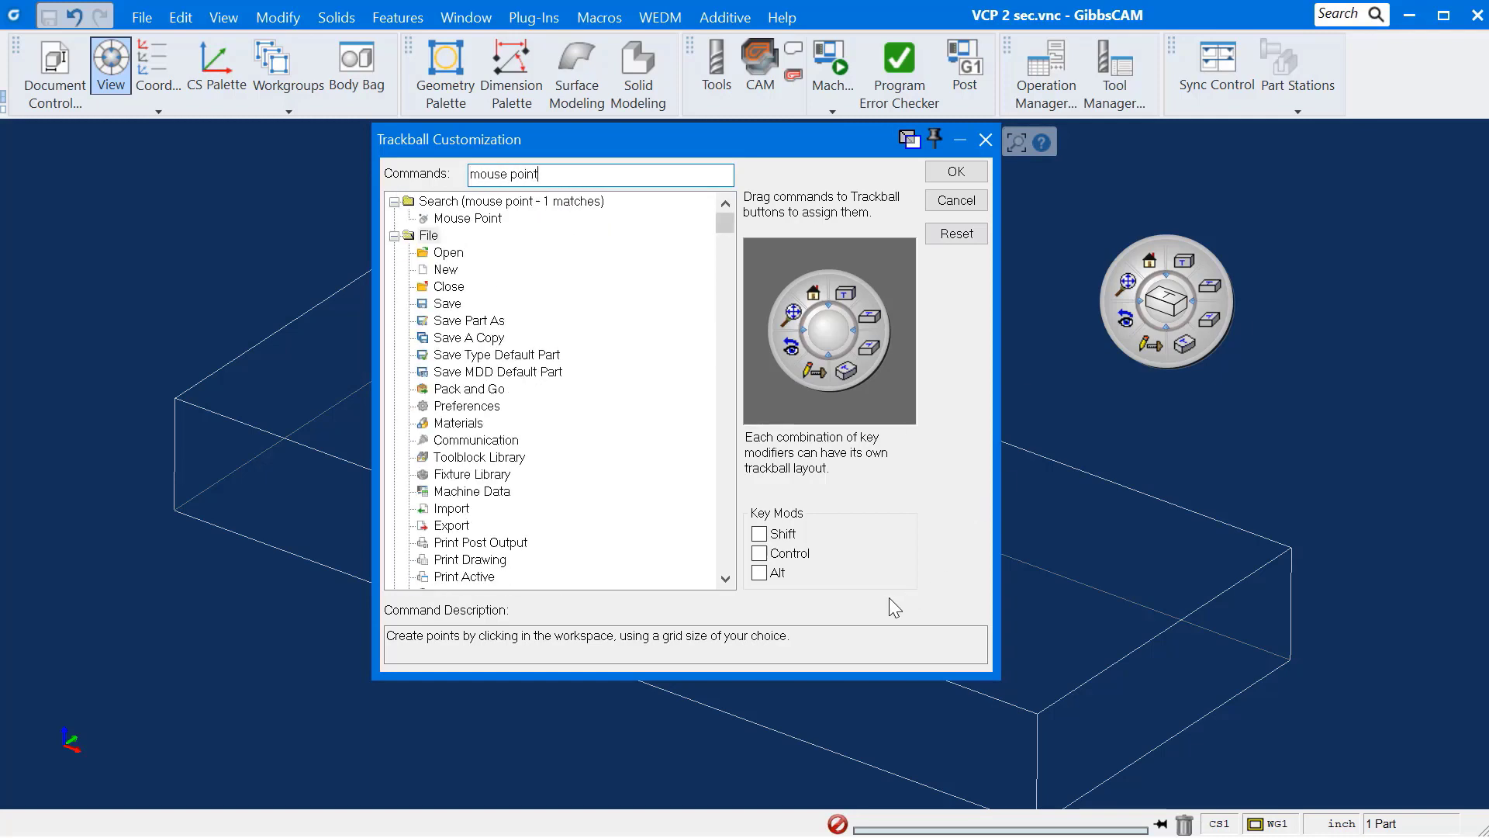
mouse_move(793, 570)
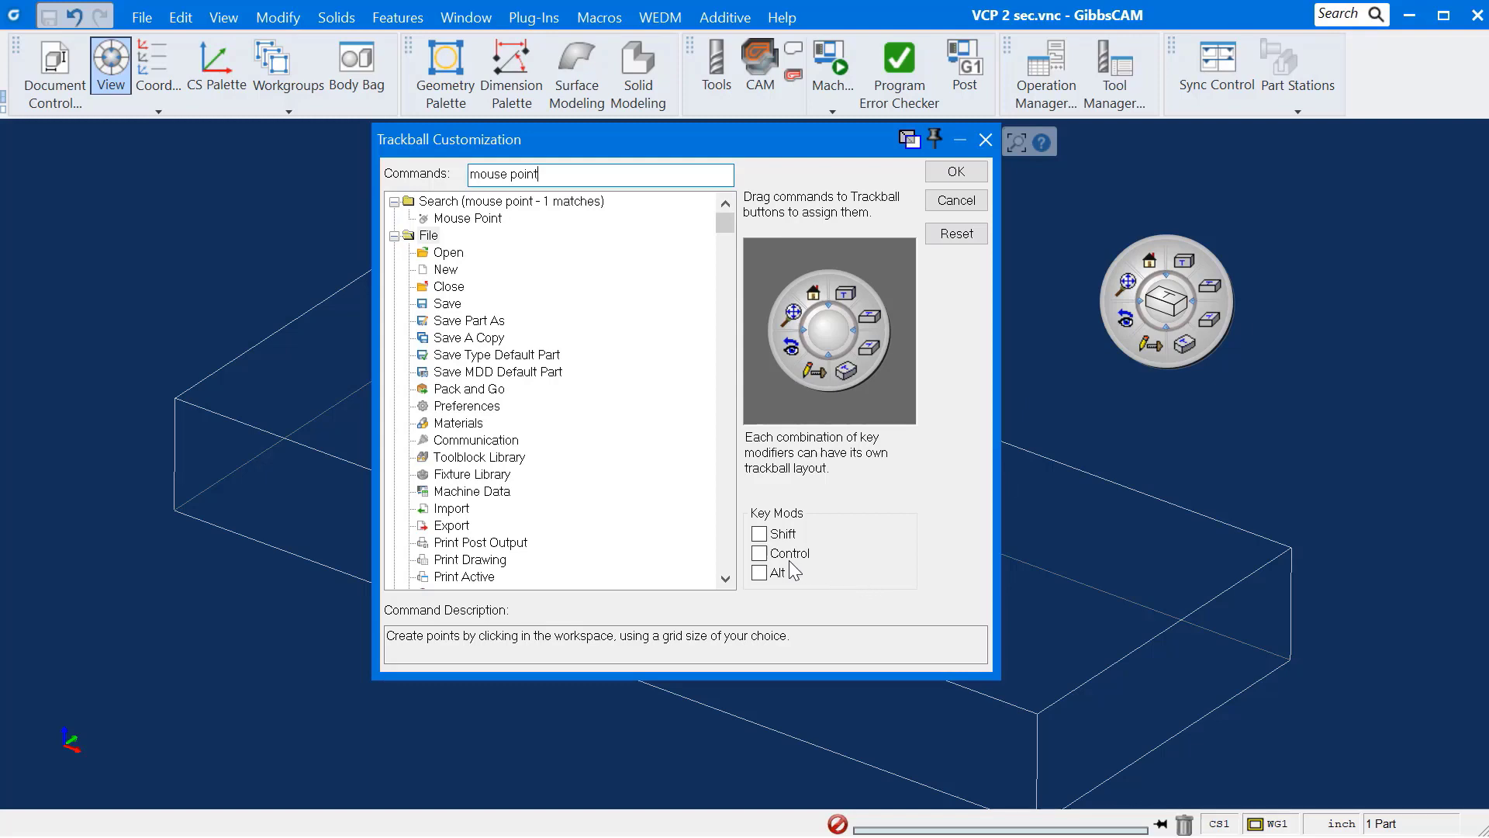
left_click(759, 553)
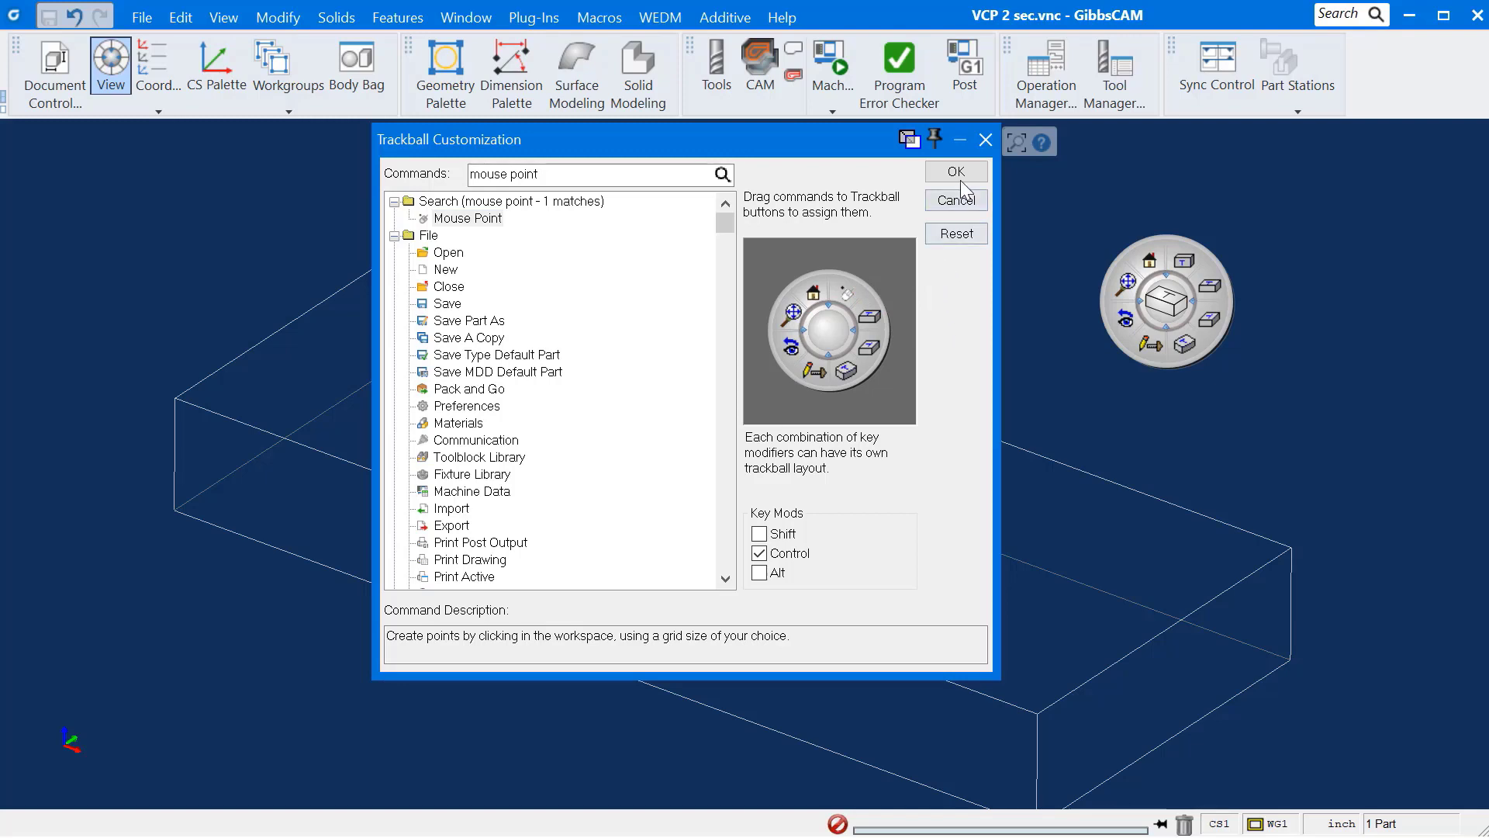
Step: Confirm the assignment and place seven points on the stock top using the new Mouse Point button
left_click(955, 171)
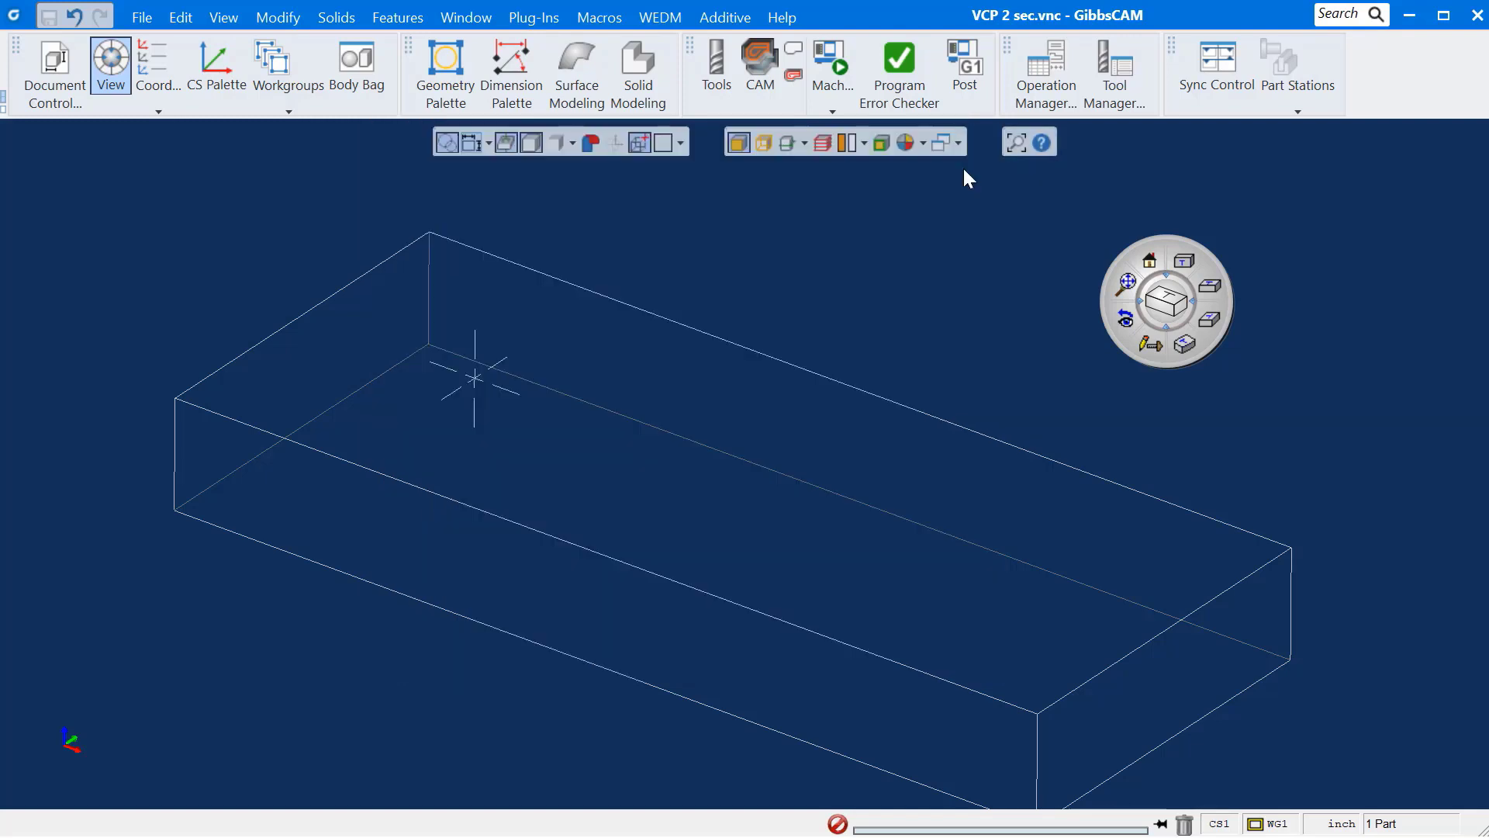
mouse_move(997, 325)
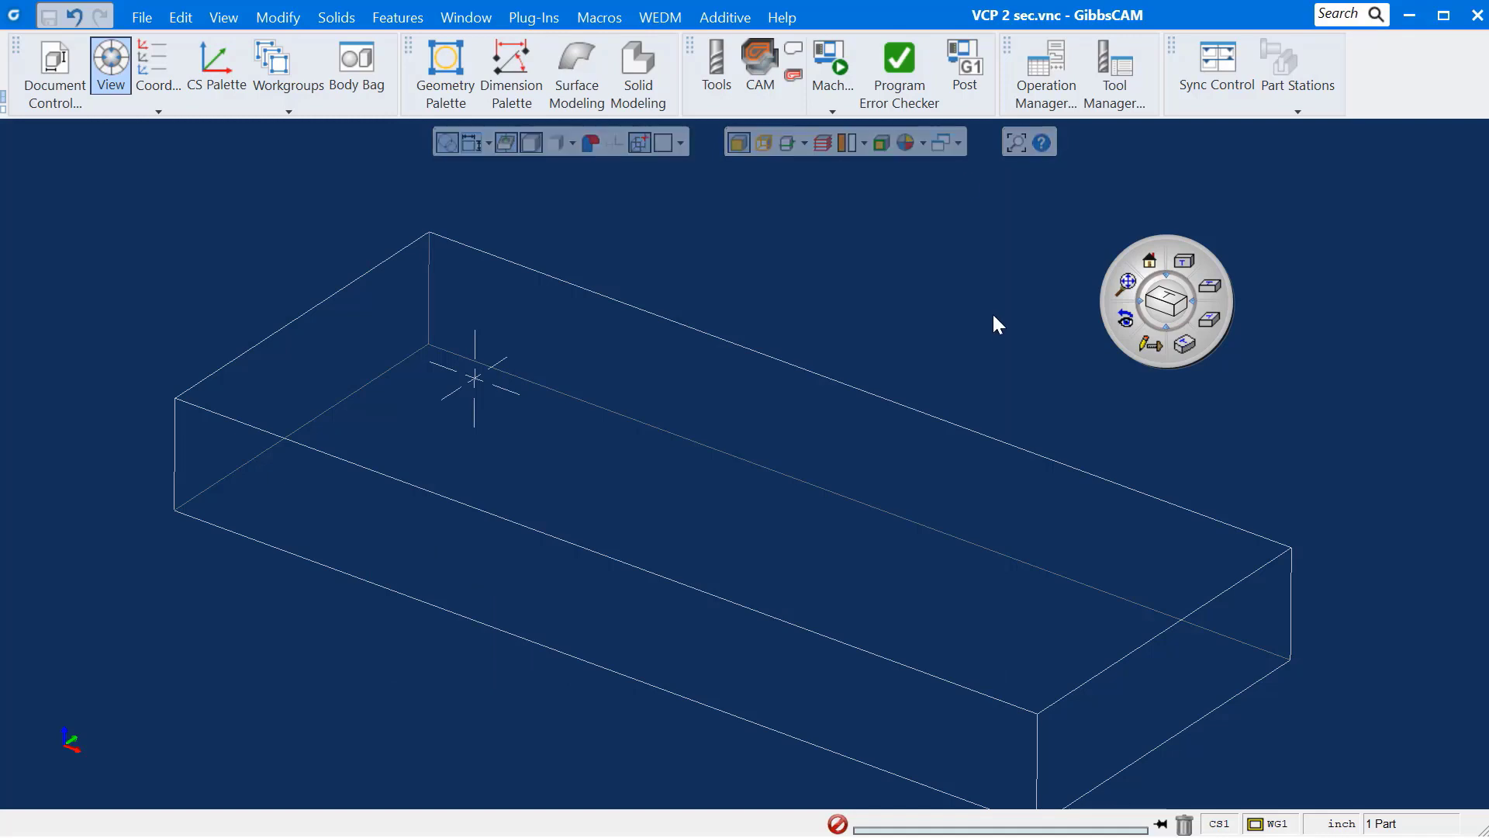
mouse_move(1002, 333)
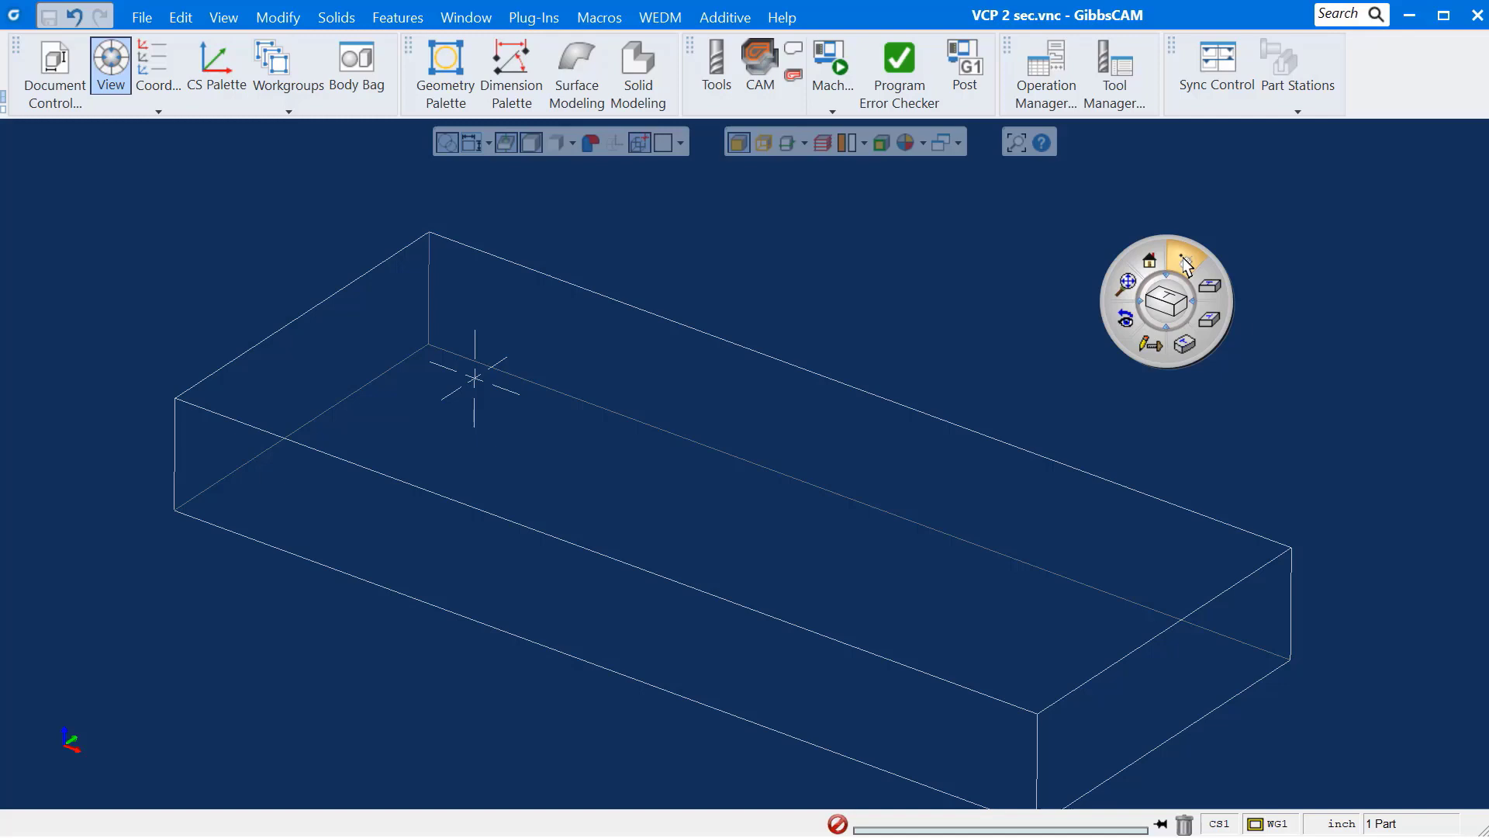
left_click(444, 73)
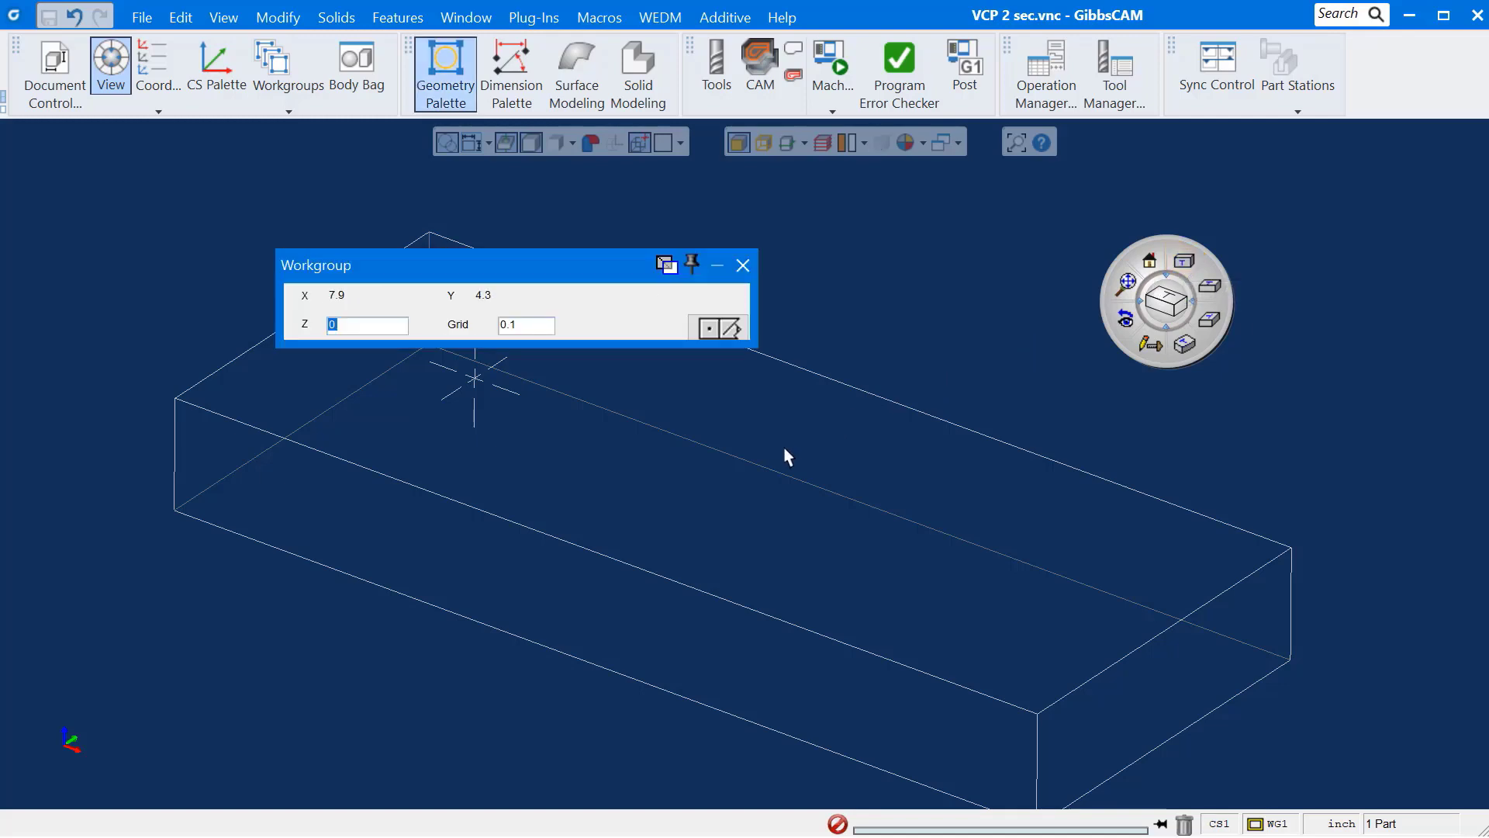
left_click(483, 472)
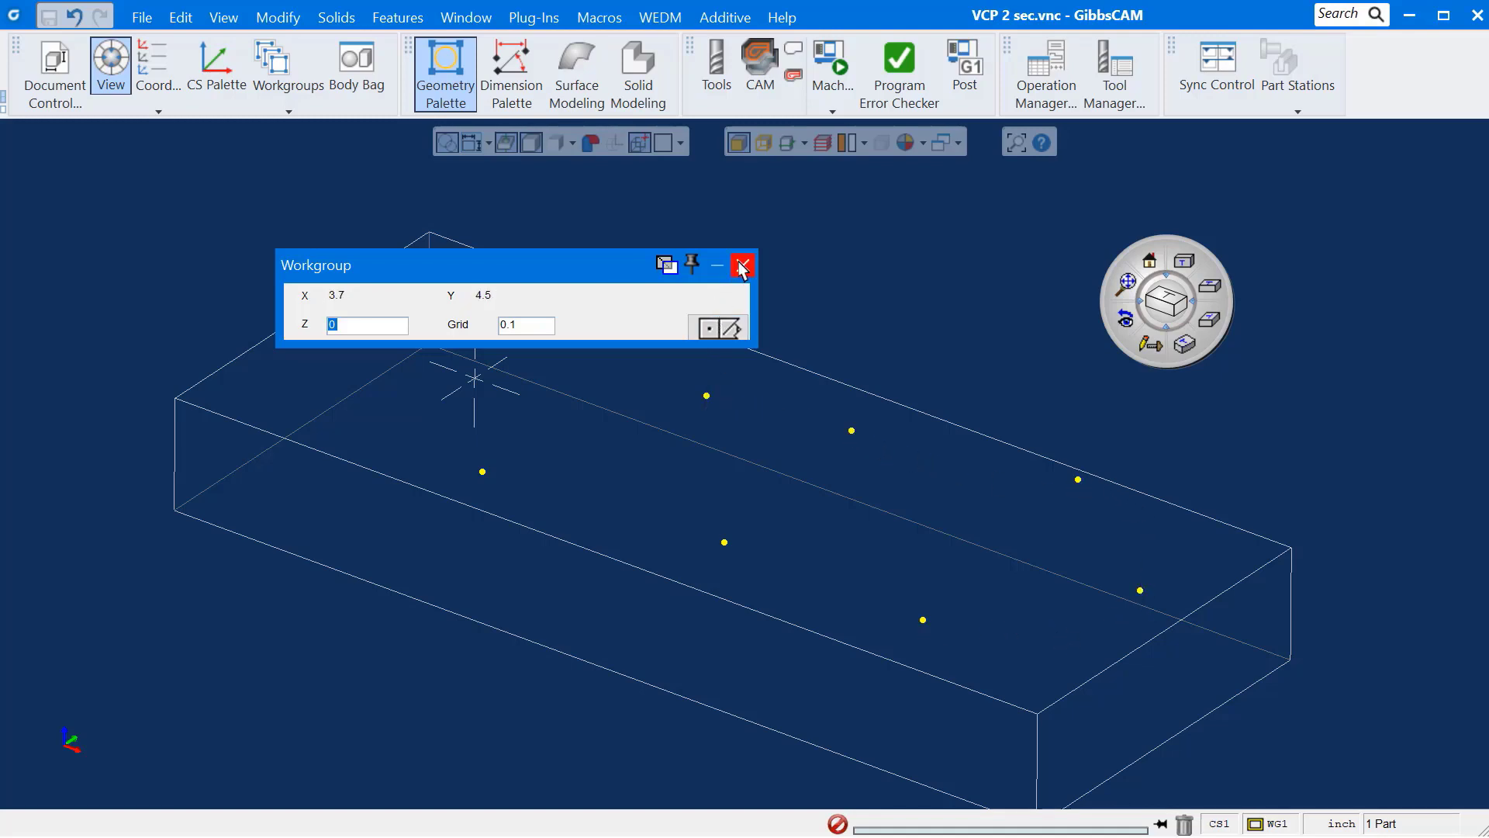
left_click(741, 264)
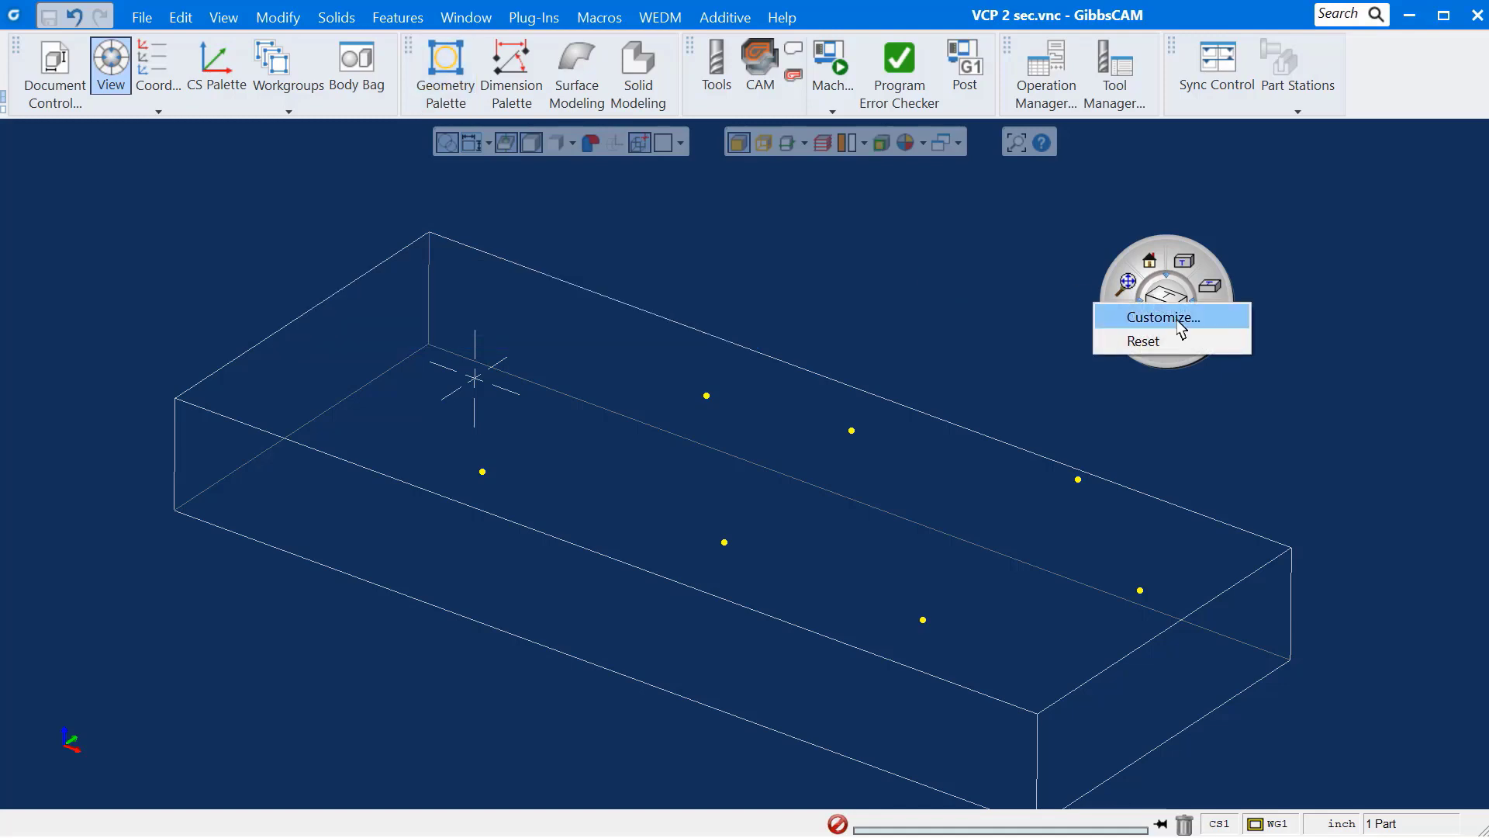
Step: Search 'point dim' in Trackball Customization and assign Point Dimension to a trackball button
left_click(1162, 317)
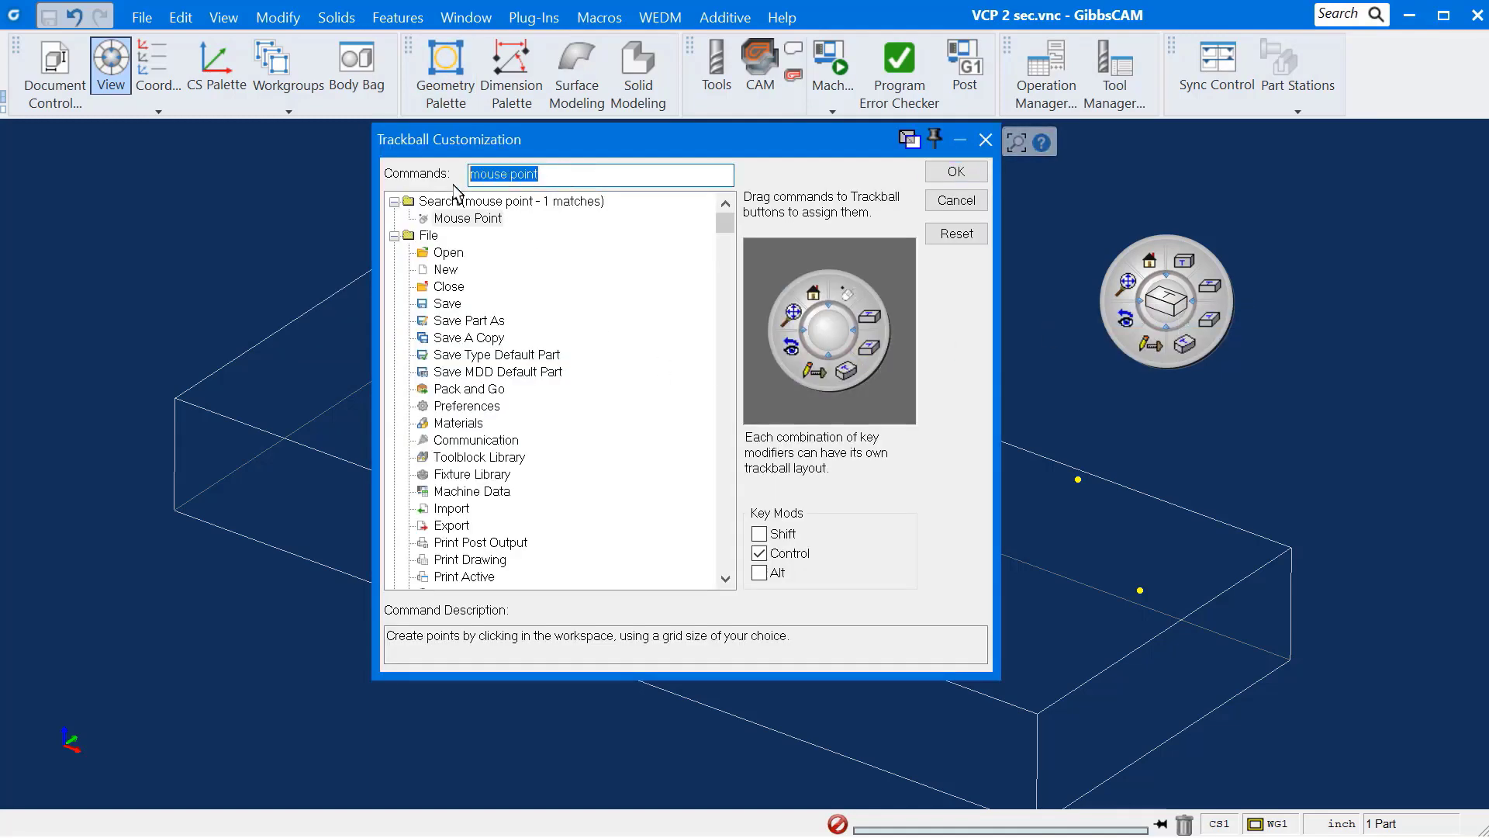
type("point dim")
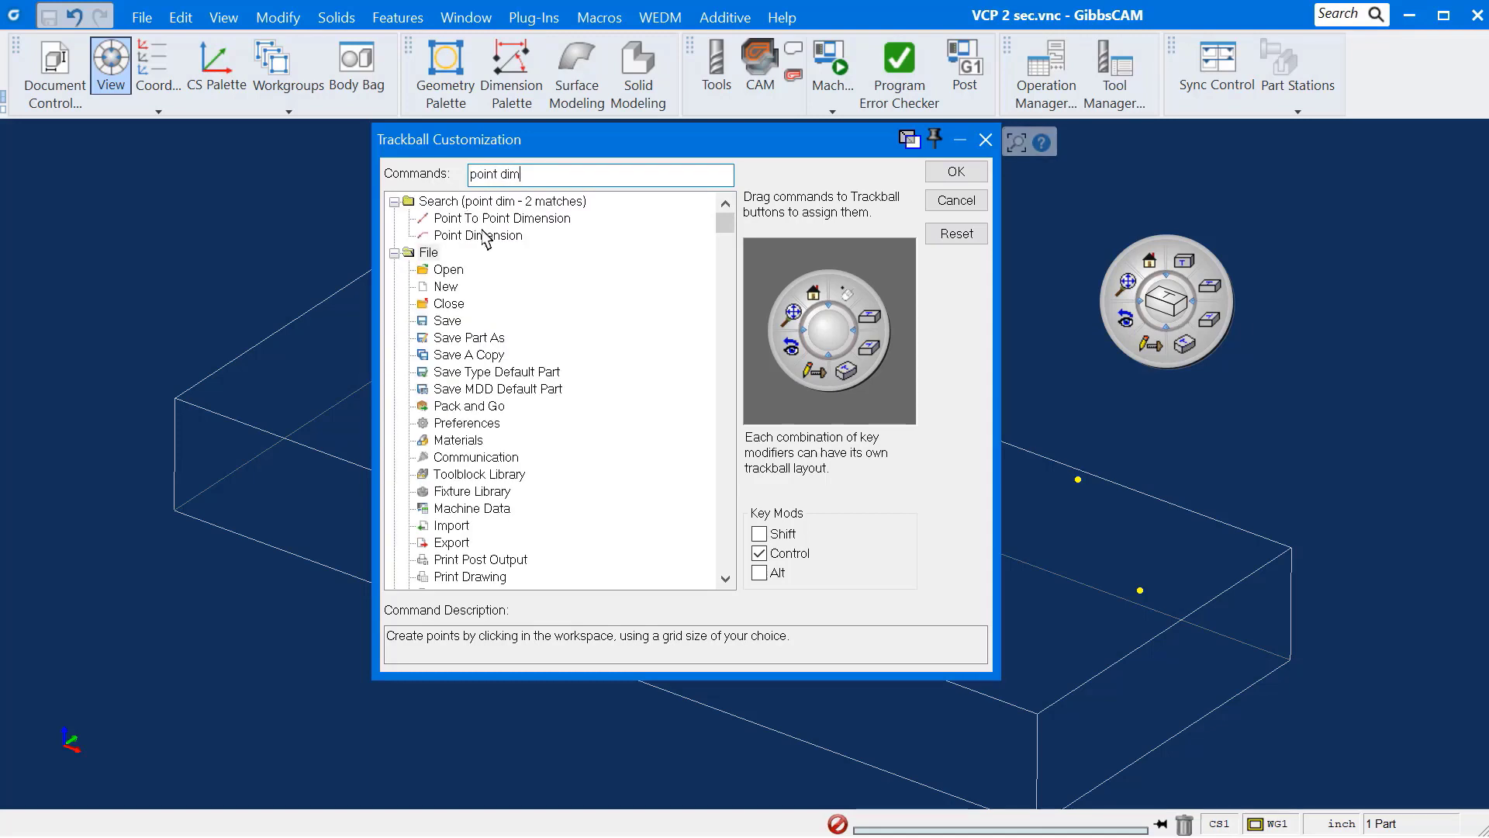
left_click(478, 234)
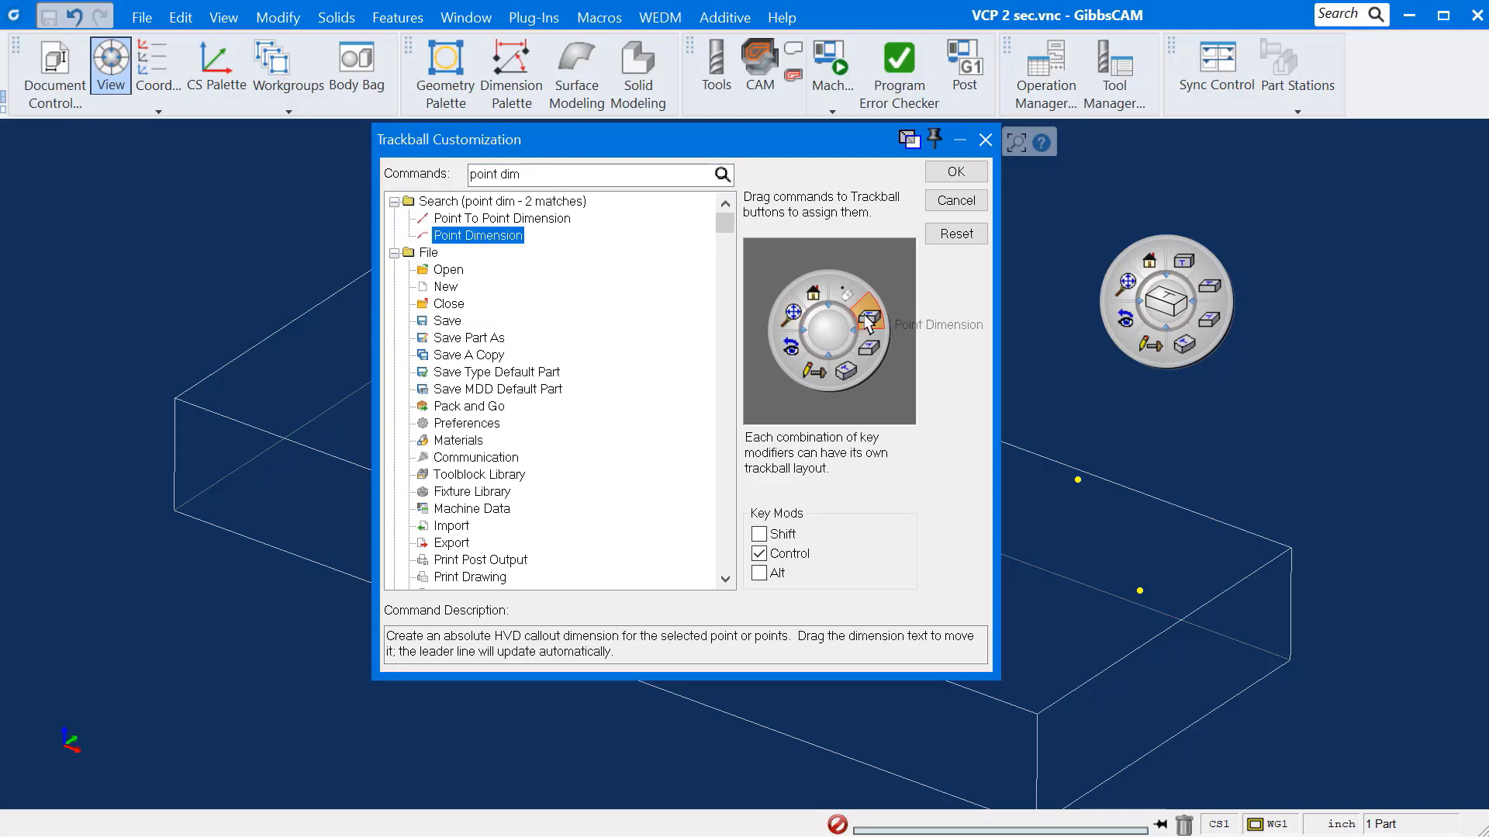
left_click(503, 217)
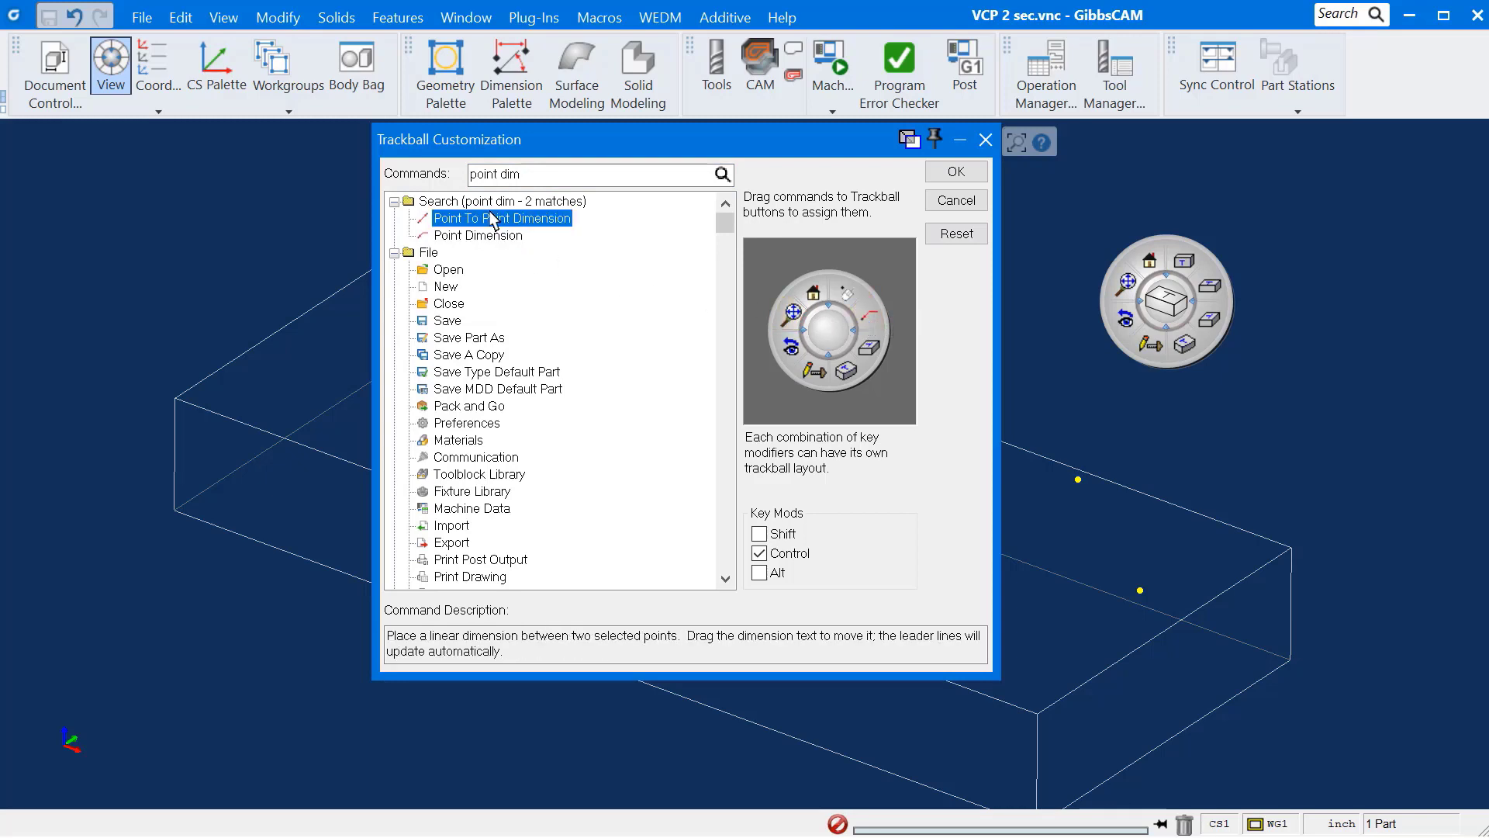
mouse_move(869, 356)
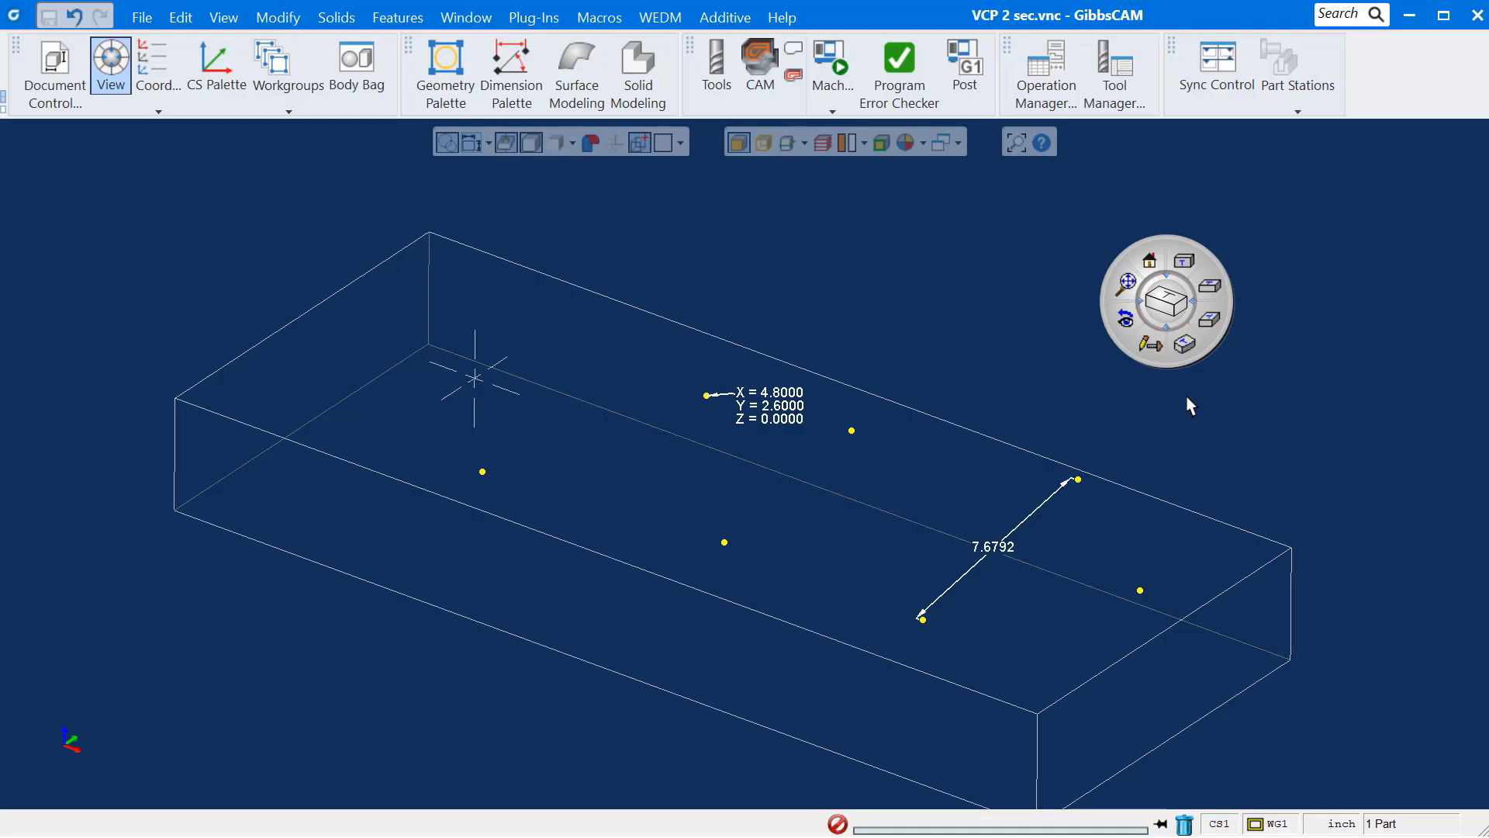
mouse_move(320, 771)
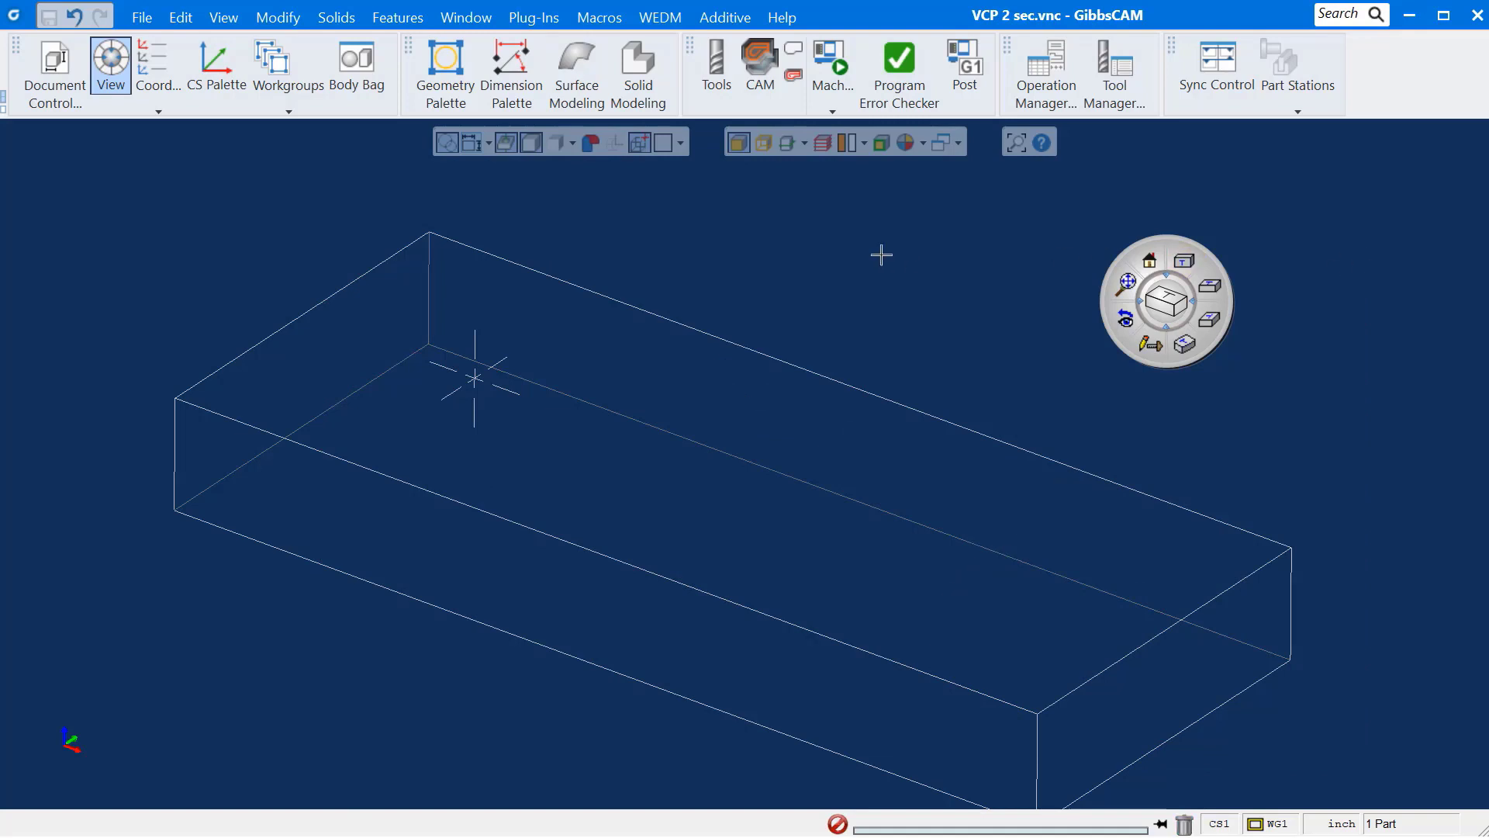
Step: Reopen Trackball Customization from the trackball's right-click menu to edit the Control layout
left_click(356, 64)
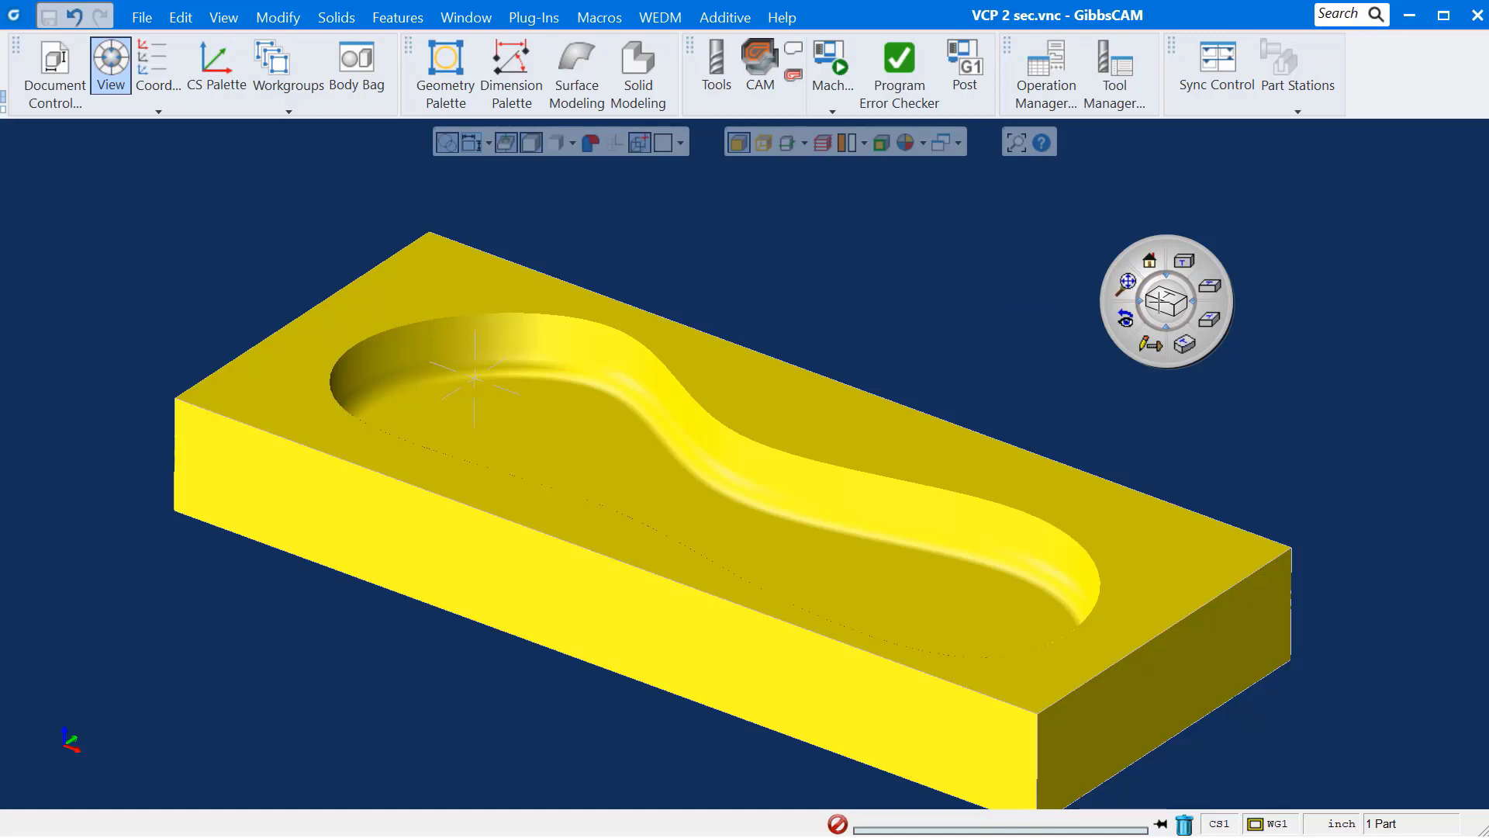
right_click(1167, 302)
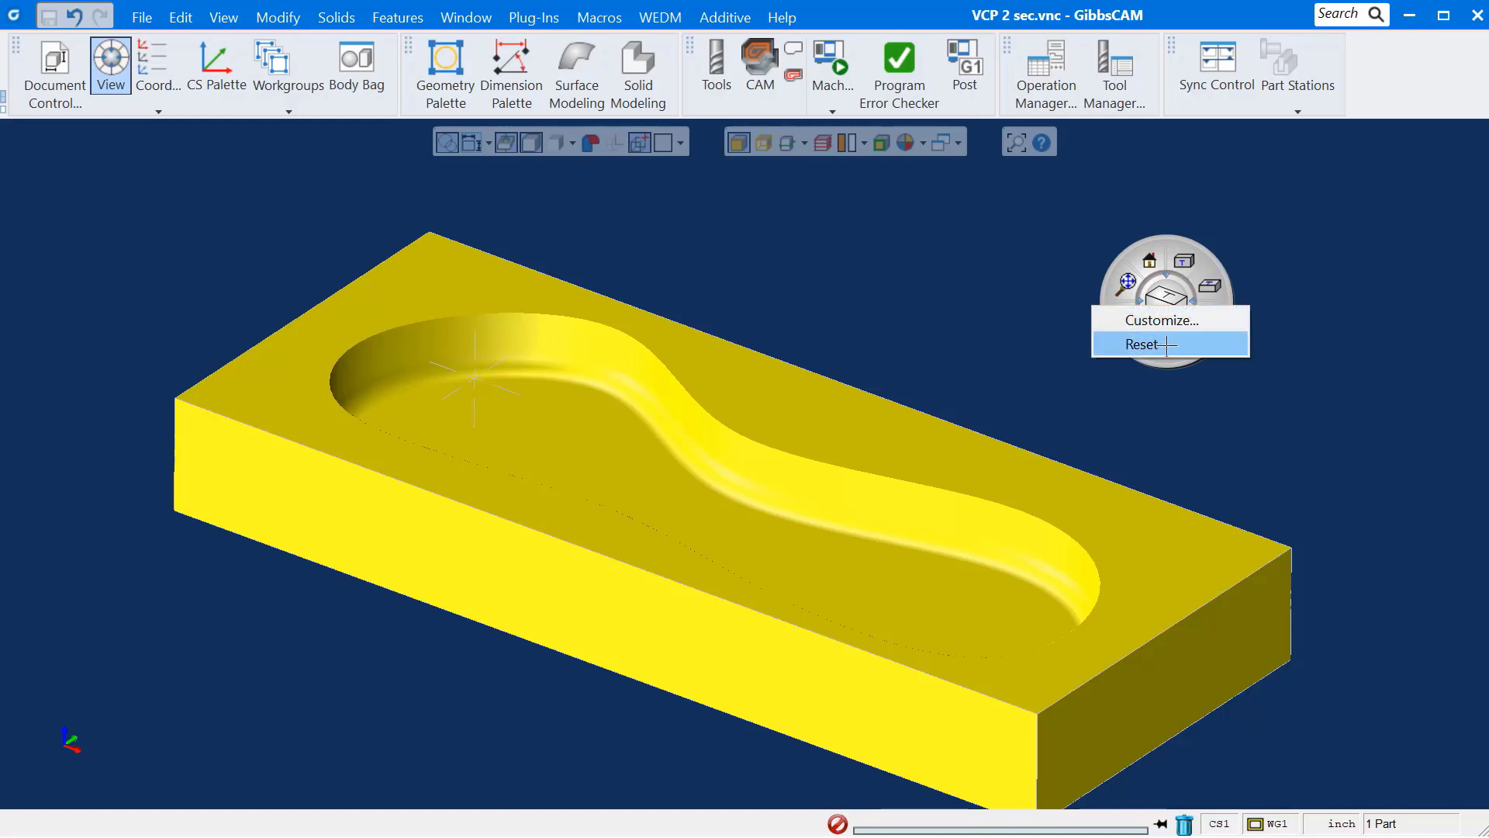
mouse_move(1160, 310)
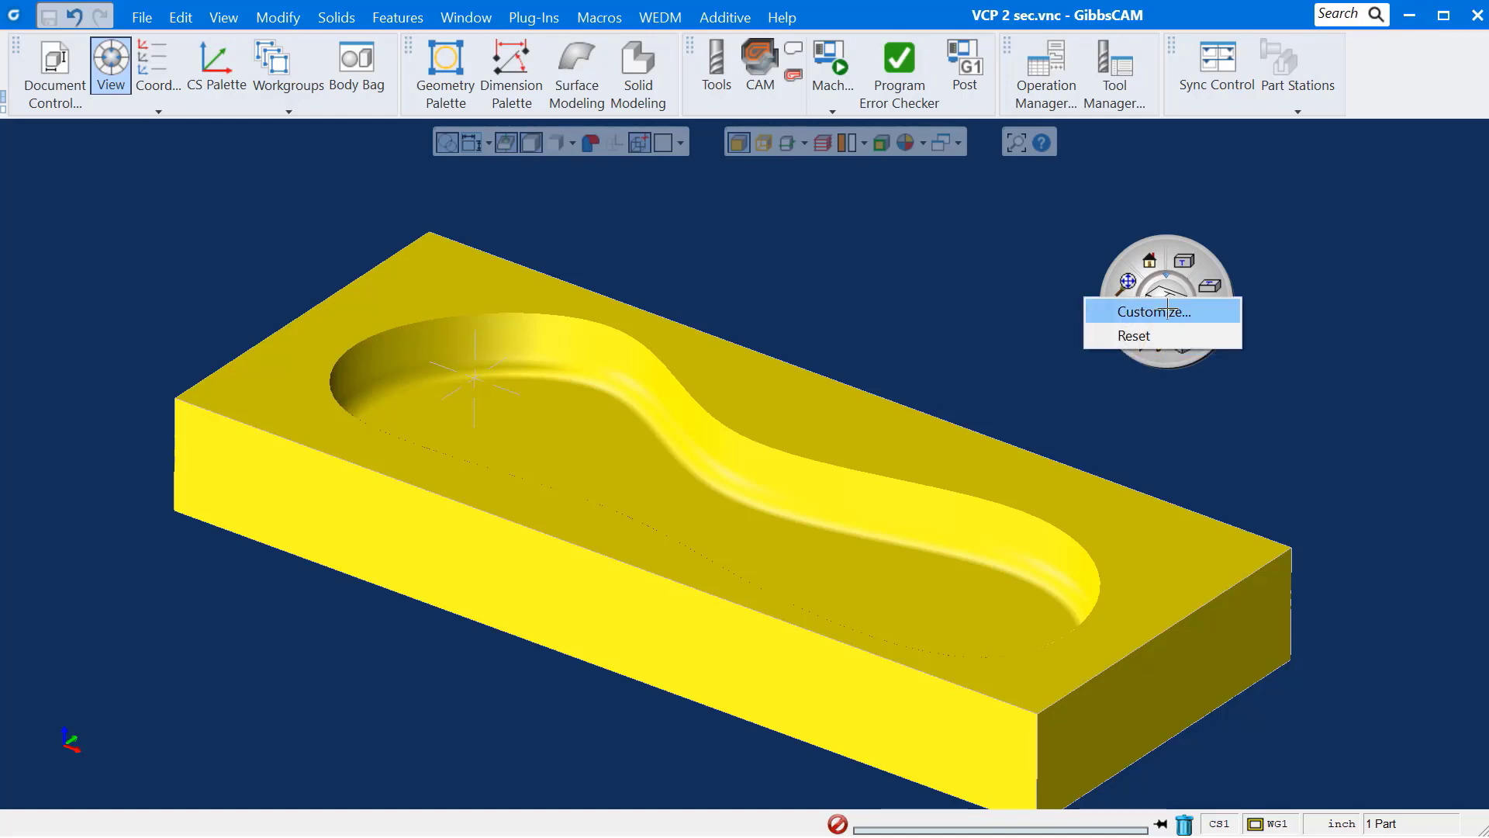
left_click(1135, 310)
type("point dim")
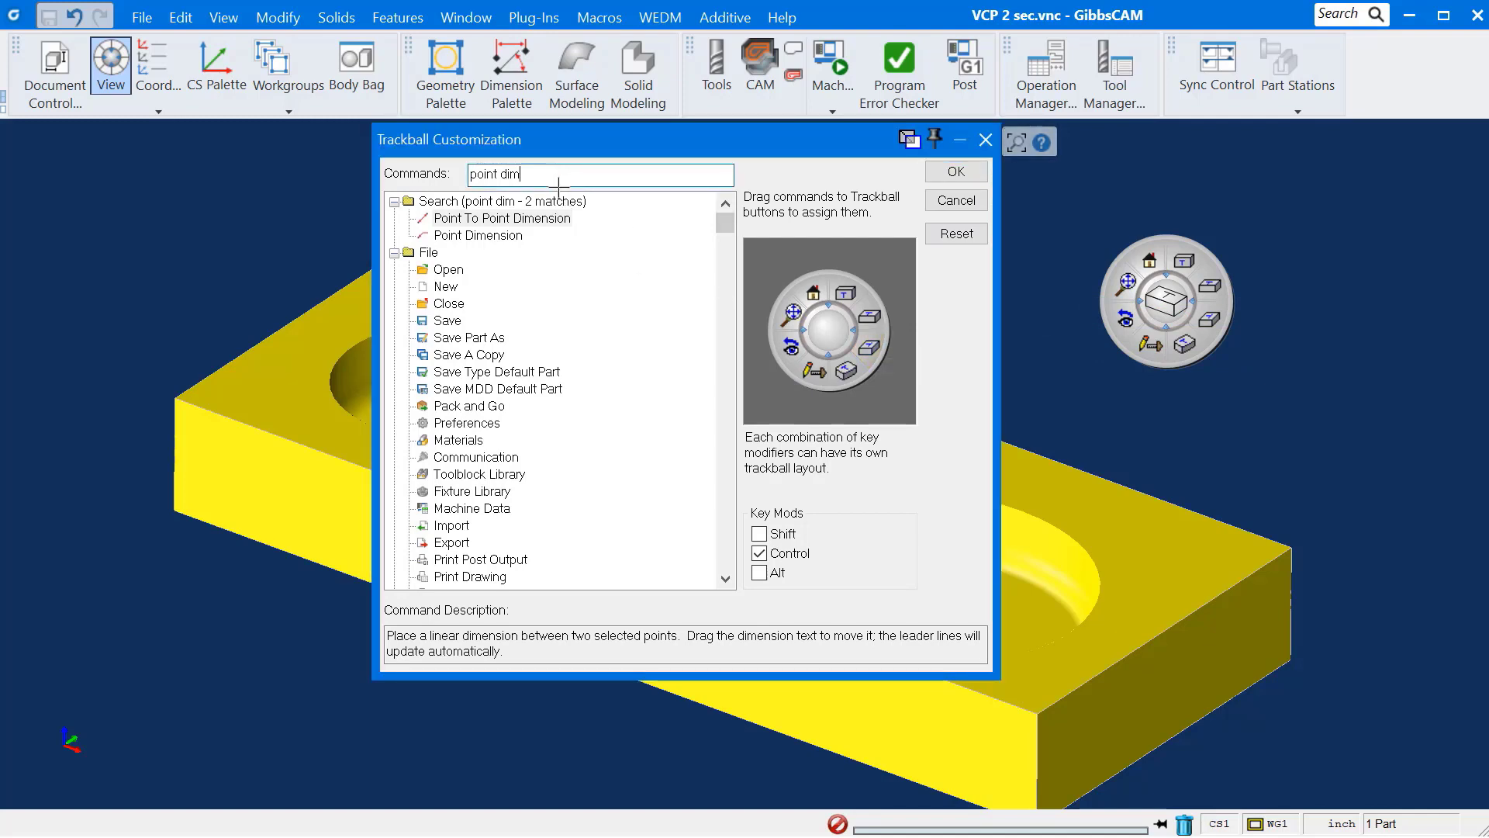
Step: Search and assign Mouse Point, Curve, Extrude, Cuboid, Subtract, Draft, Blending and Load Process to Control trackball buttons
double_click(505, 174)
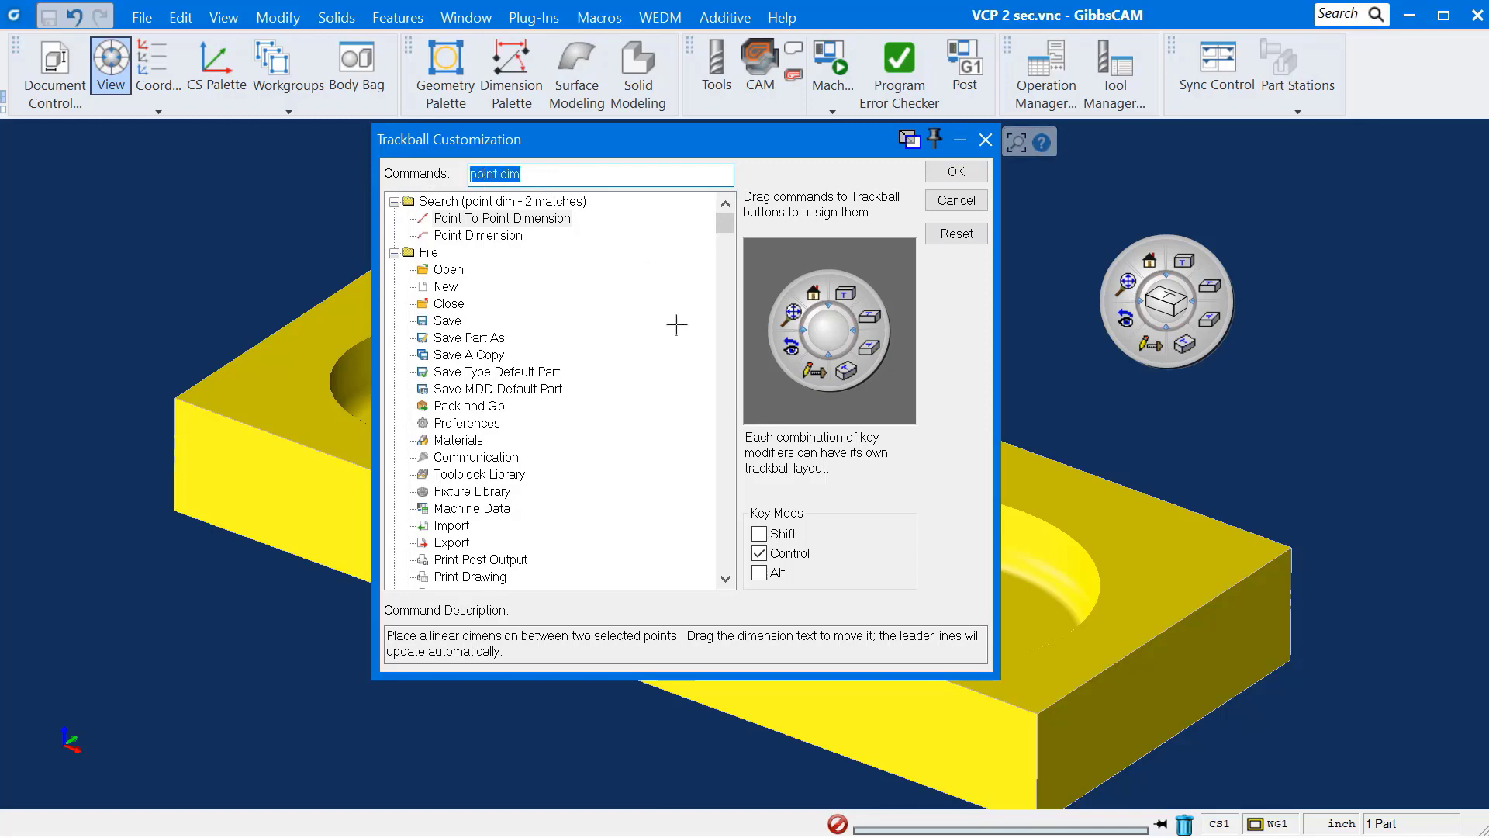
type("mouse po")
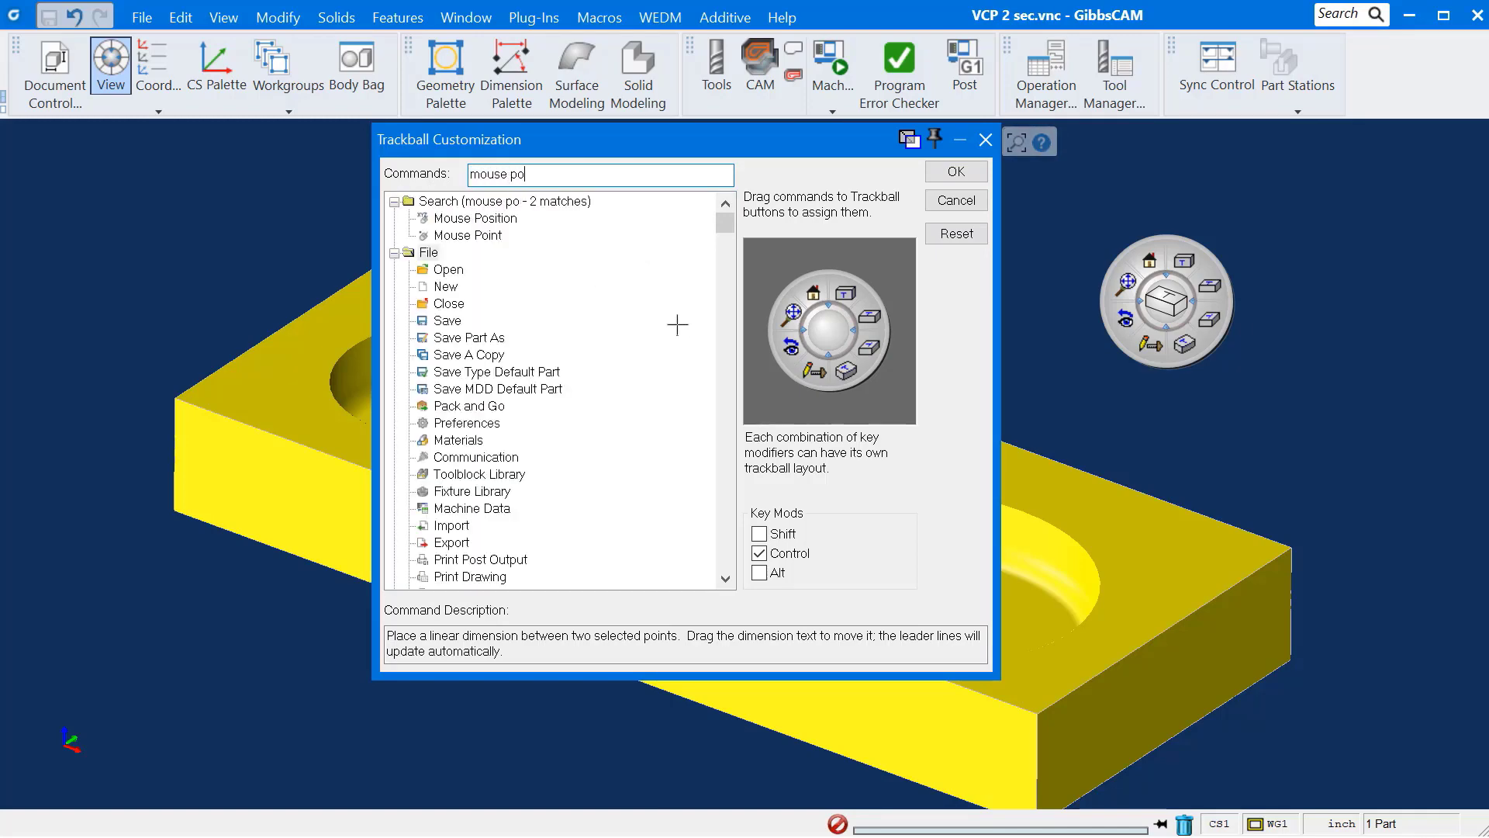
type("int")
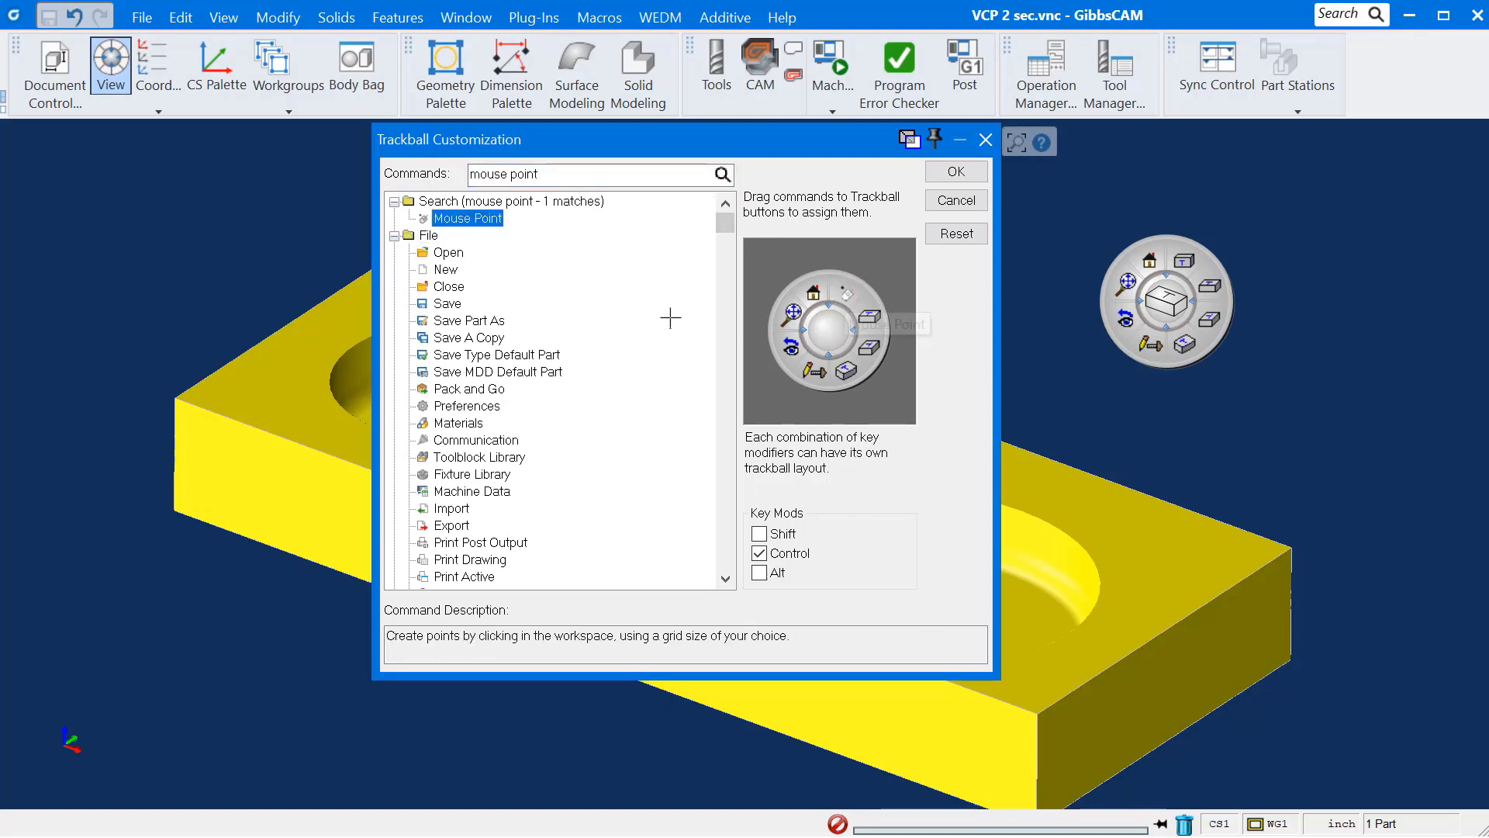
type("curve")
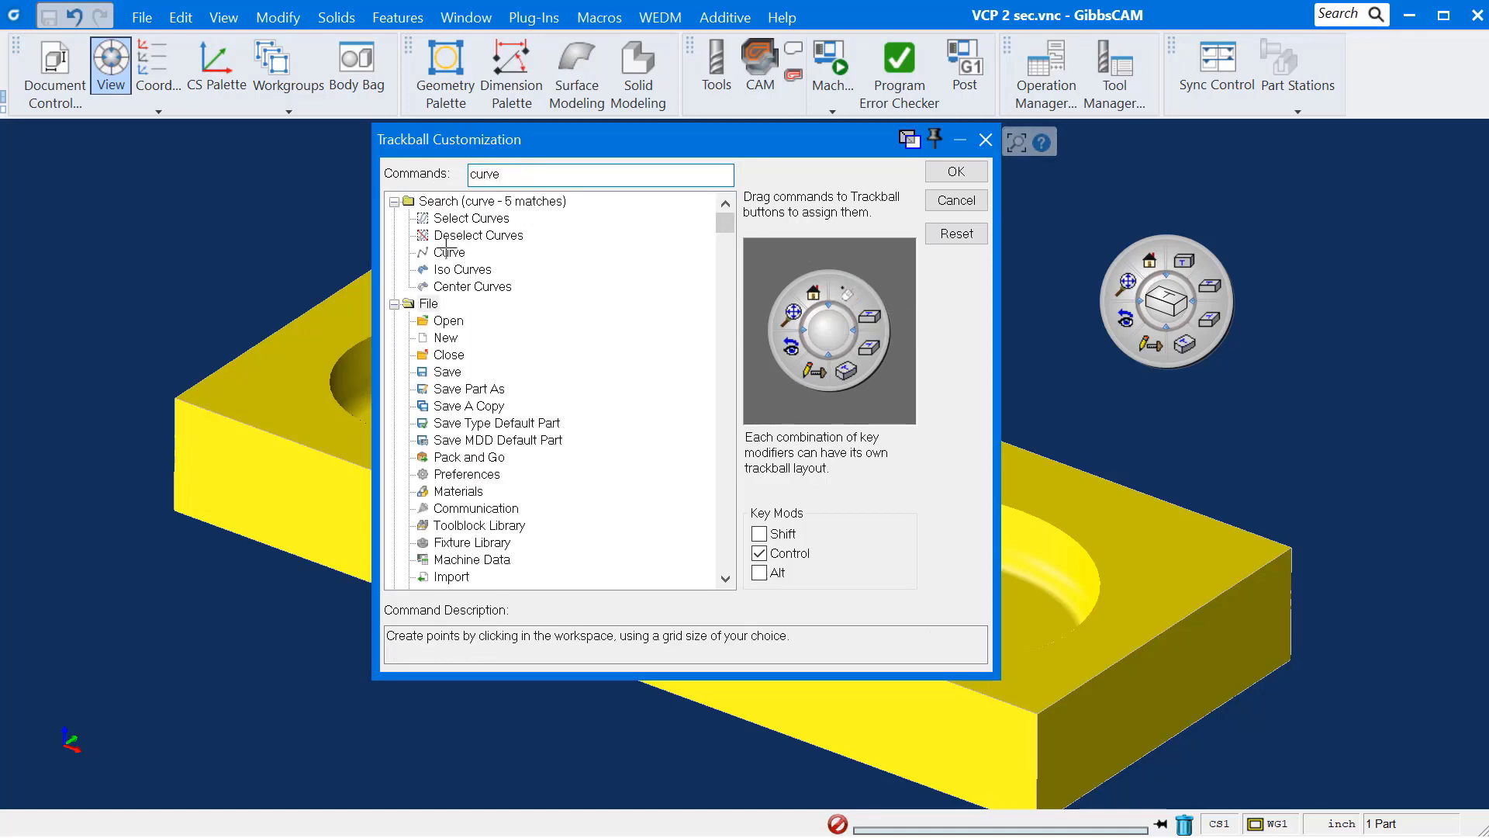
type("extrude")
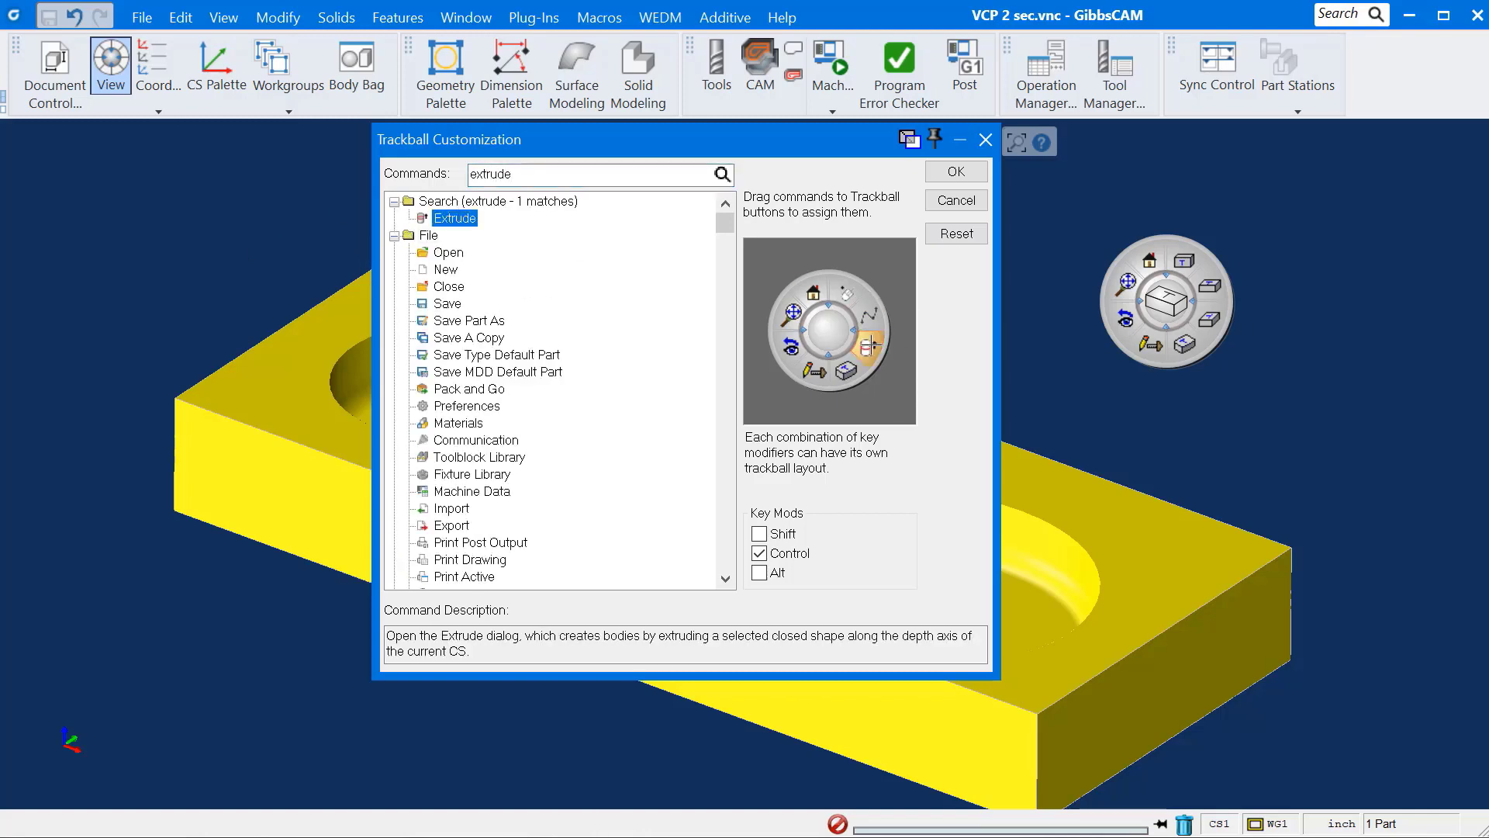
type("cuboid")
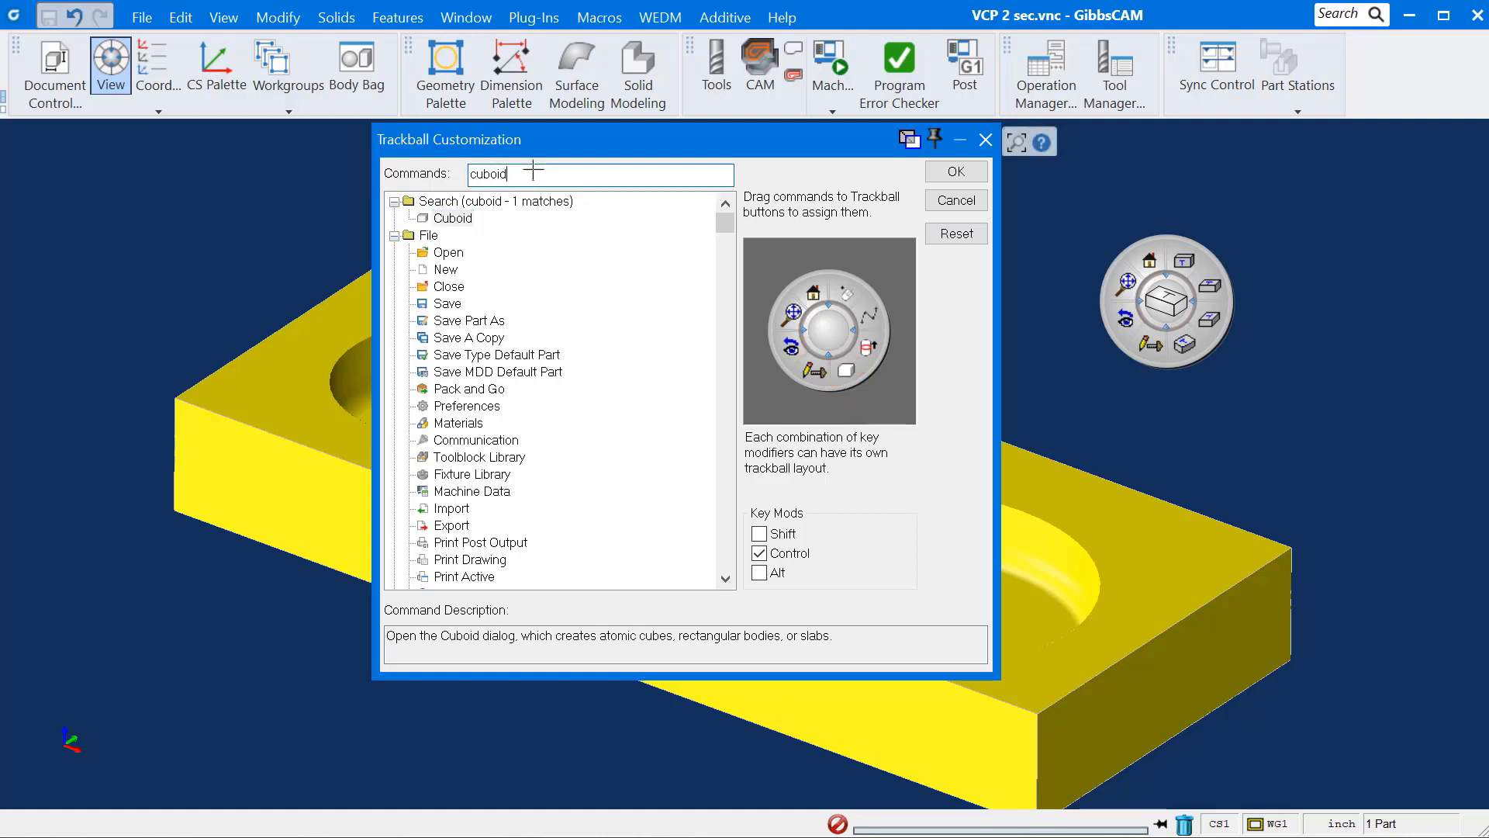
type("subtract")
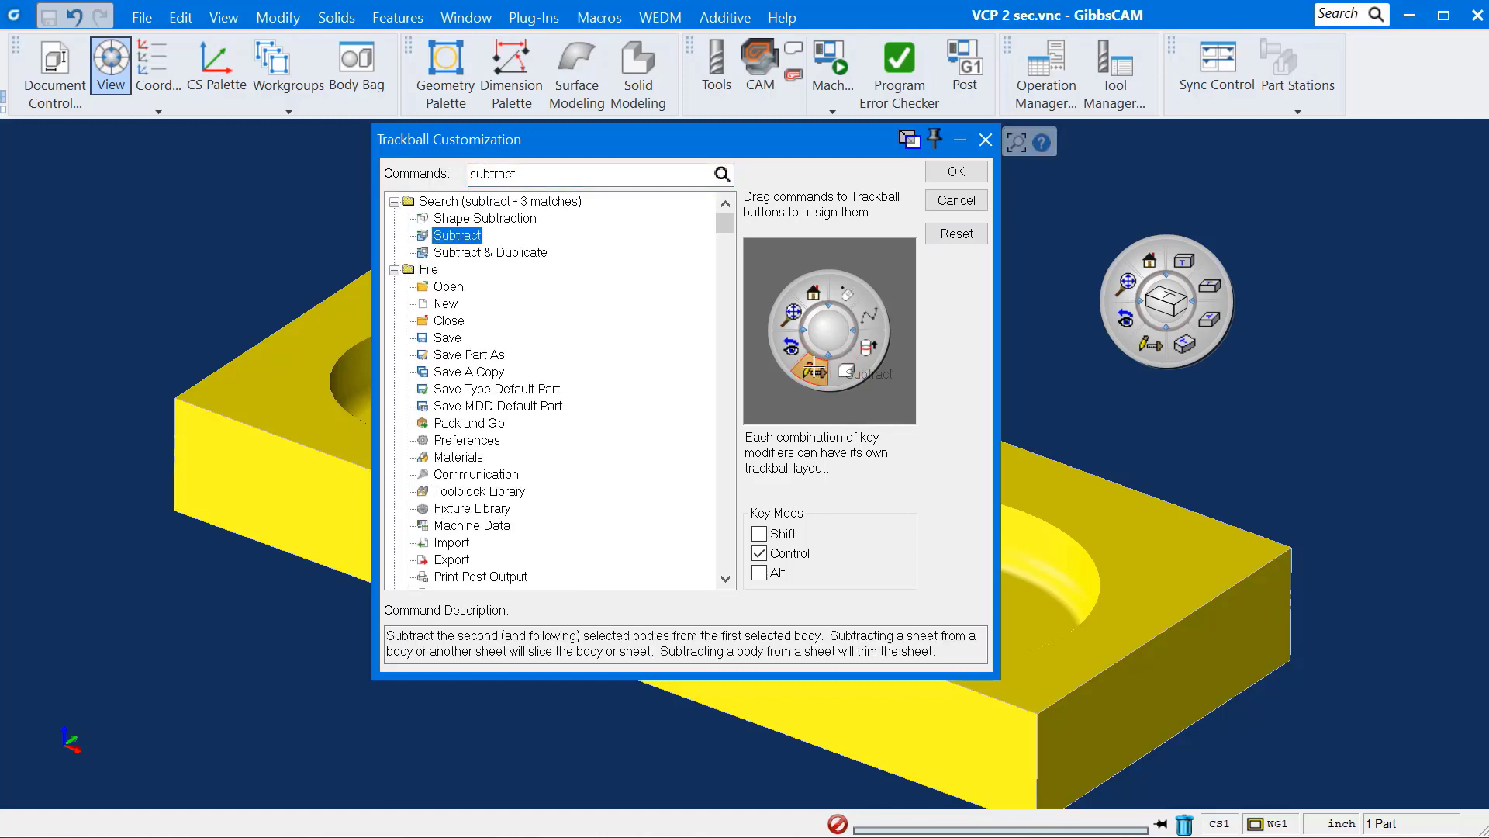
type("draft")
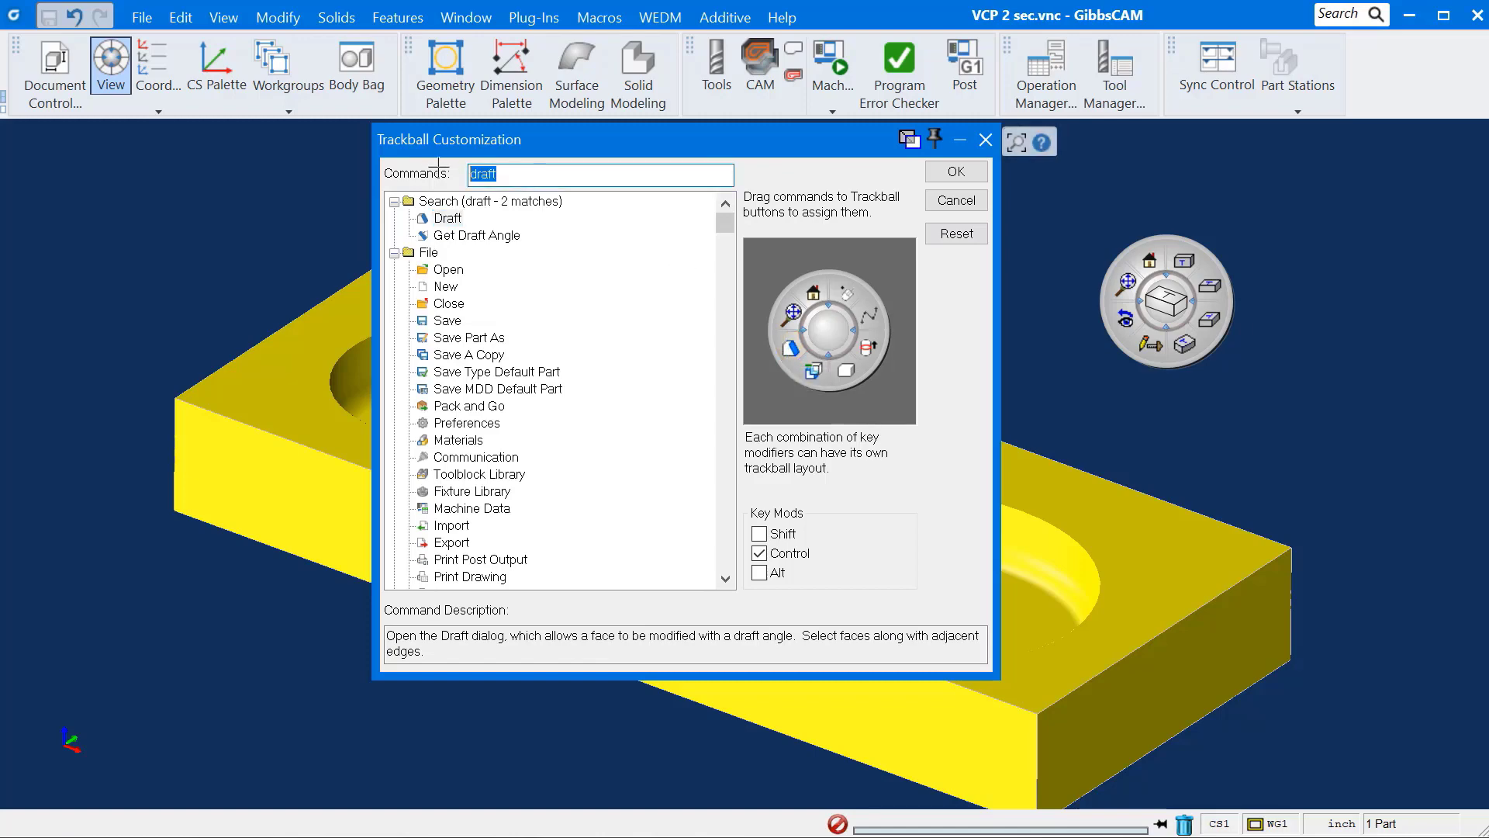
type("blending")
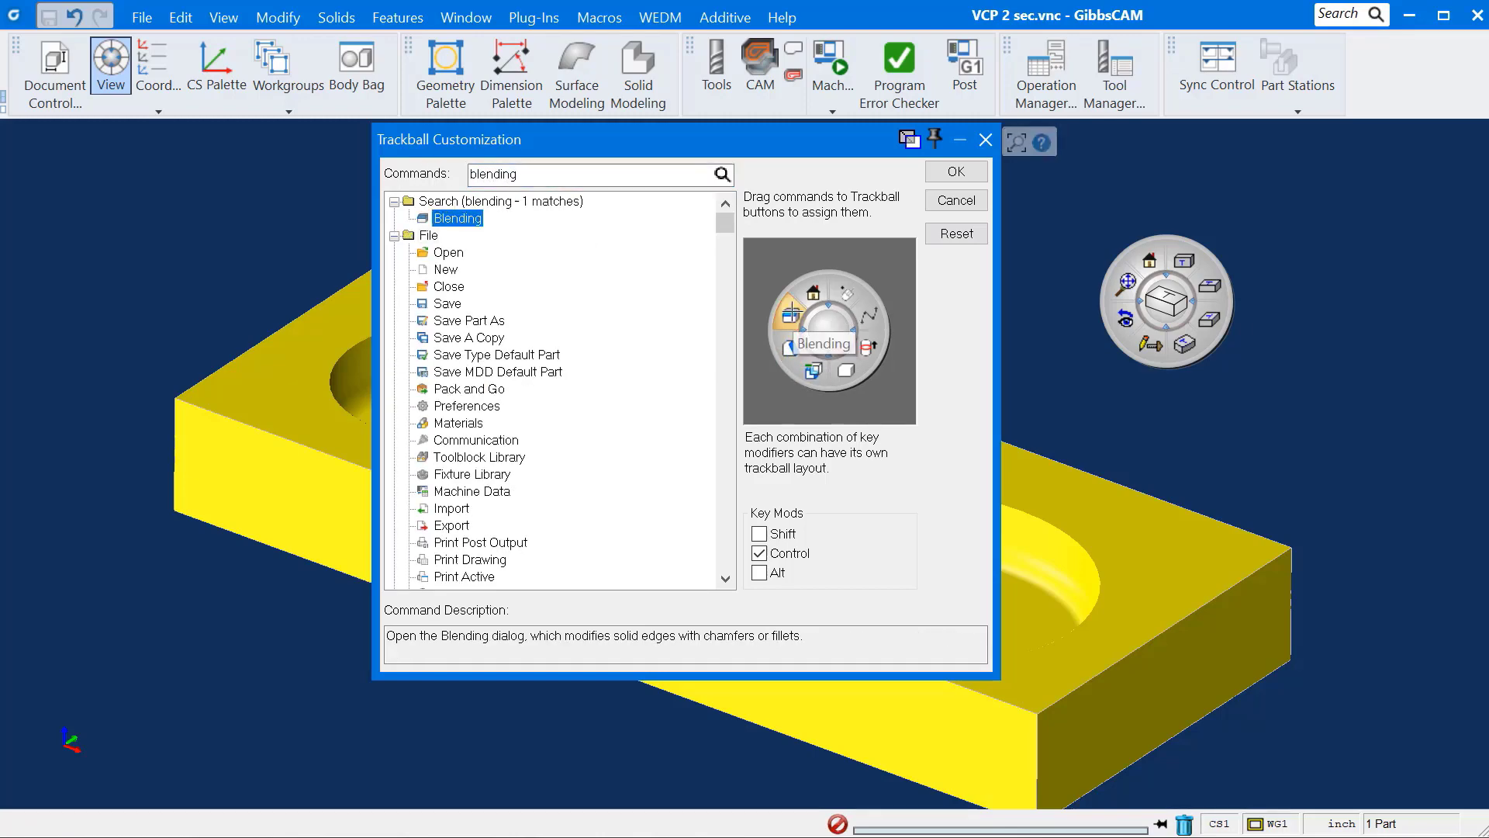
type("load process list")
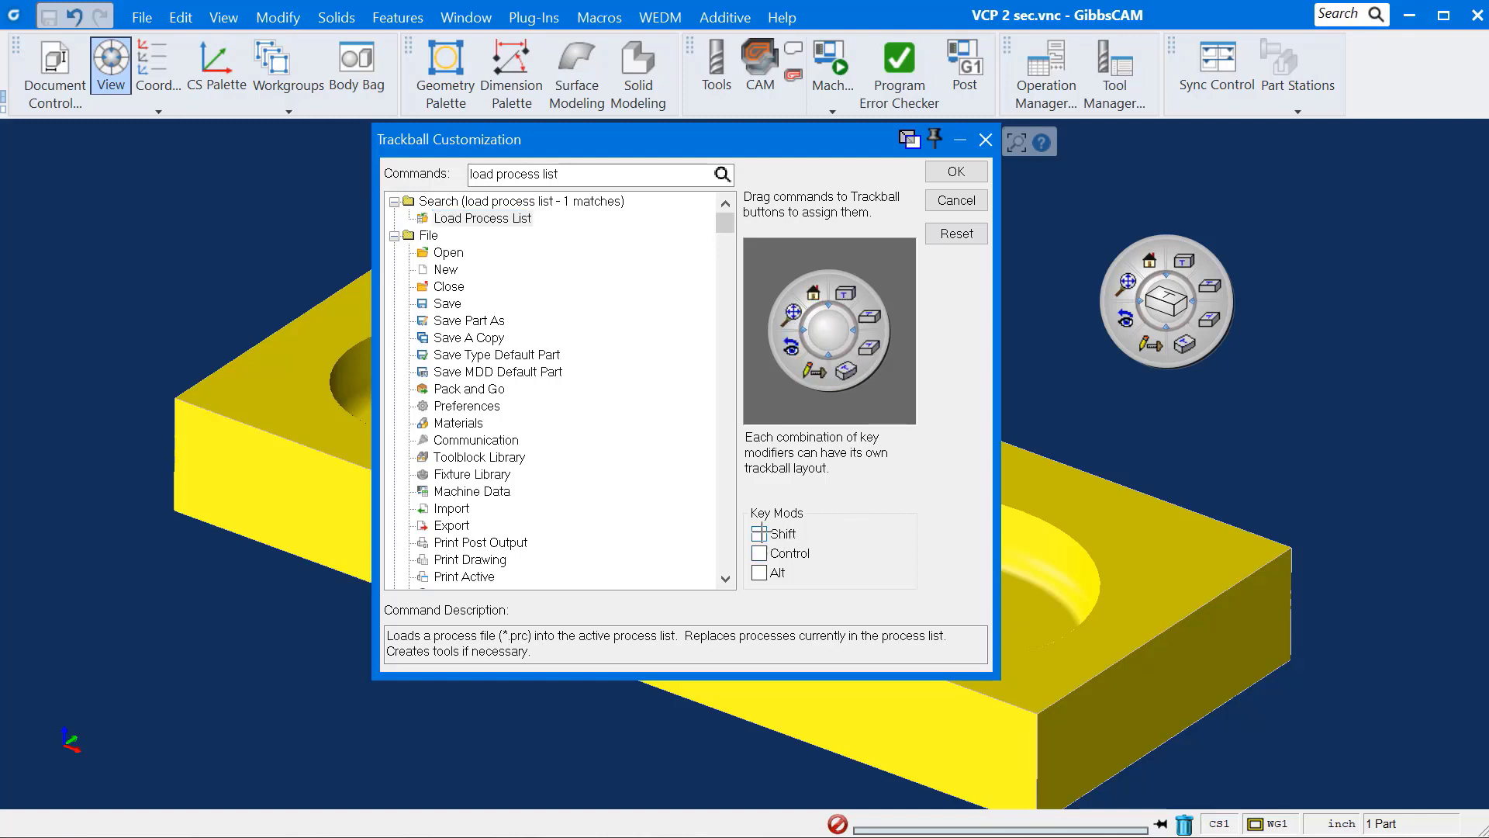
Step: Switch to the Shift layout and assign Op Sim and Post Processing to its buttons
left_click(760, 533)
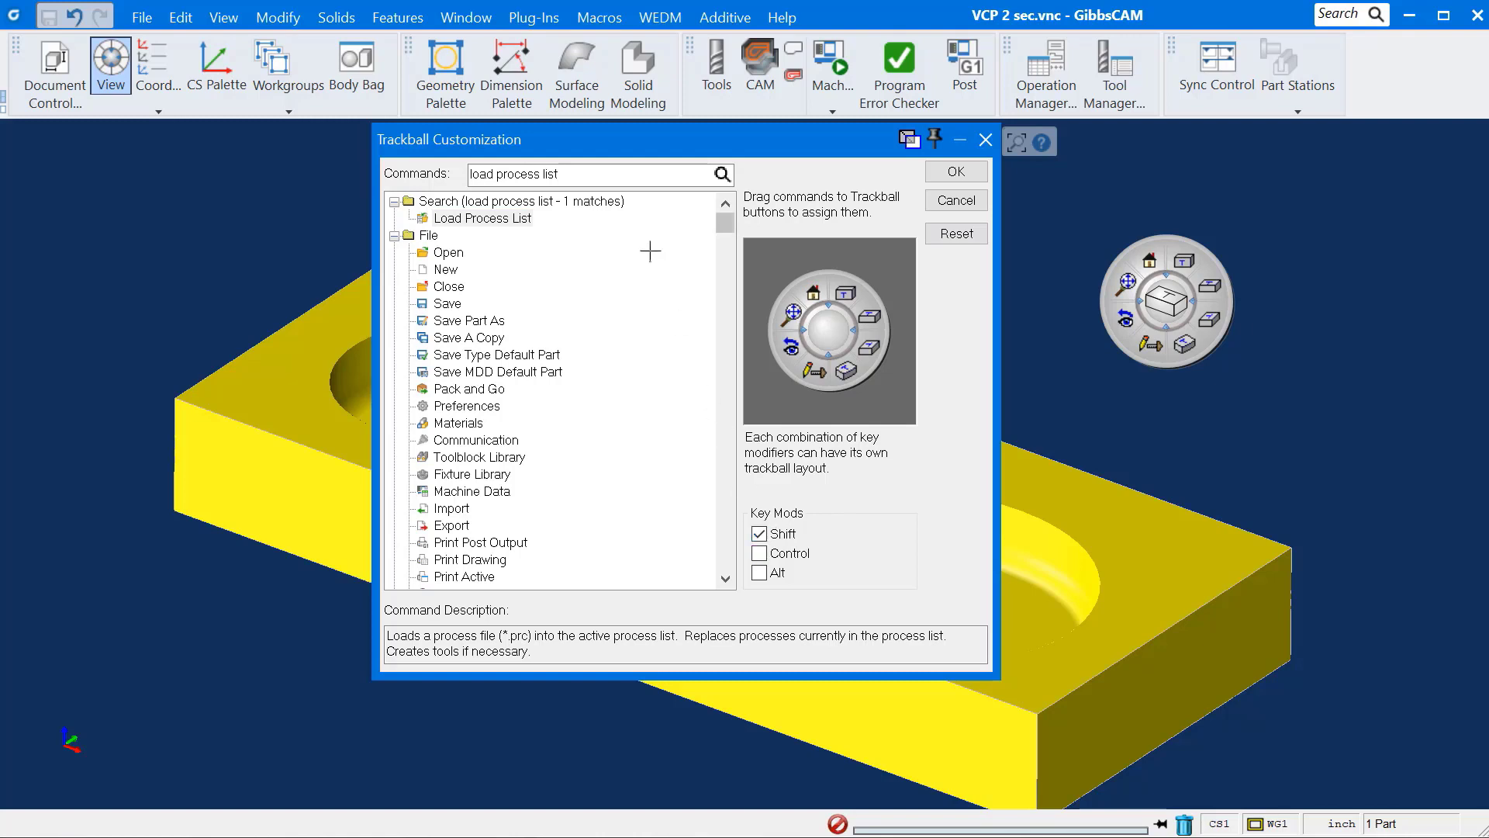
type("op sim")
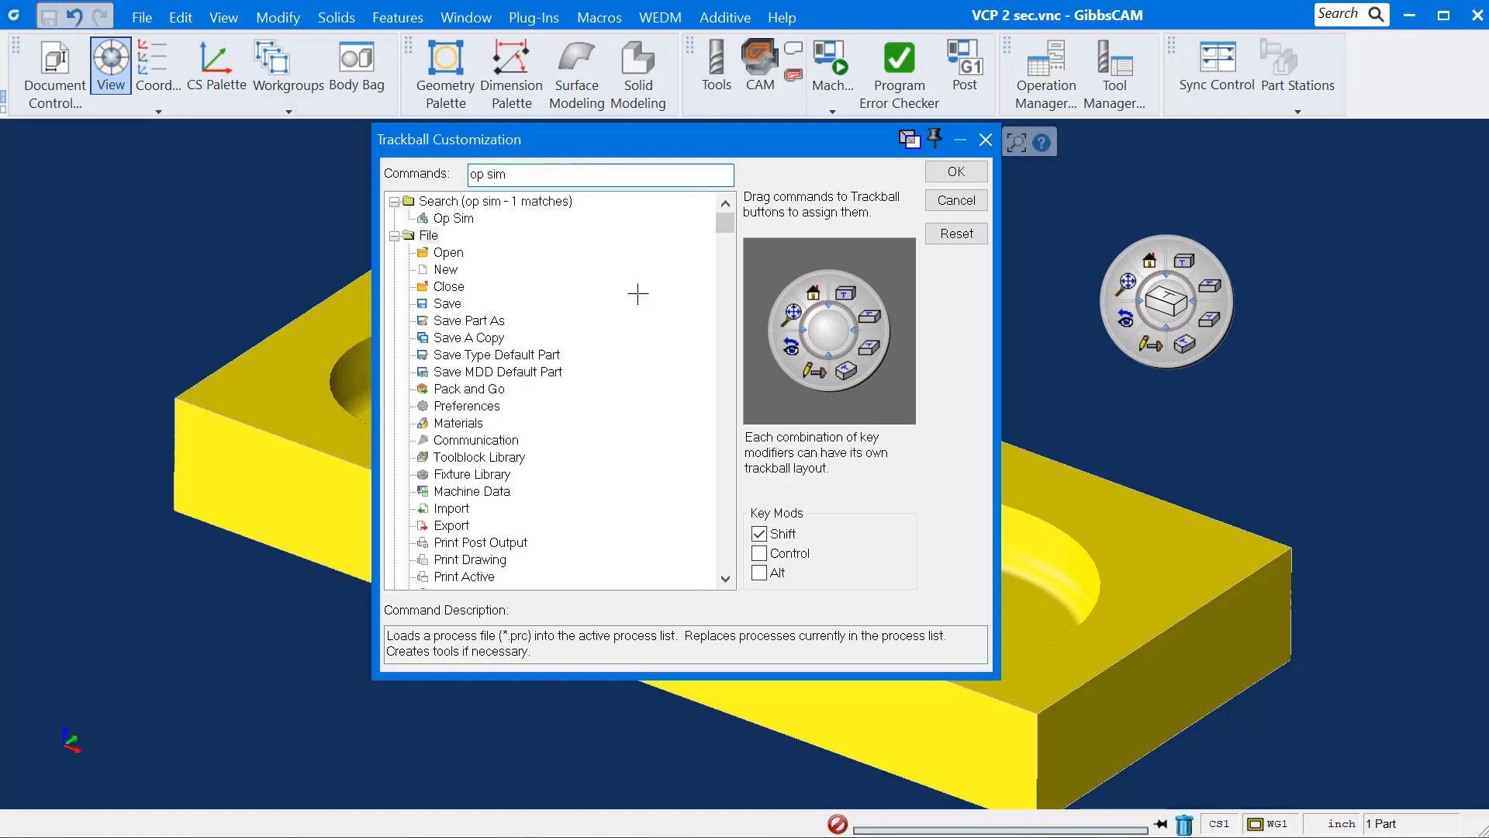
left_click(454, 217)
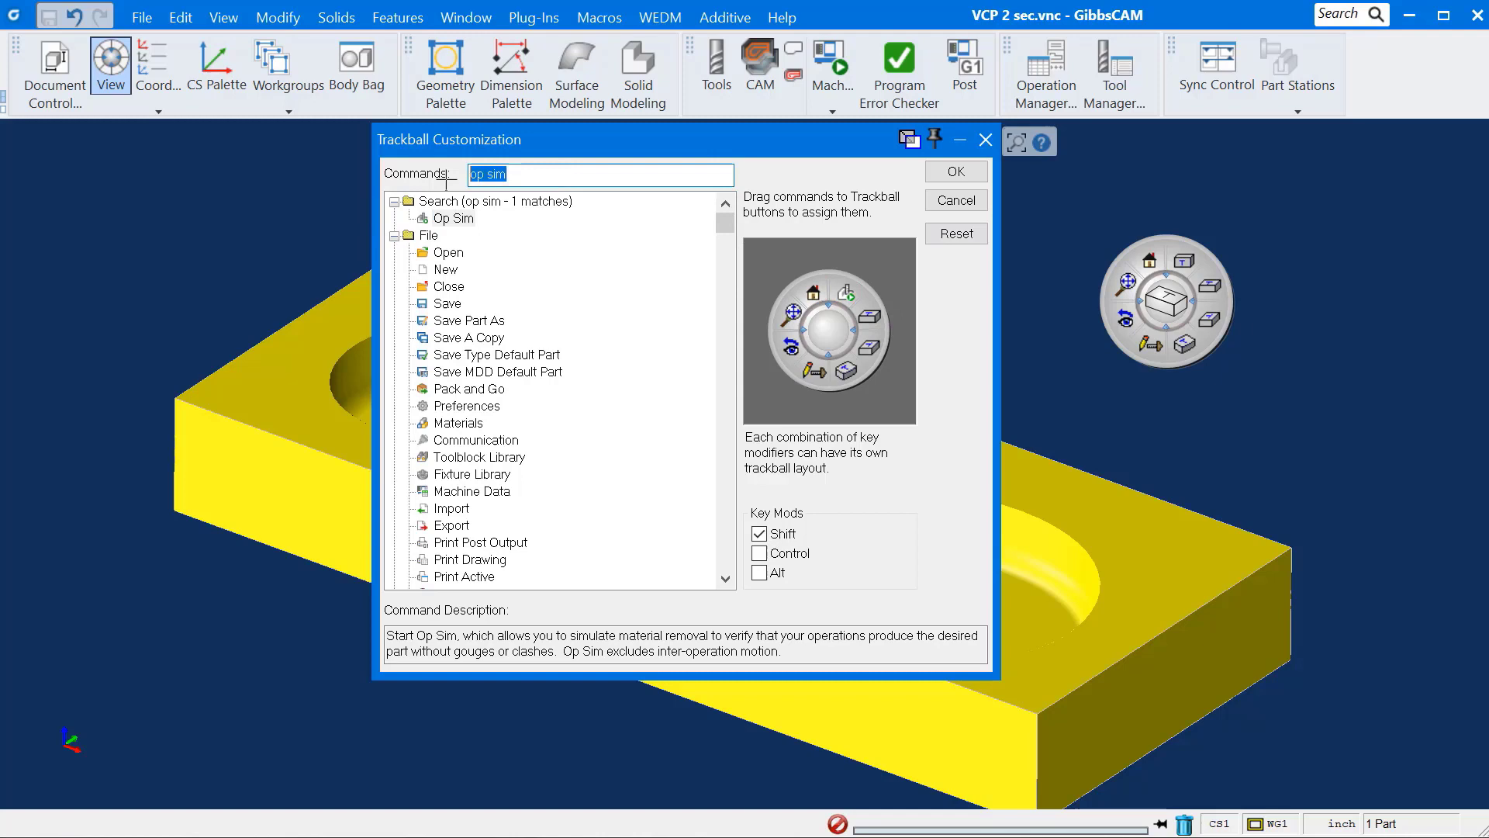
type("post processing")
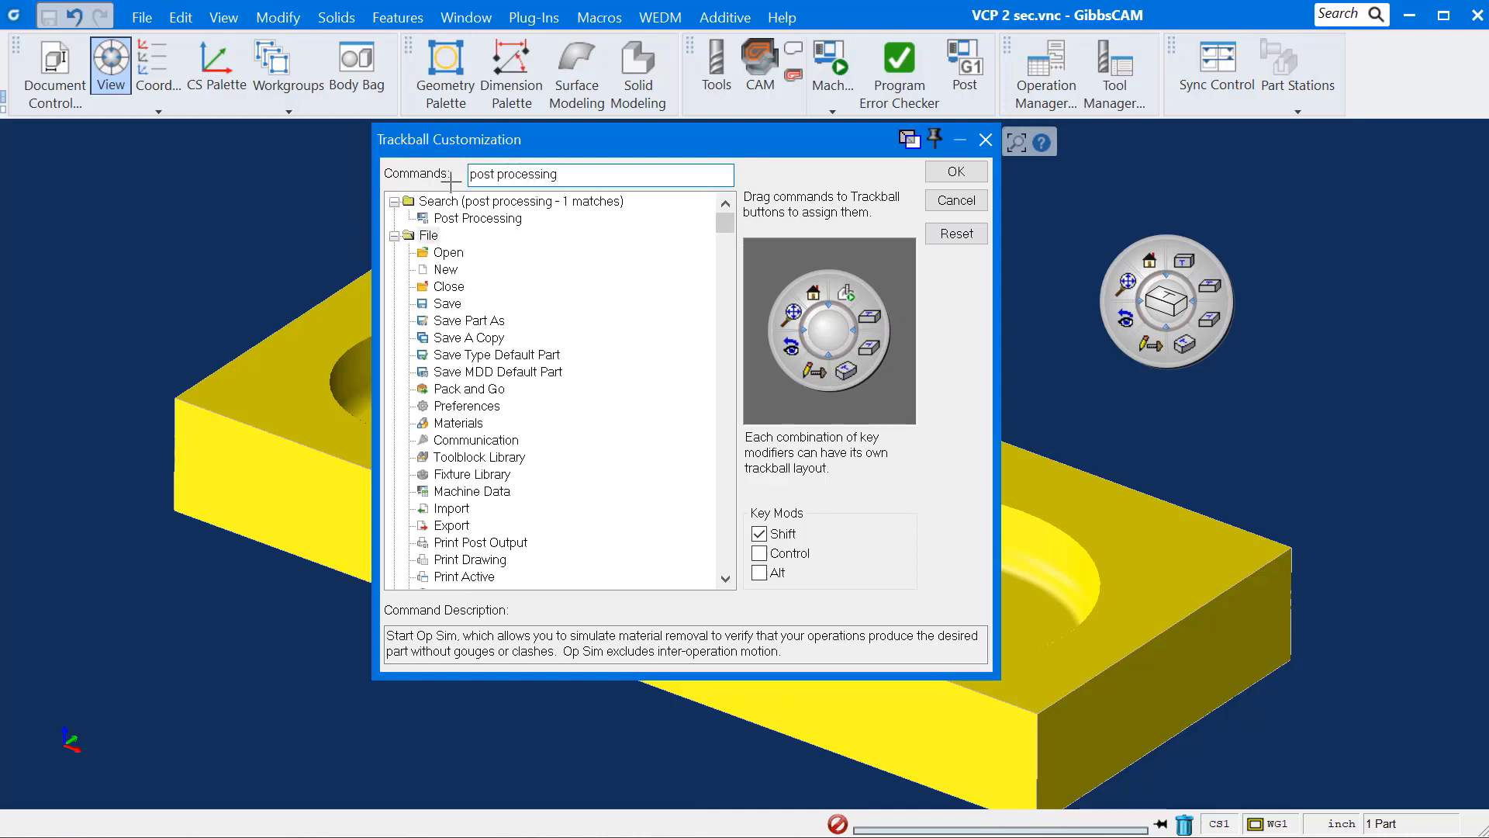
left_click(477, 217)
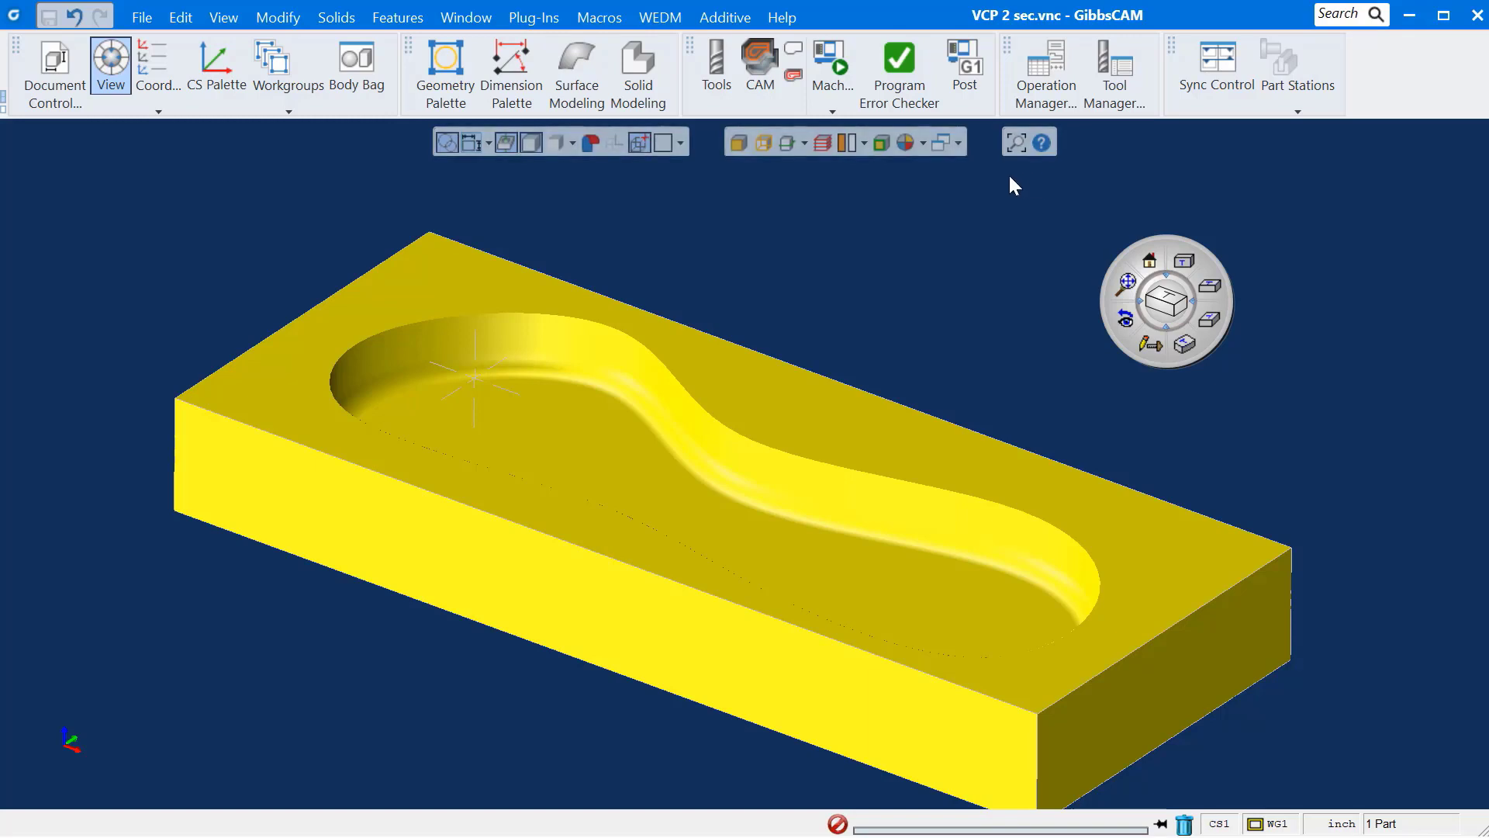
mouse_move(765, 186)
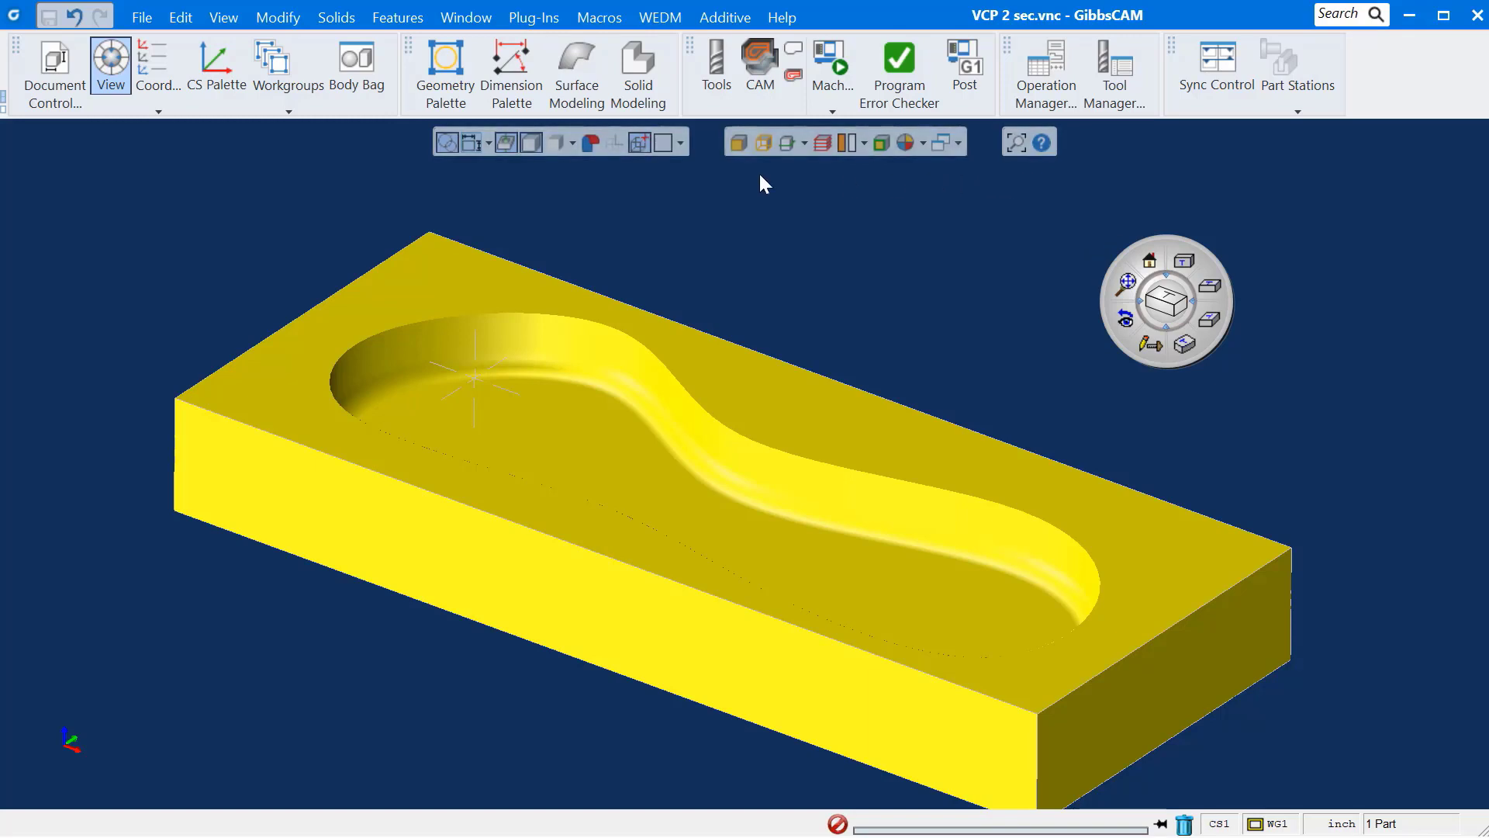
Step: Start a new part file saved as VCP 7, replacing the existing file
left_click(140, 17)
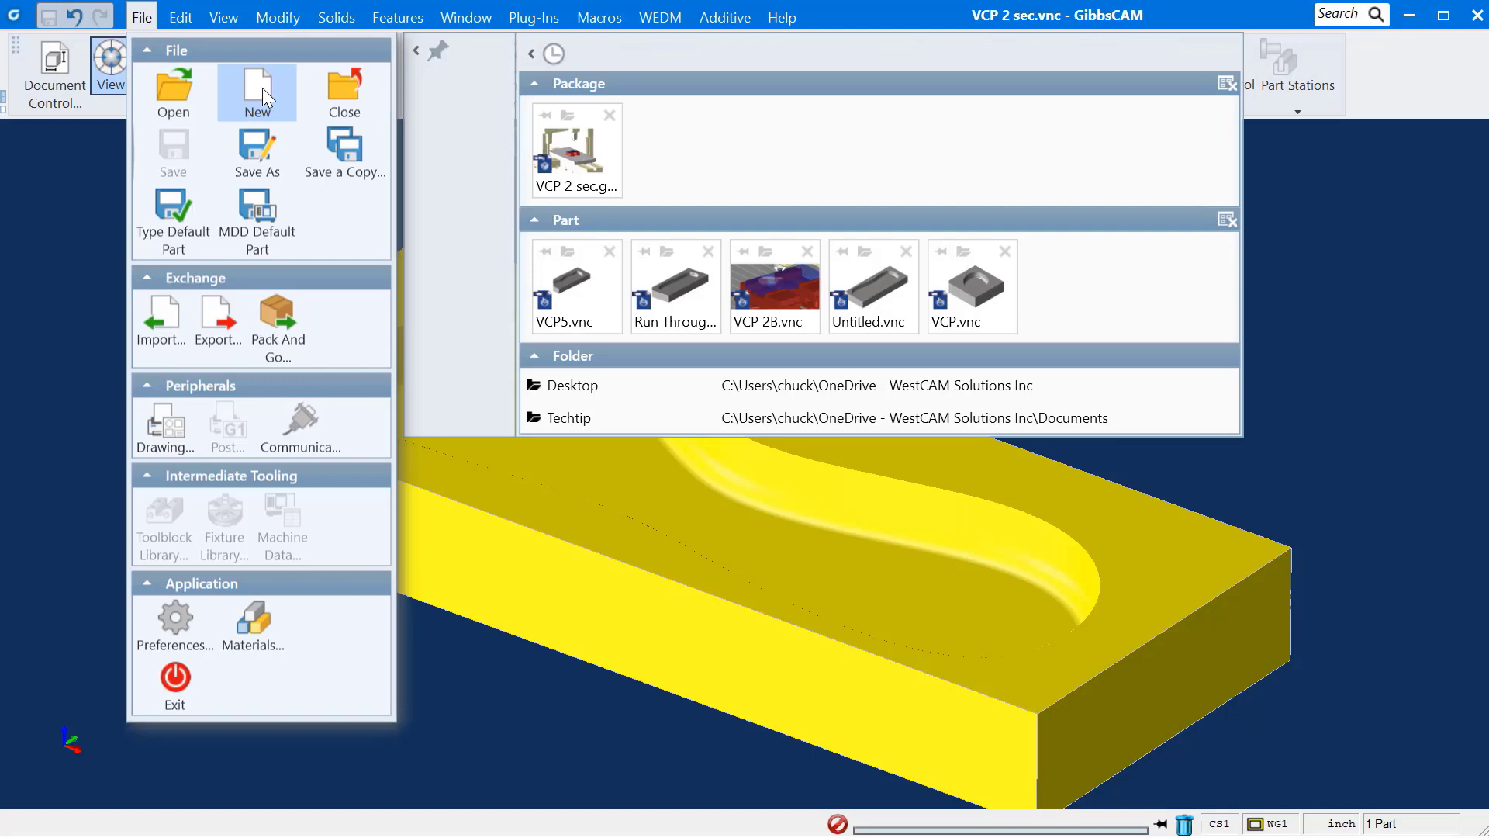
left_click(257, 92)
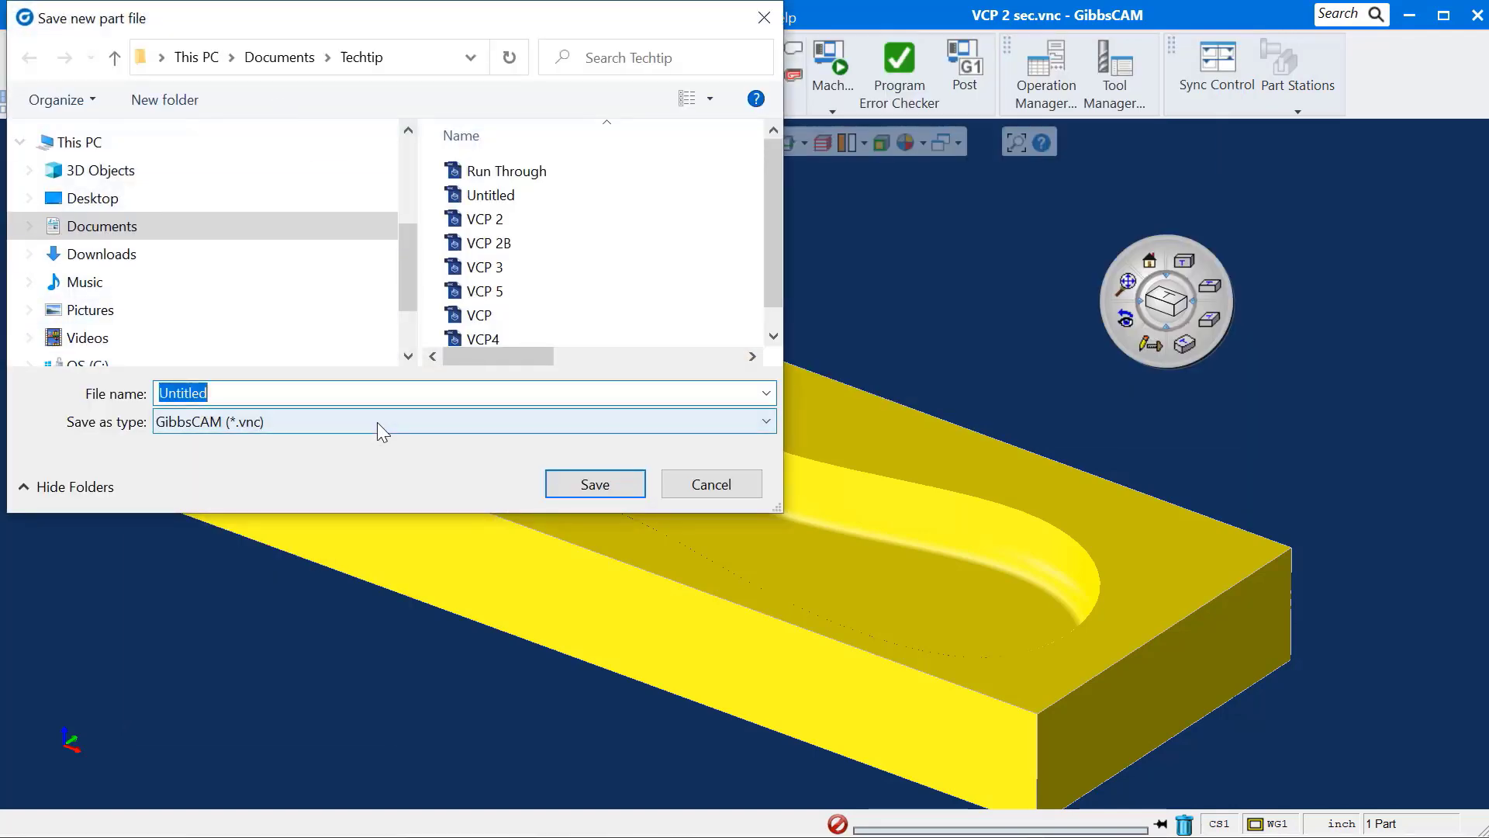
left_click(595, 484)
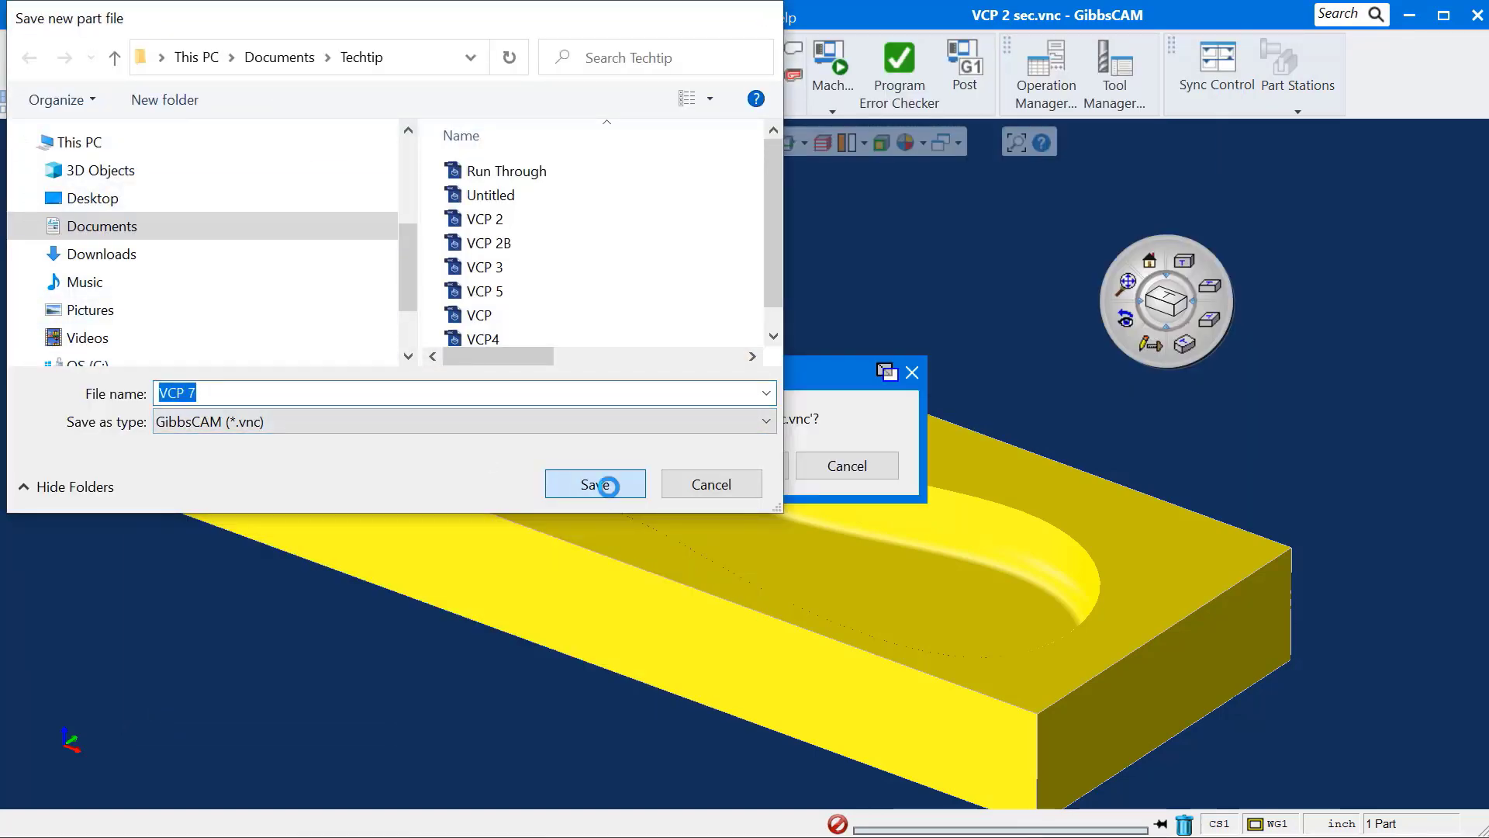
left_click(595, 483)
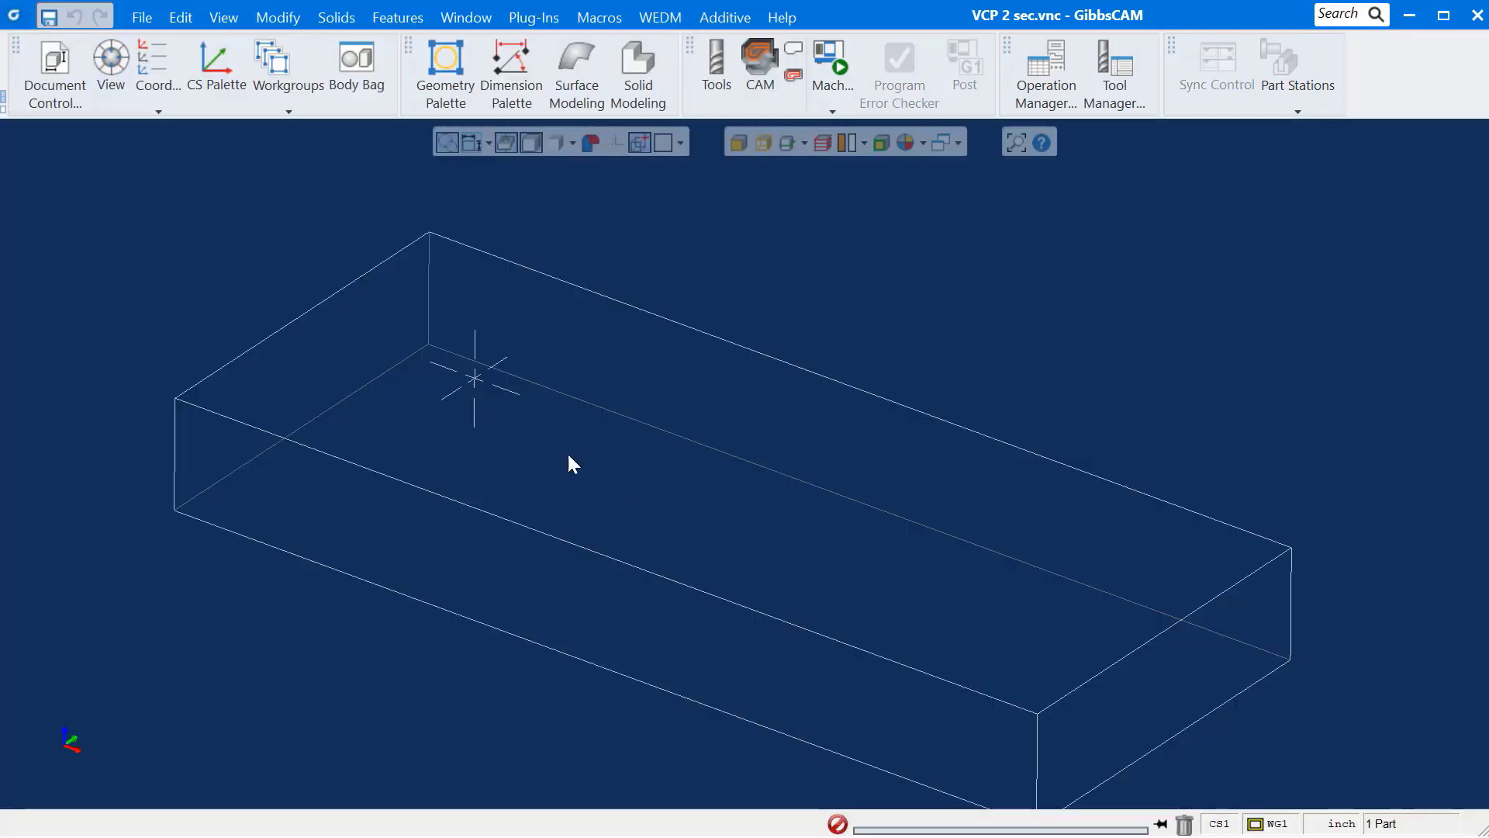
Step: Show the trackball, bring up the CAM process and tool lists, and hide the toolbars
left_click(111, 62)
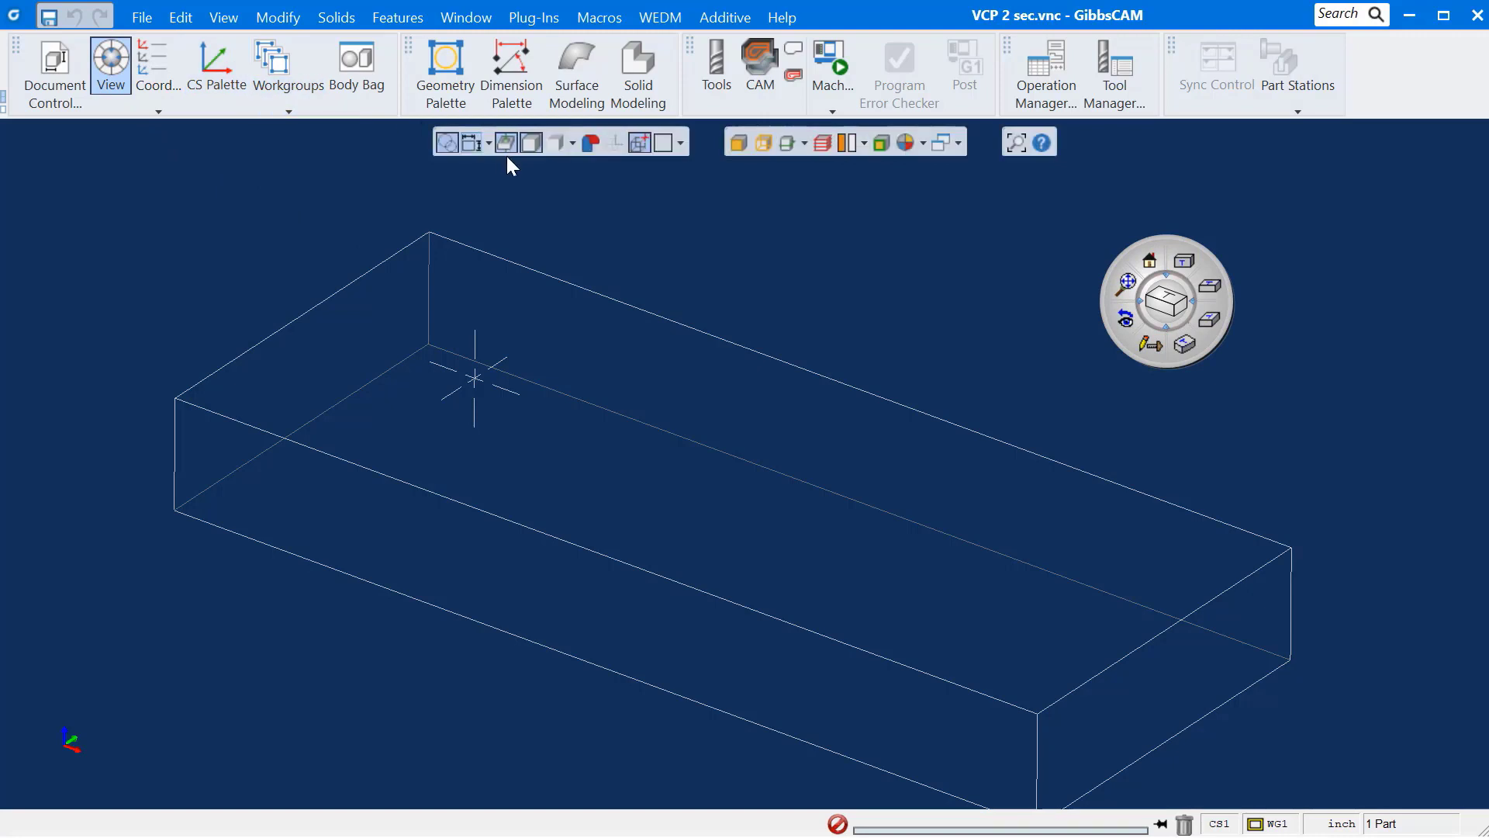
left_click(759, 67)
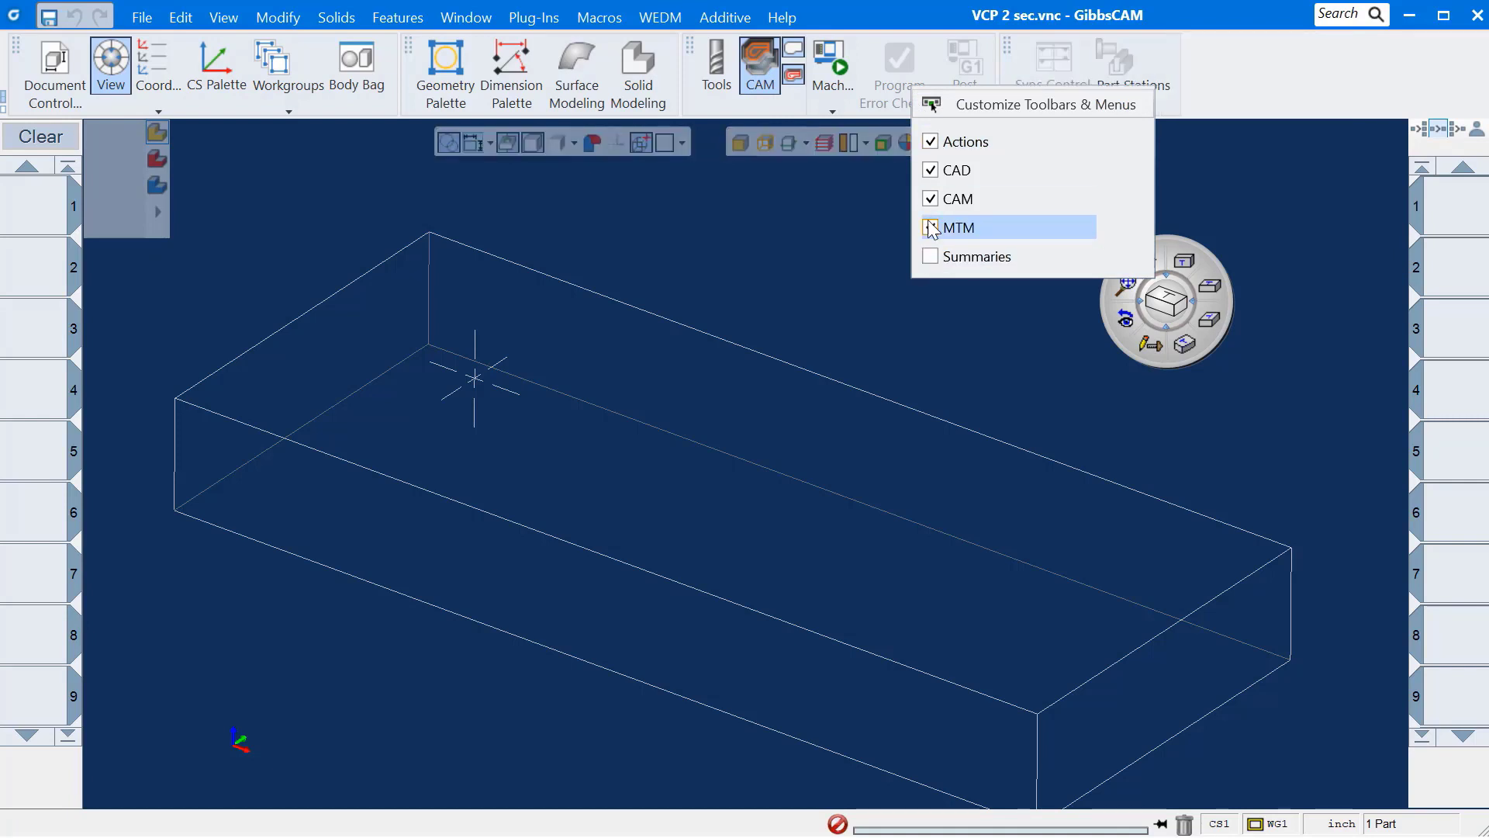
left_click(931, 228)
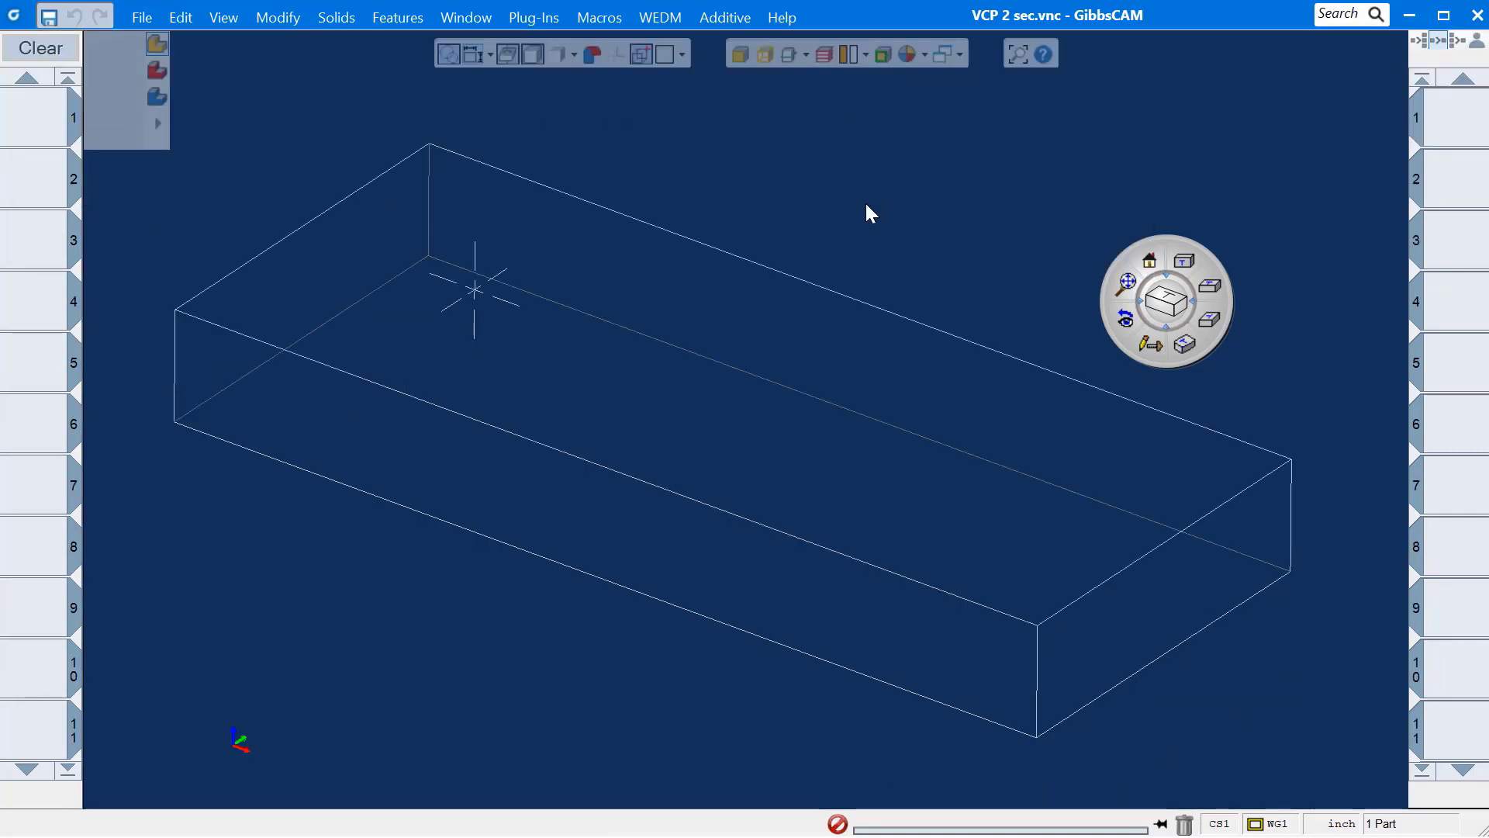
mouse_move(1178, 313)
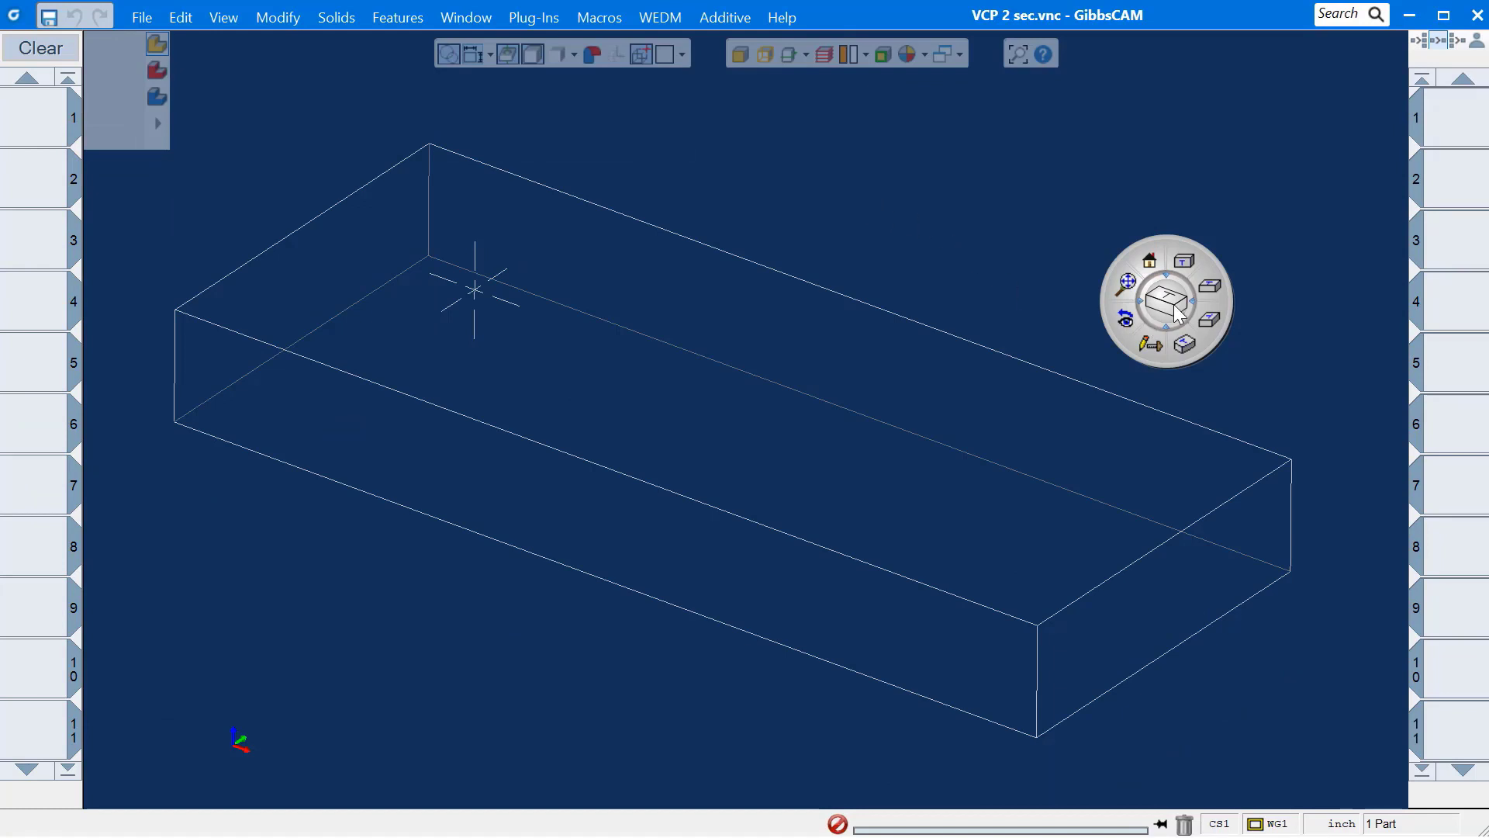
mouse_move(1189, 264)
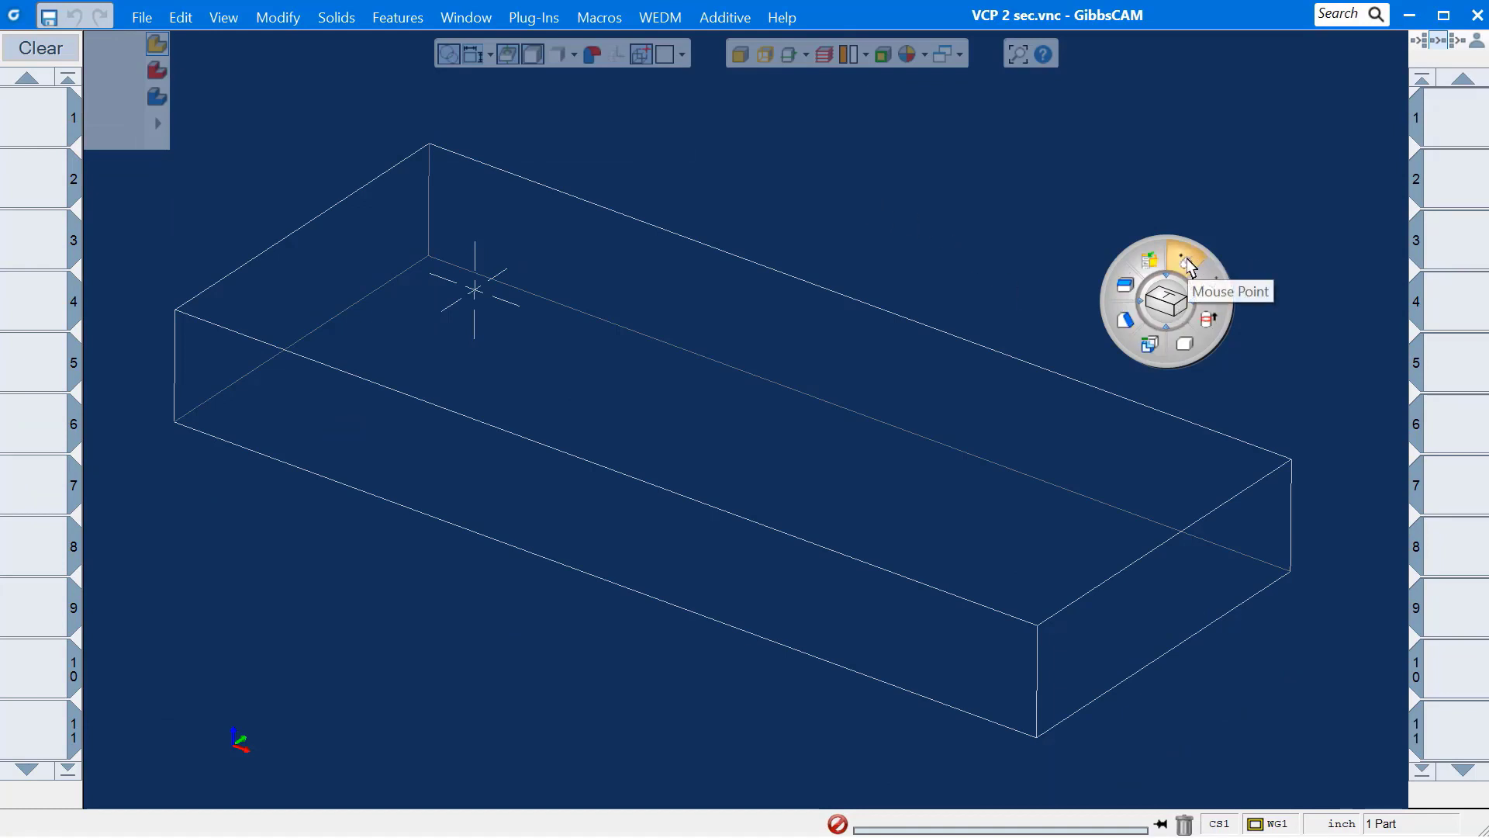
Step: Place points, join them into a closed spline and set up Extrude with Z- at -1.5
left_click(1185, 263)
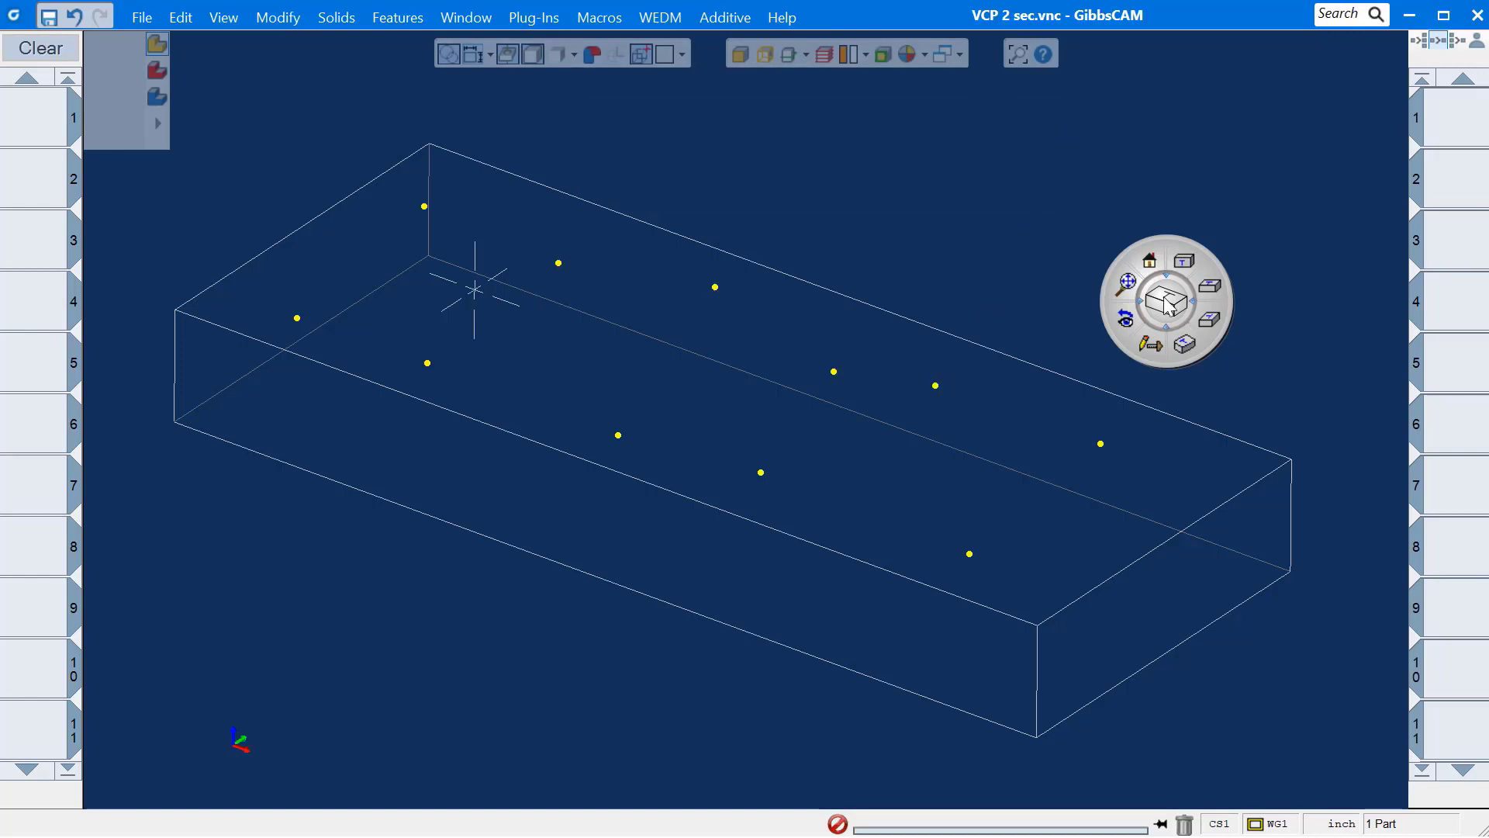
left_click(1213, 285)
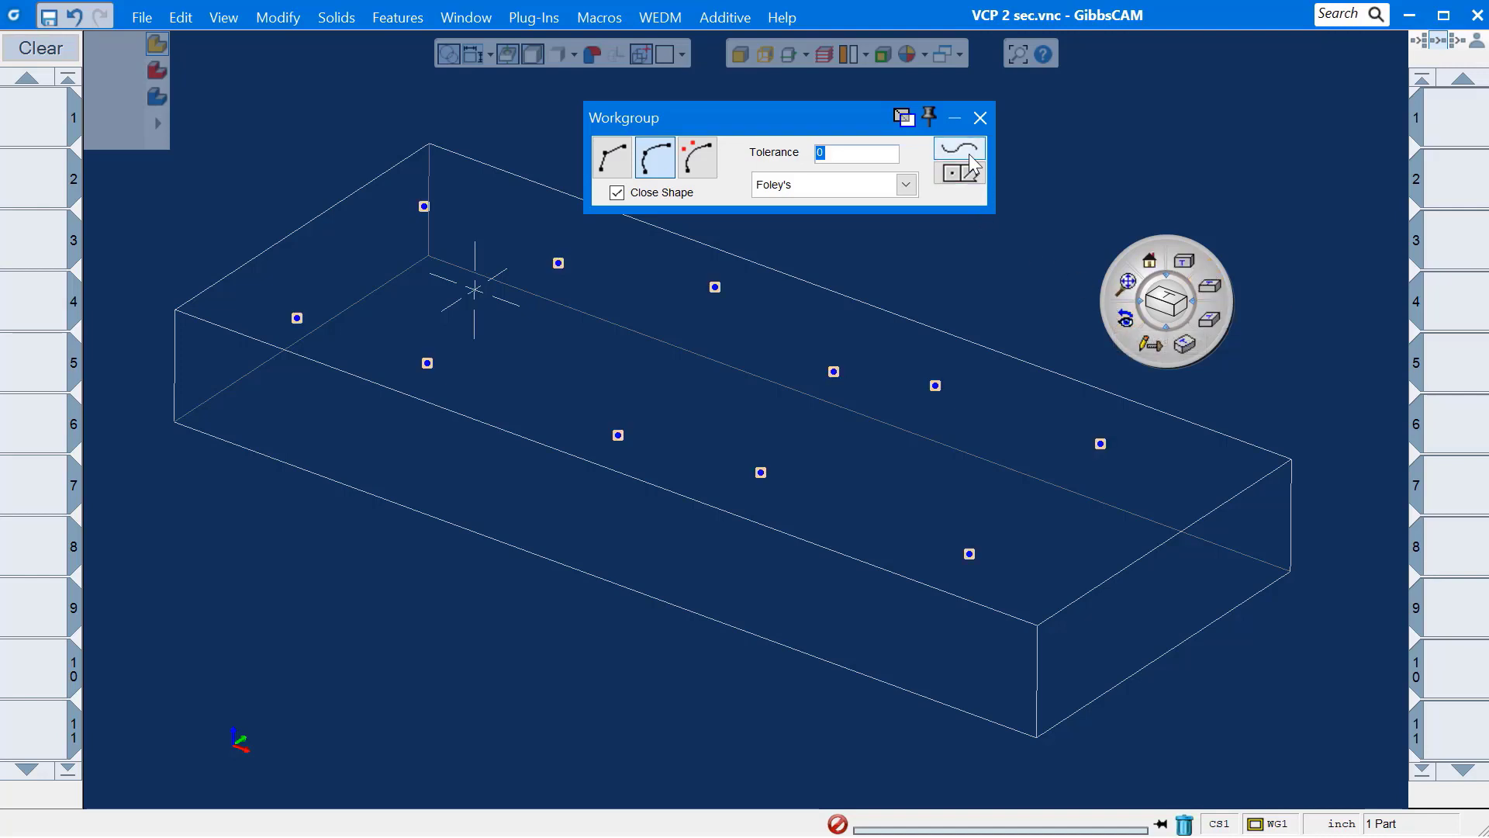
left_click(959, 149)
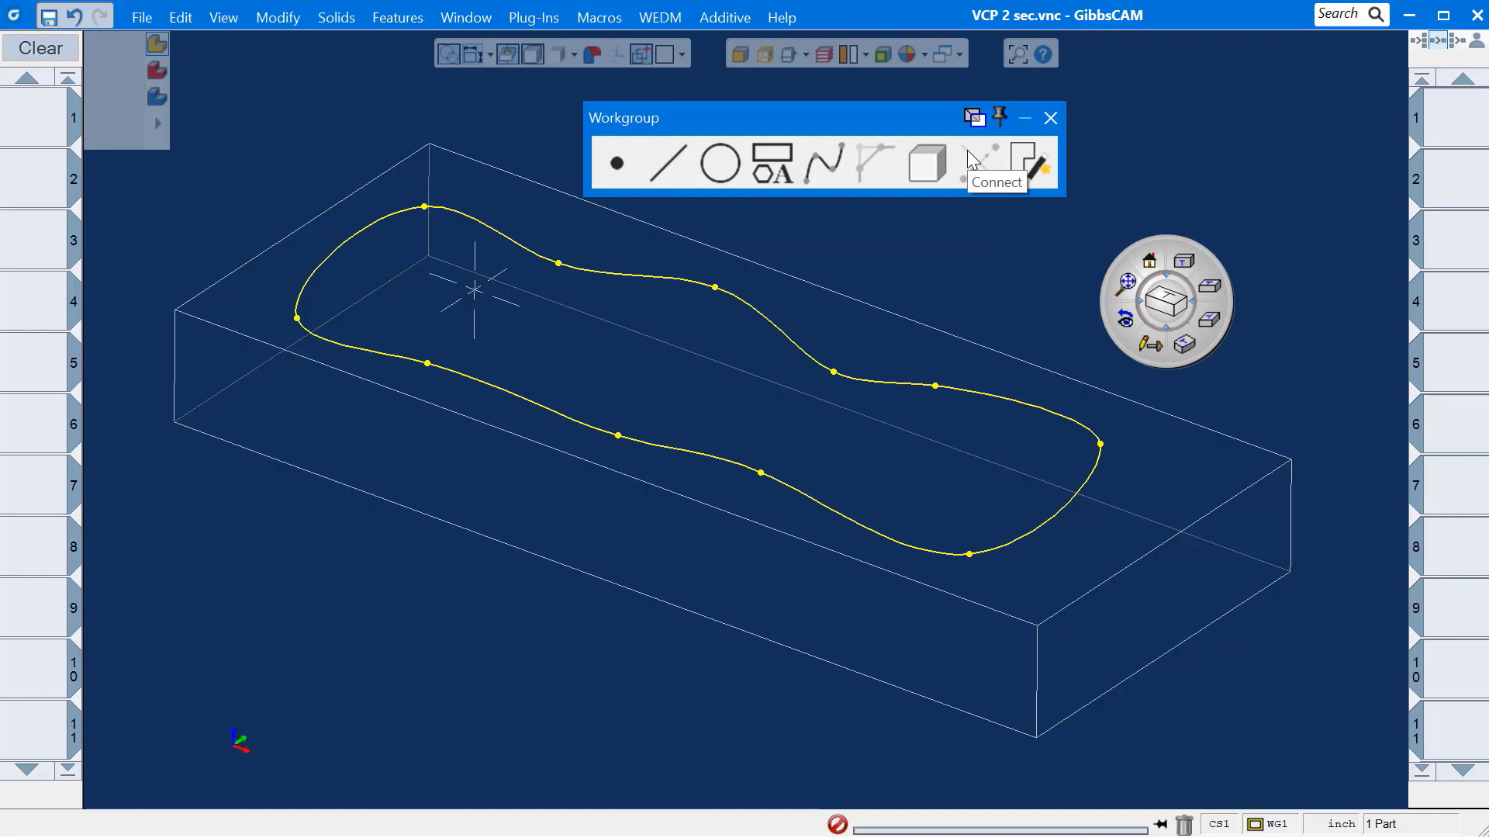
left_click(1050, 117)
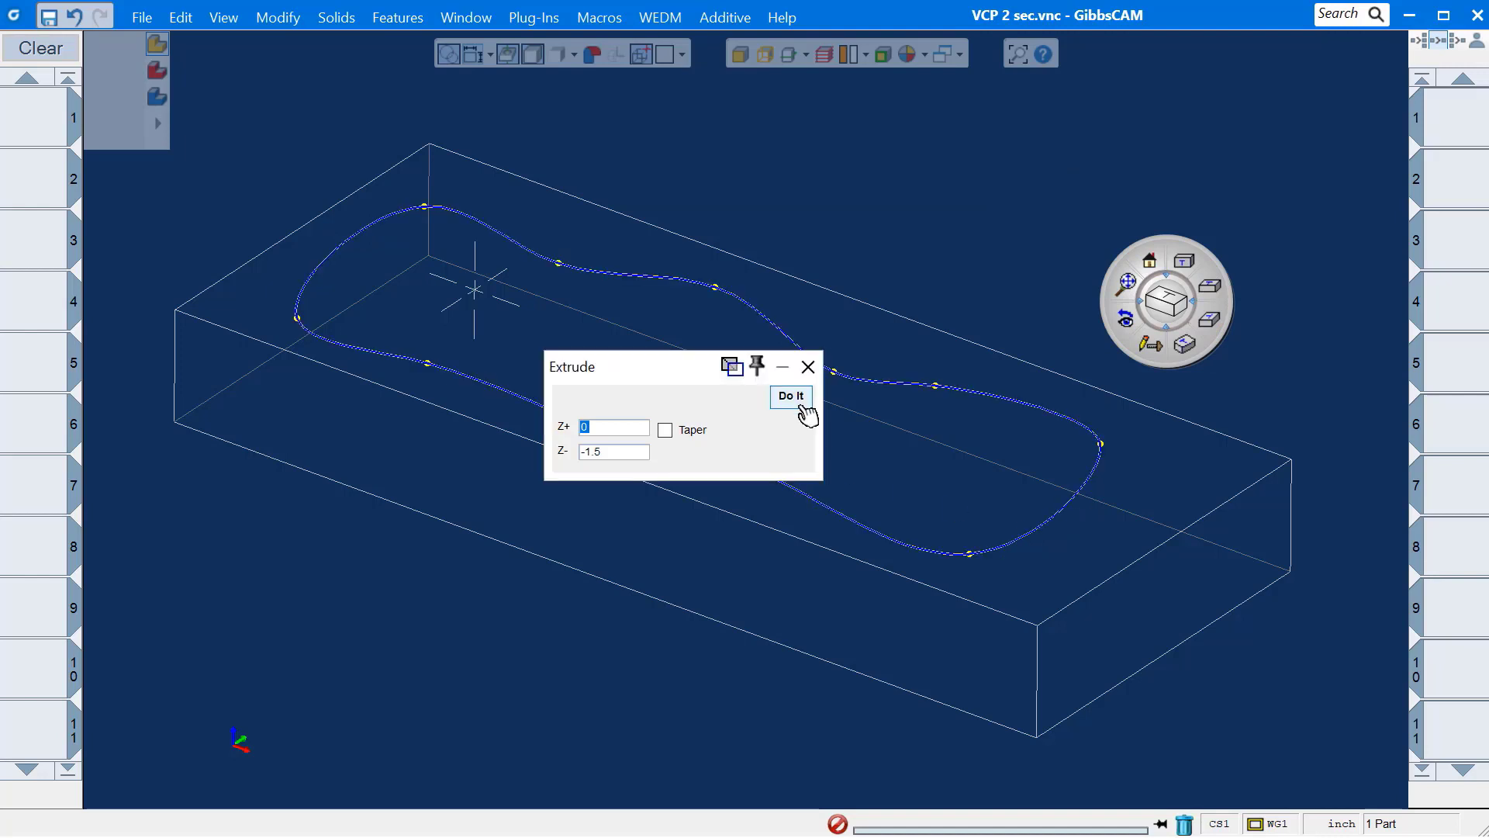
Step: Extrude the spline, create a cuboid stock, subtract the extrusion and select the pocket walls for Draft
left_click(791, 396)
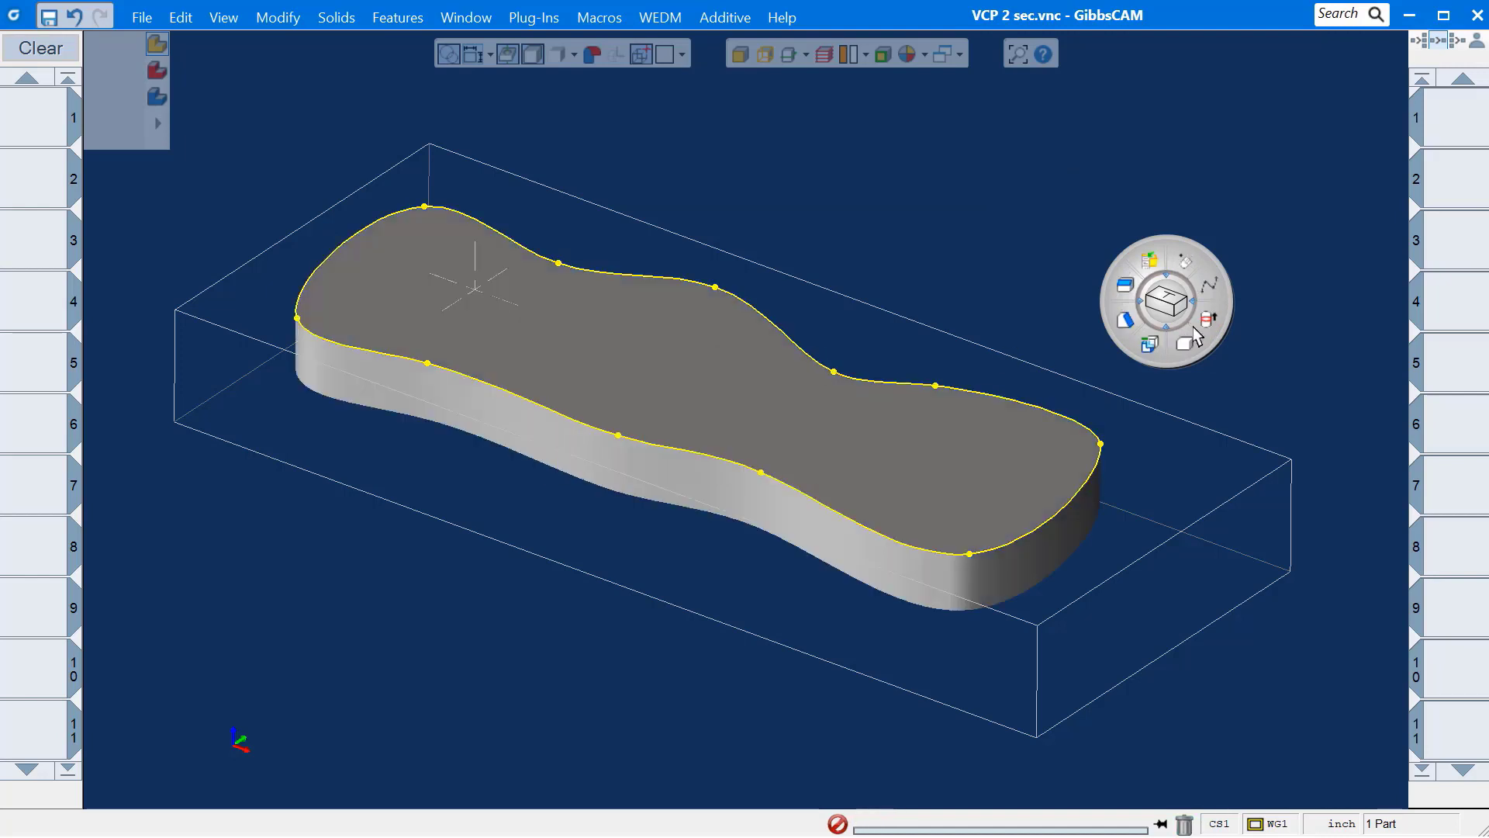
left_click(1177, 347)
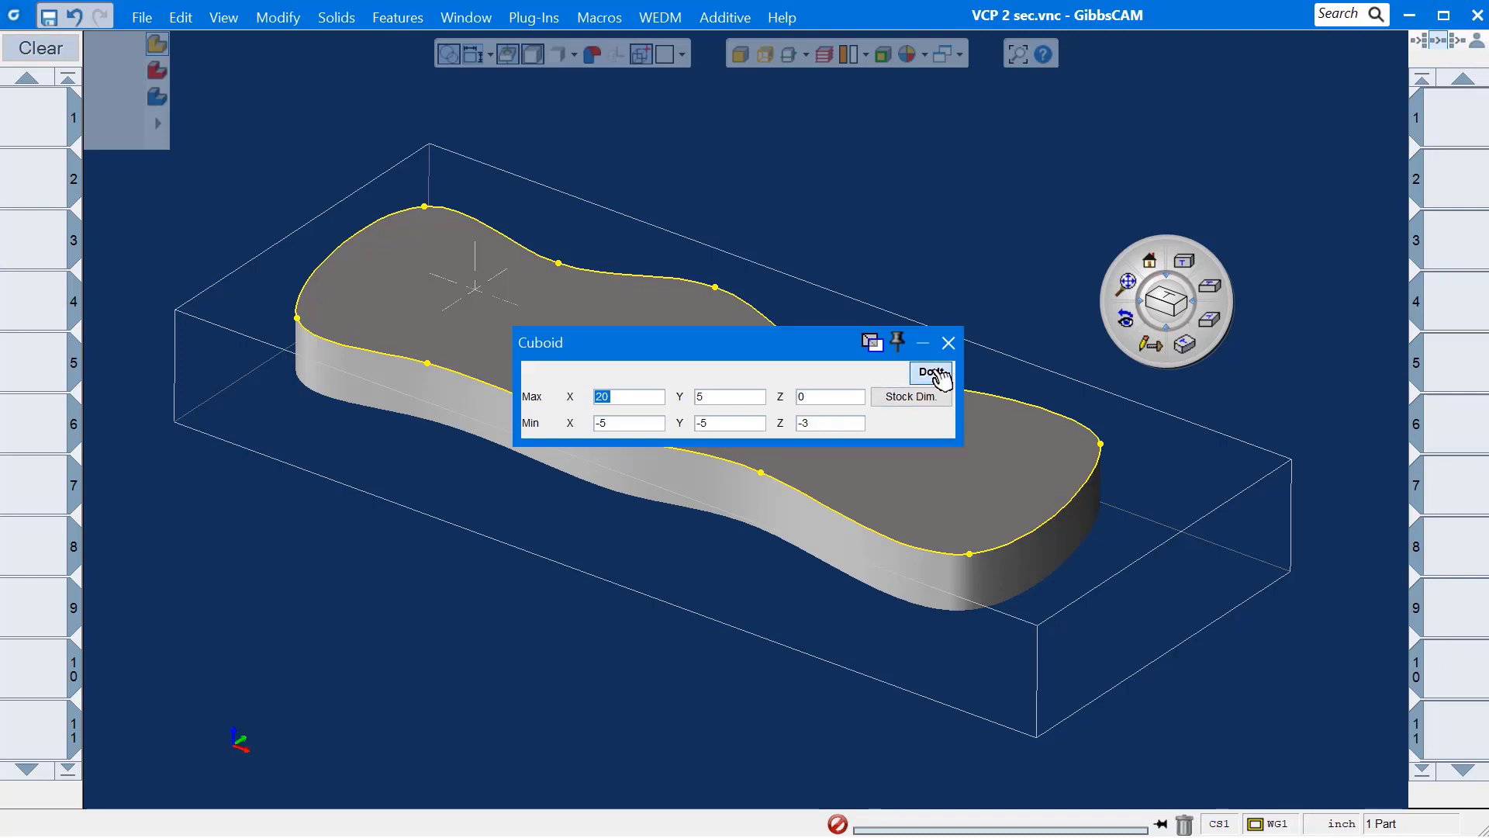
left_click(931, 371)
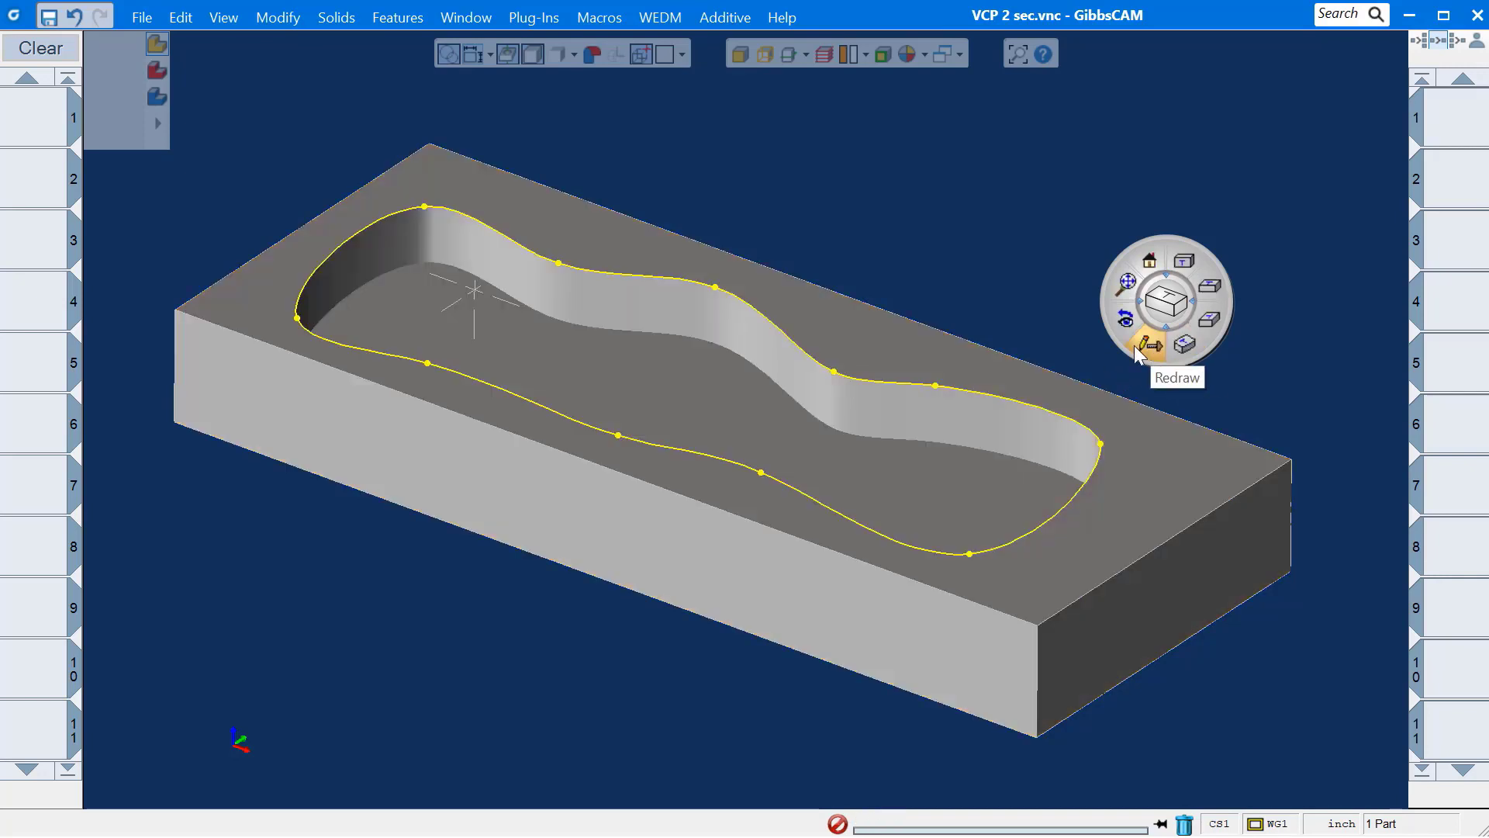
left_click(1148, 344)
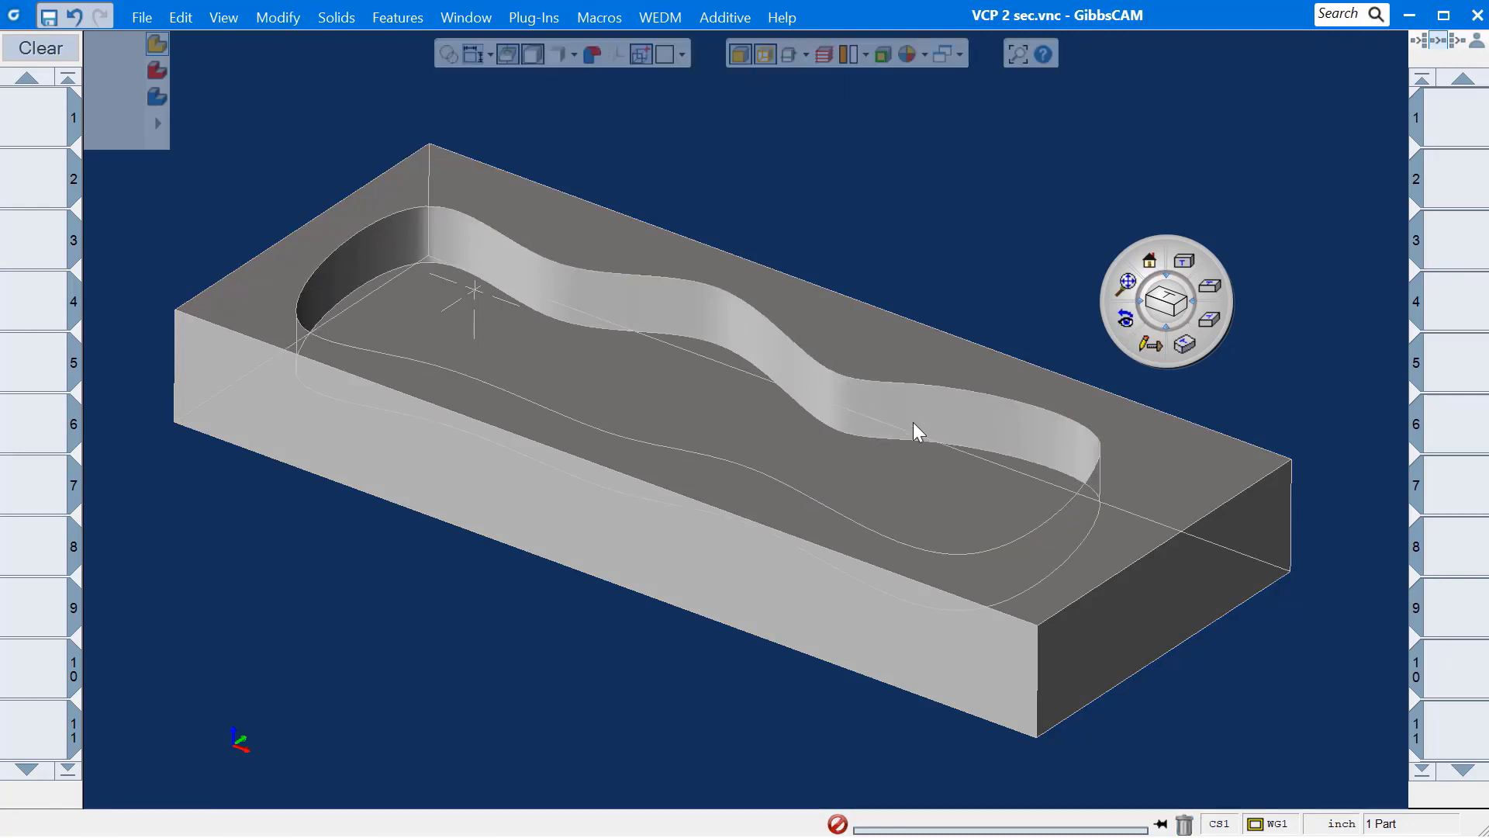
left_click(918, 431)
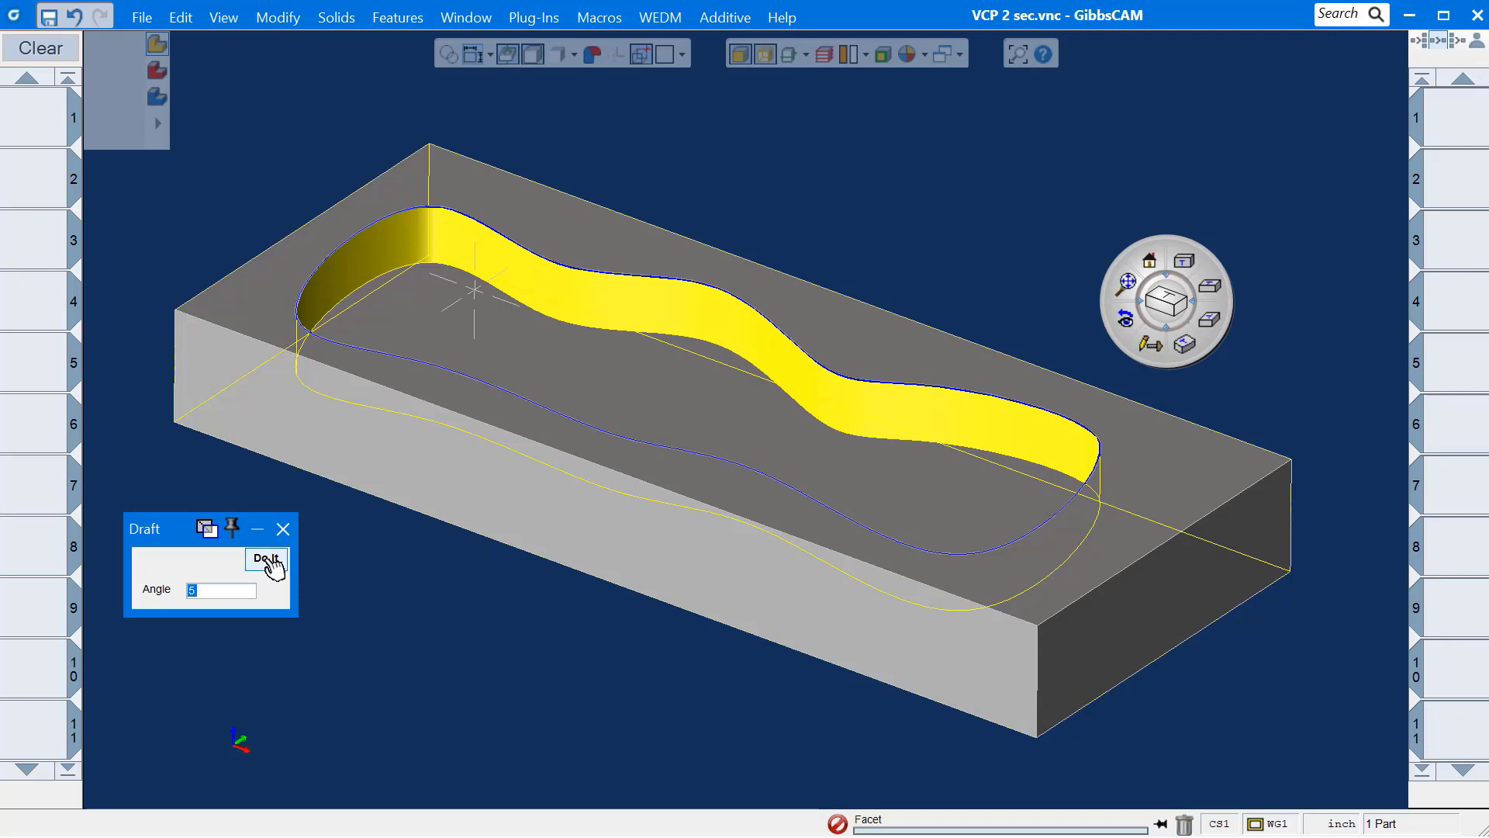
Step: Apply the wall draft, blend the pocket edges with 0.5 radius and generate toolpaths for both tools
left_click(266, 558)
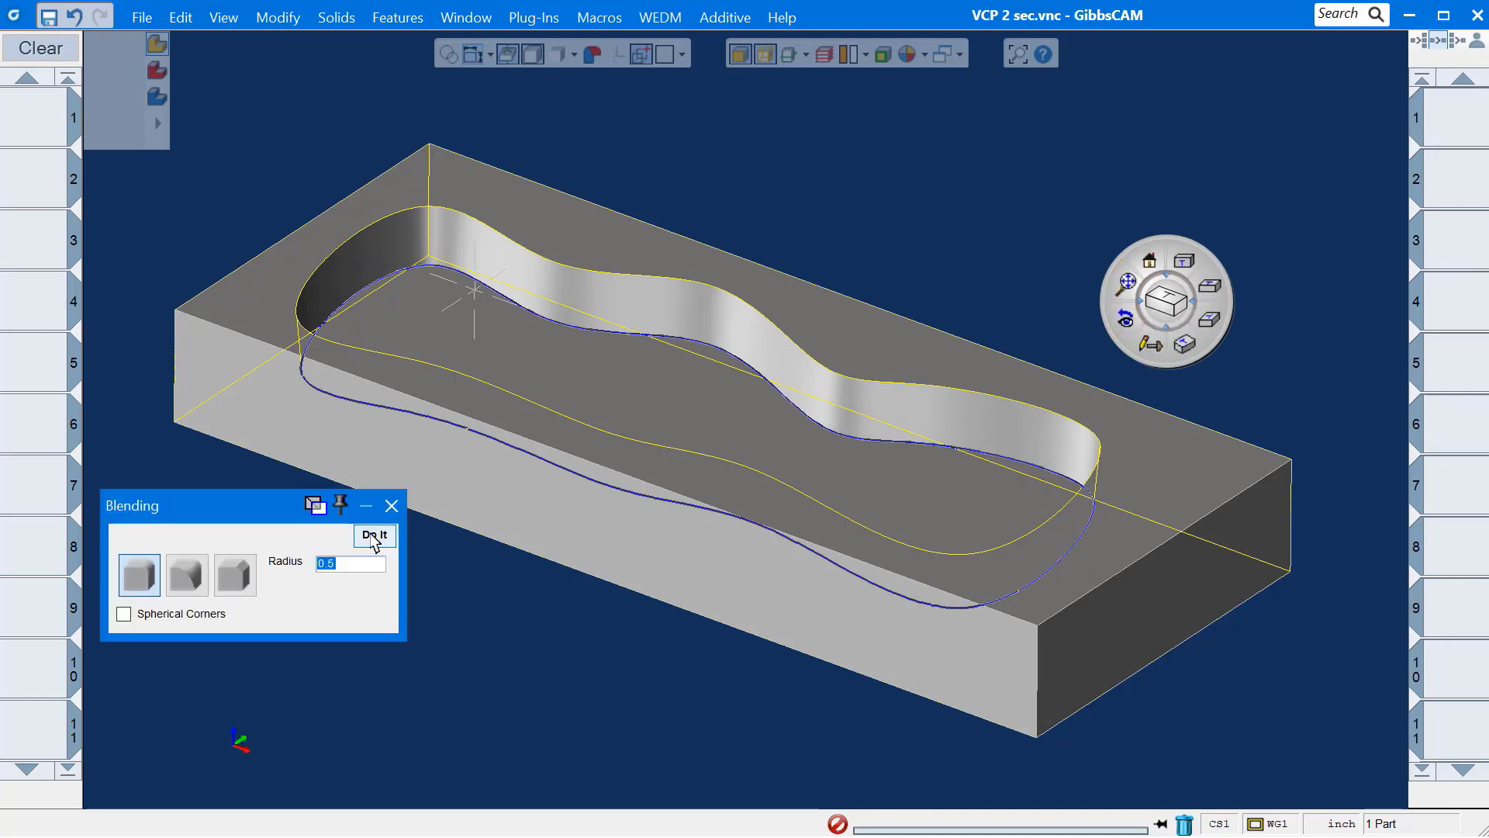
left_click(374, 534)
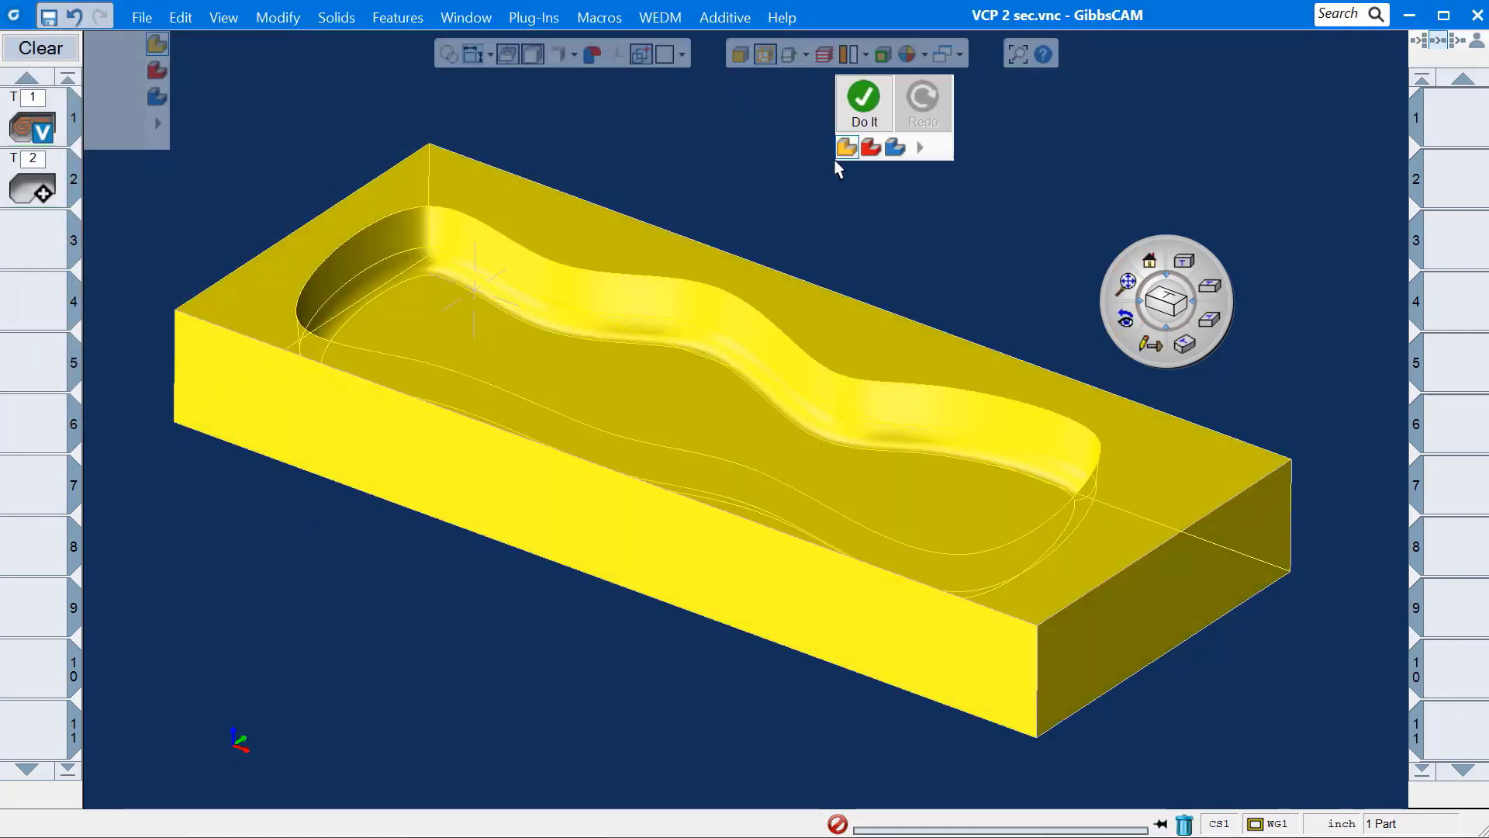
left_click(862, 100)
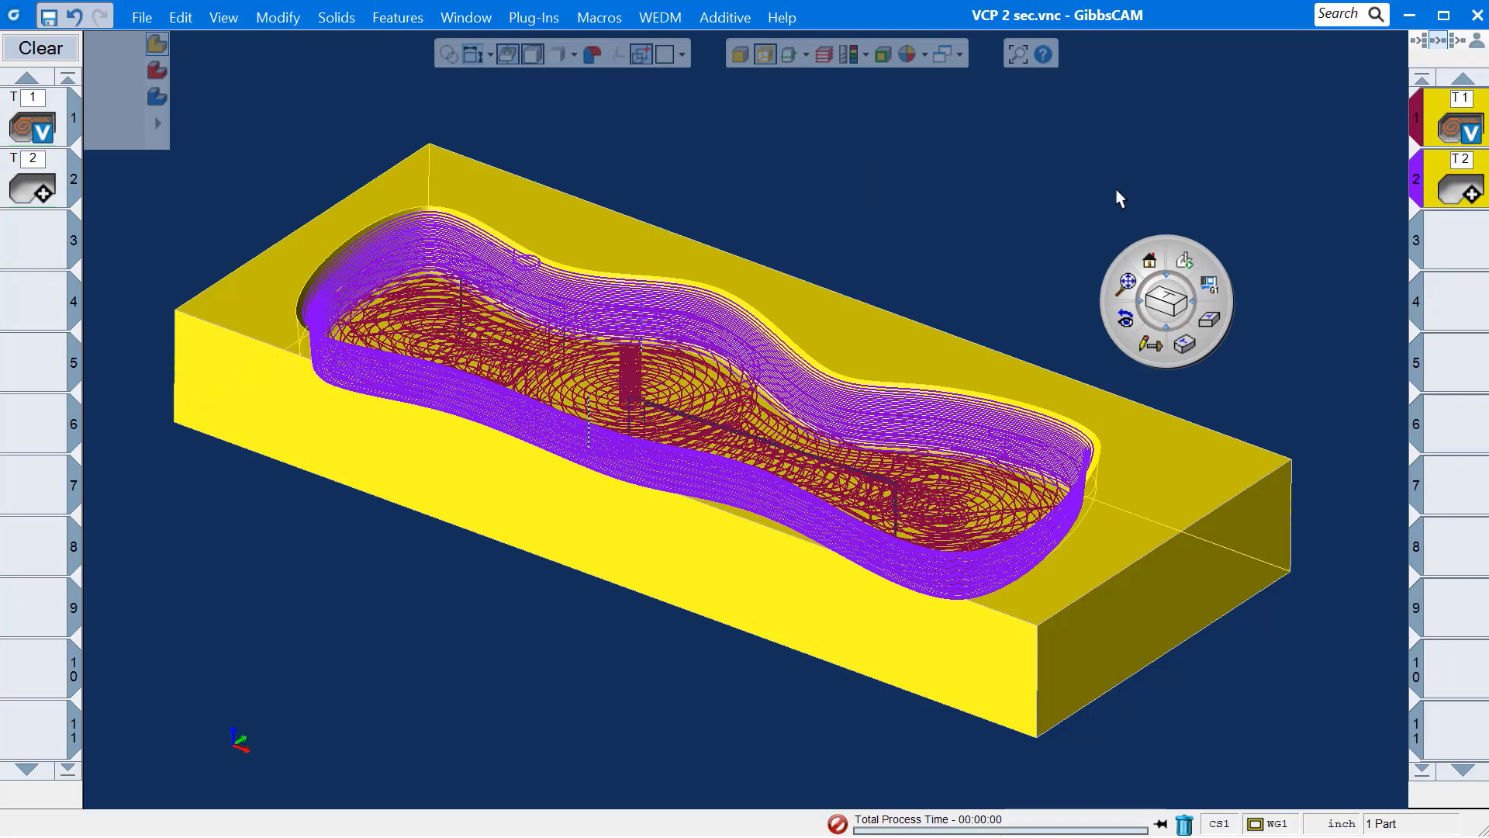
mouse_move(1184, 266)
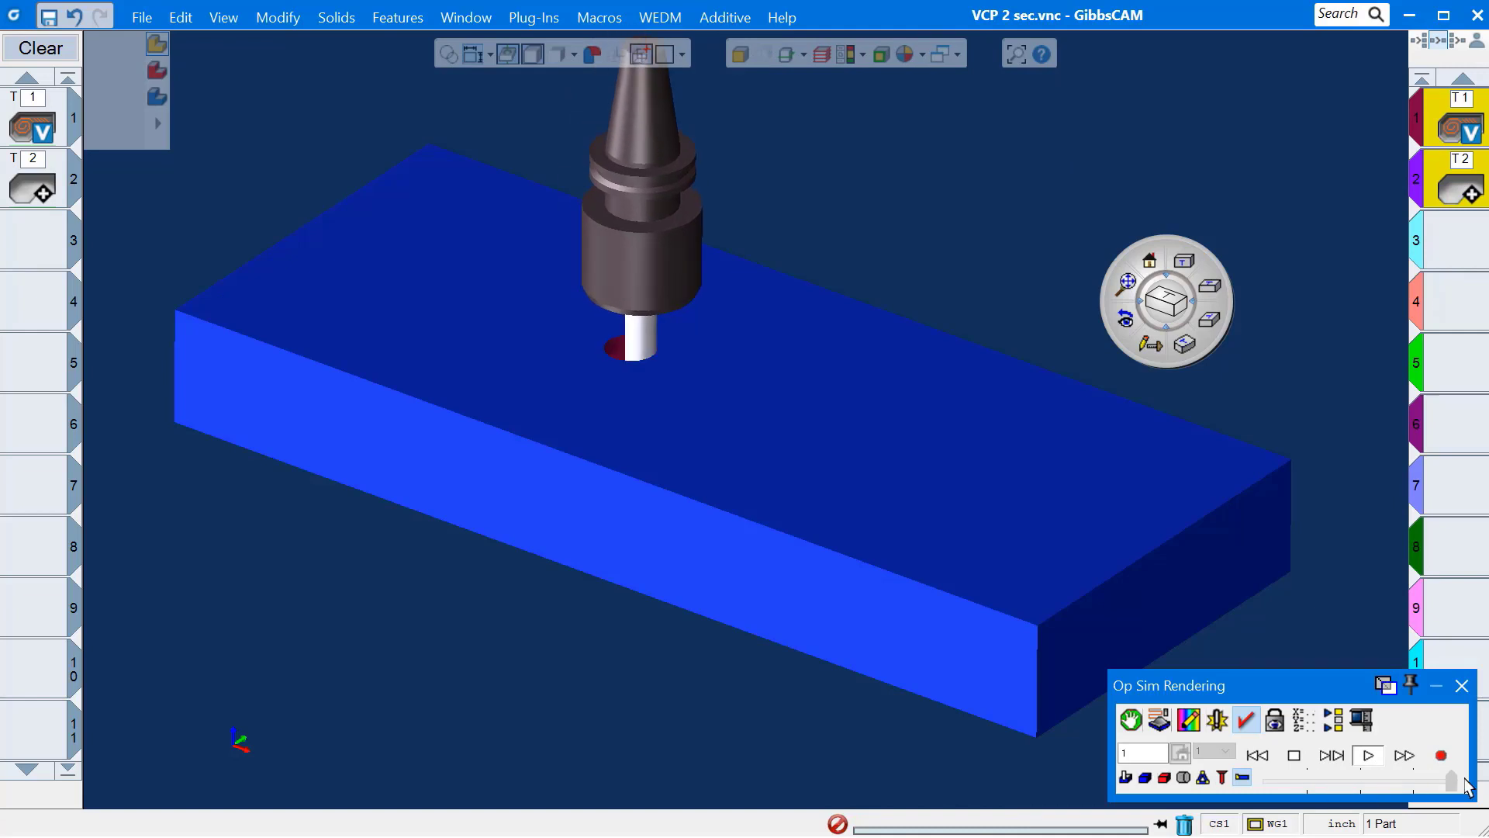
Step: Run the Op Sim cutting simulation to the end so the curved pocket appears in the stock
left_click(1366, 755)
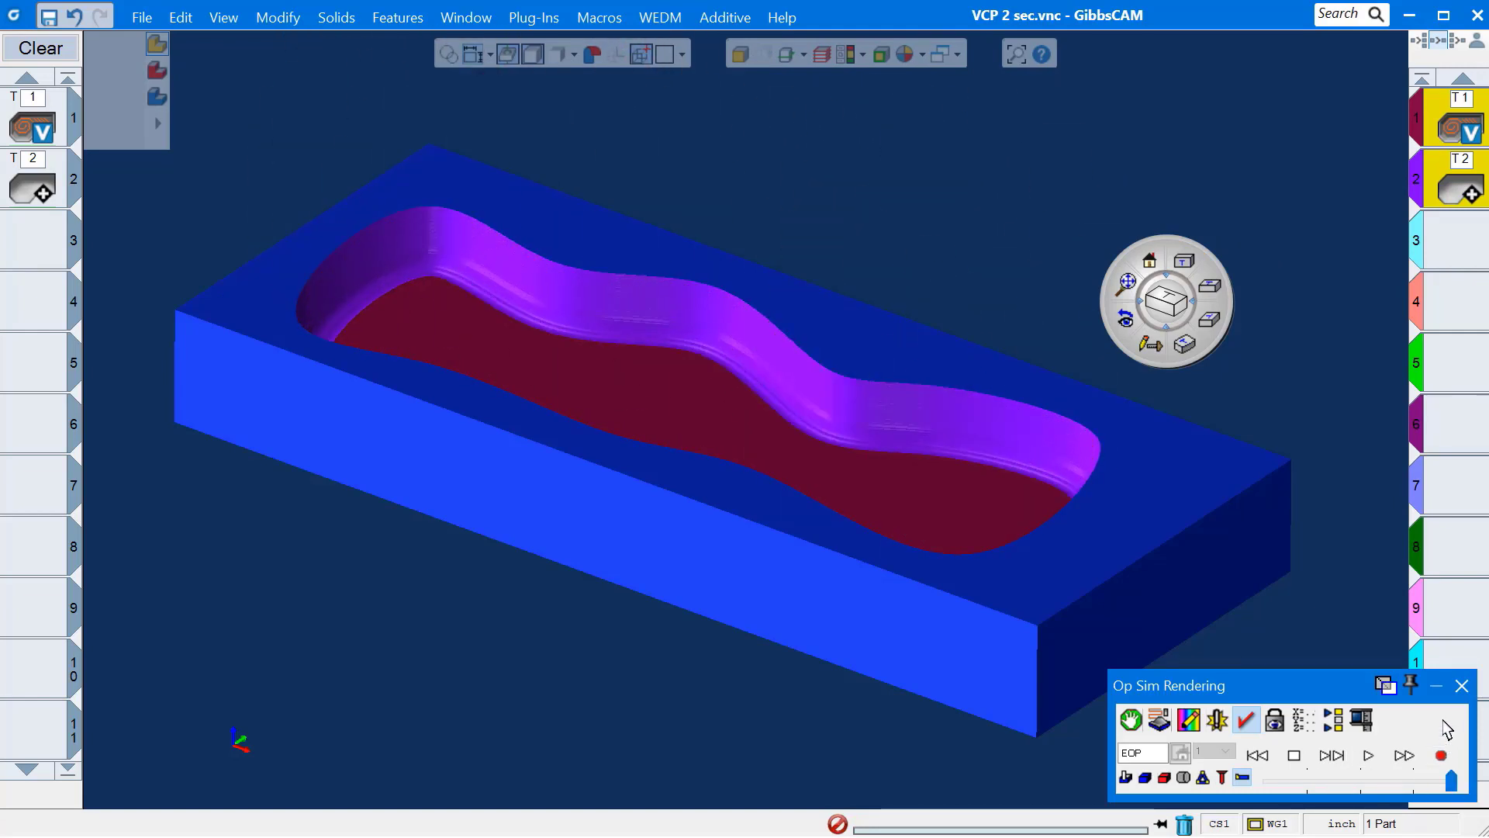
mouse_move(1462, 686)
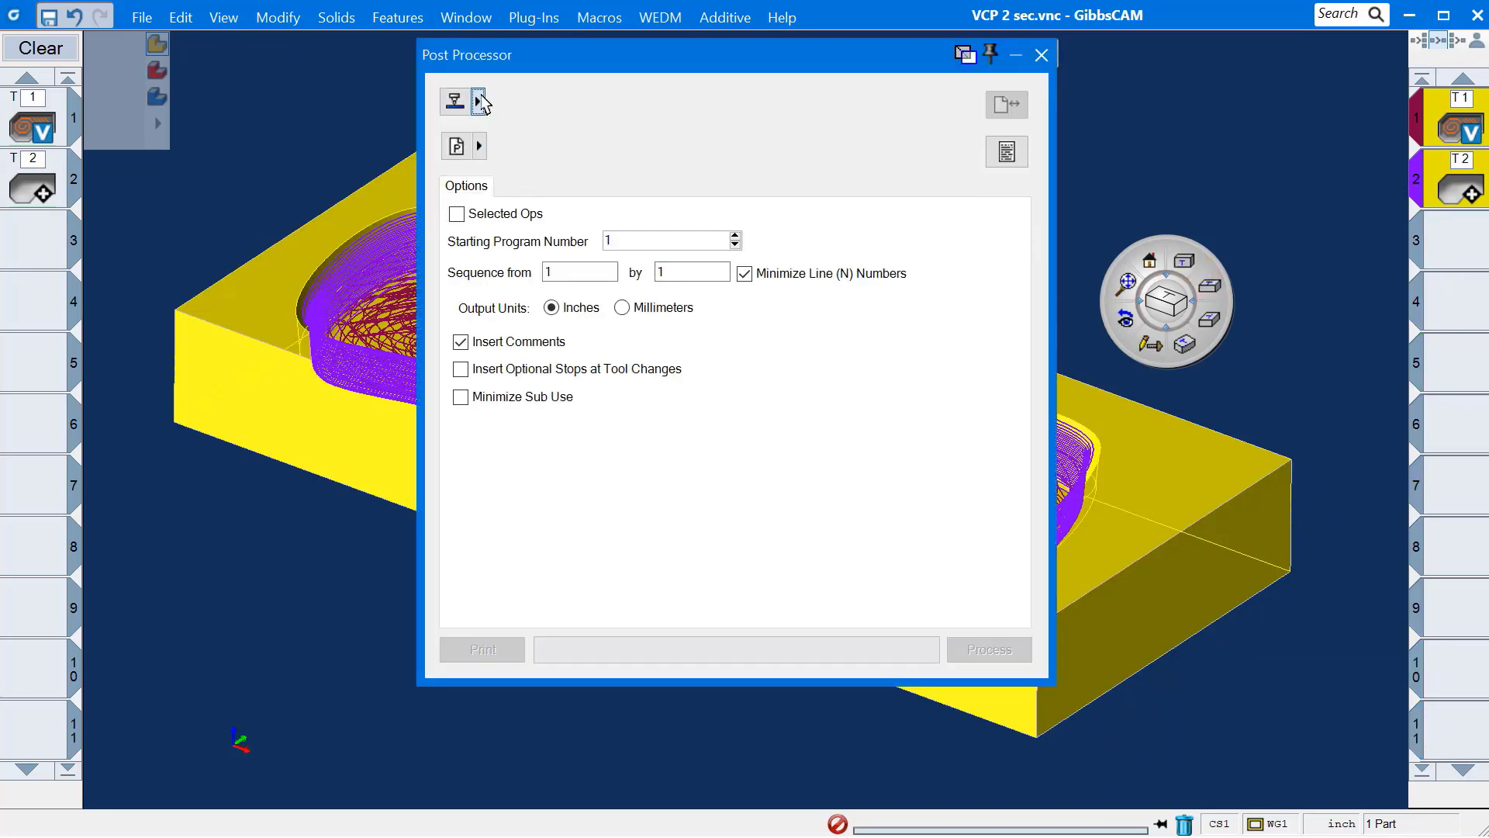
Step: Post both operations with Generic Mill.pst to the VCP 7.NCF file and close the post processor
left_click(454, 100)
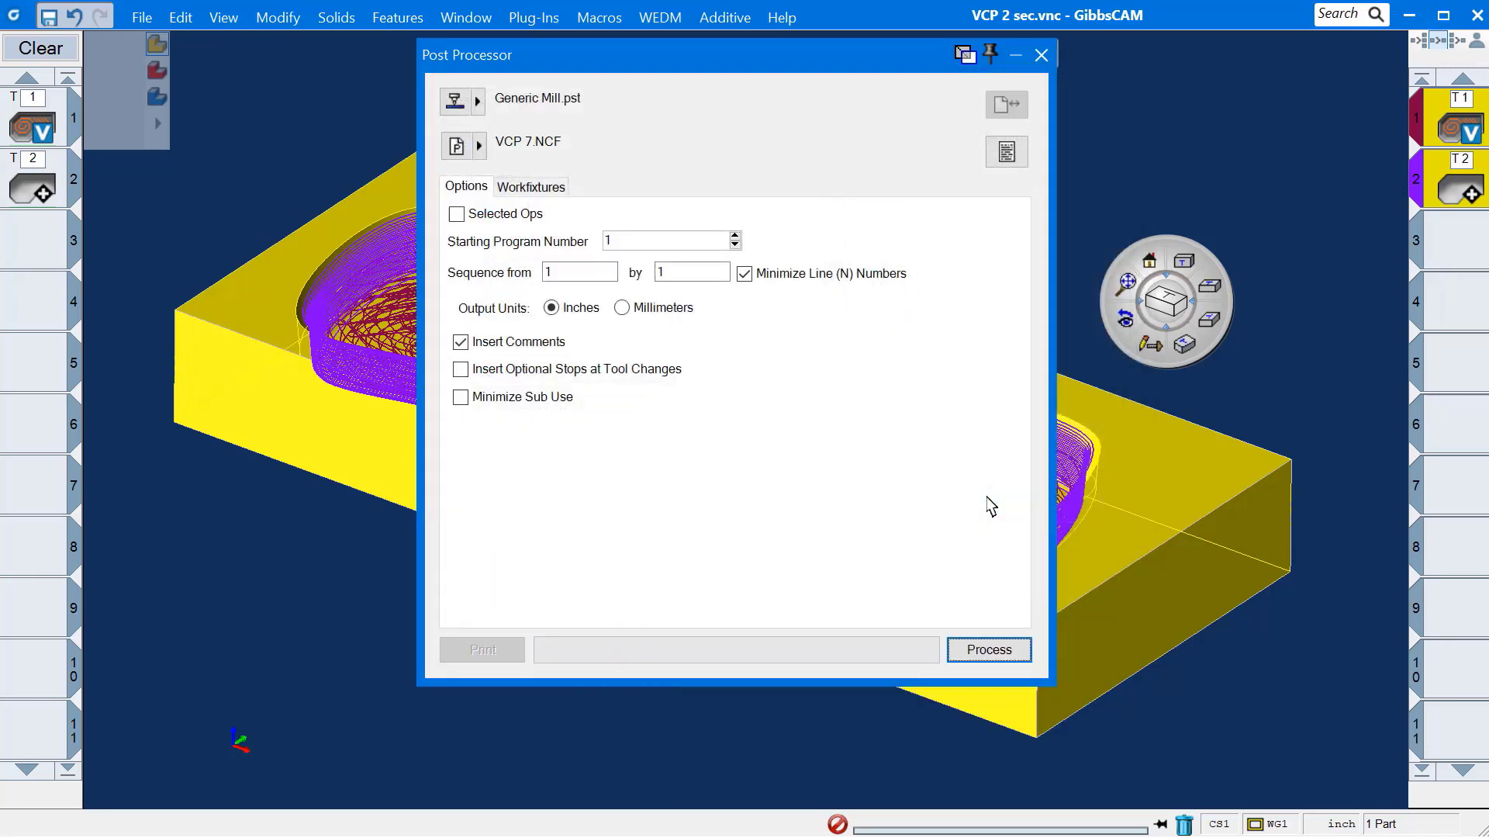
left_click(987, 650)
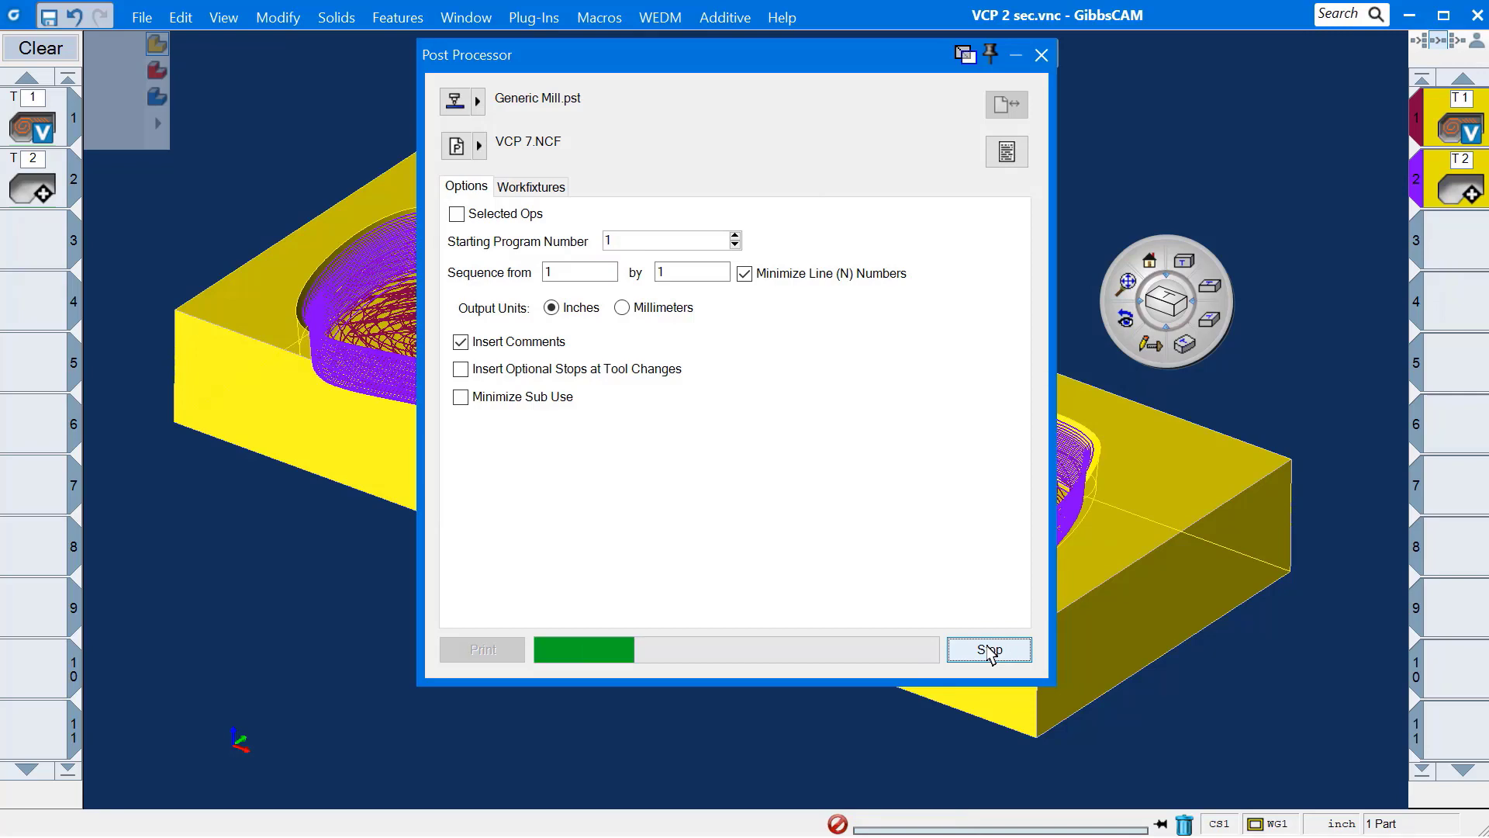
left_click(987, 650)
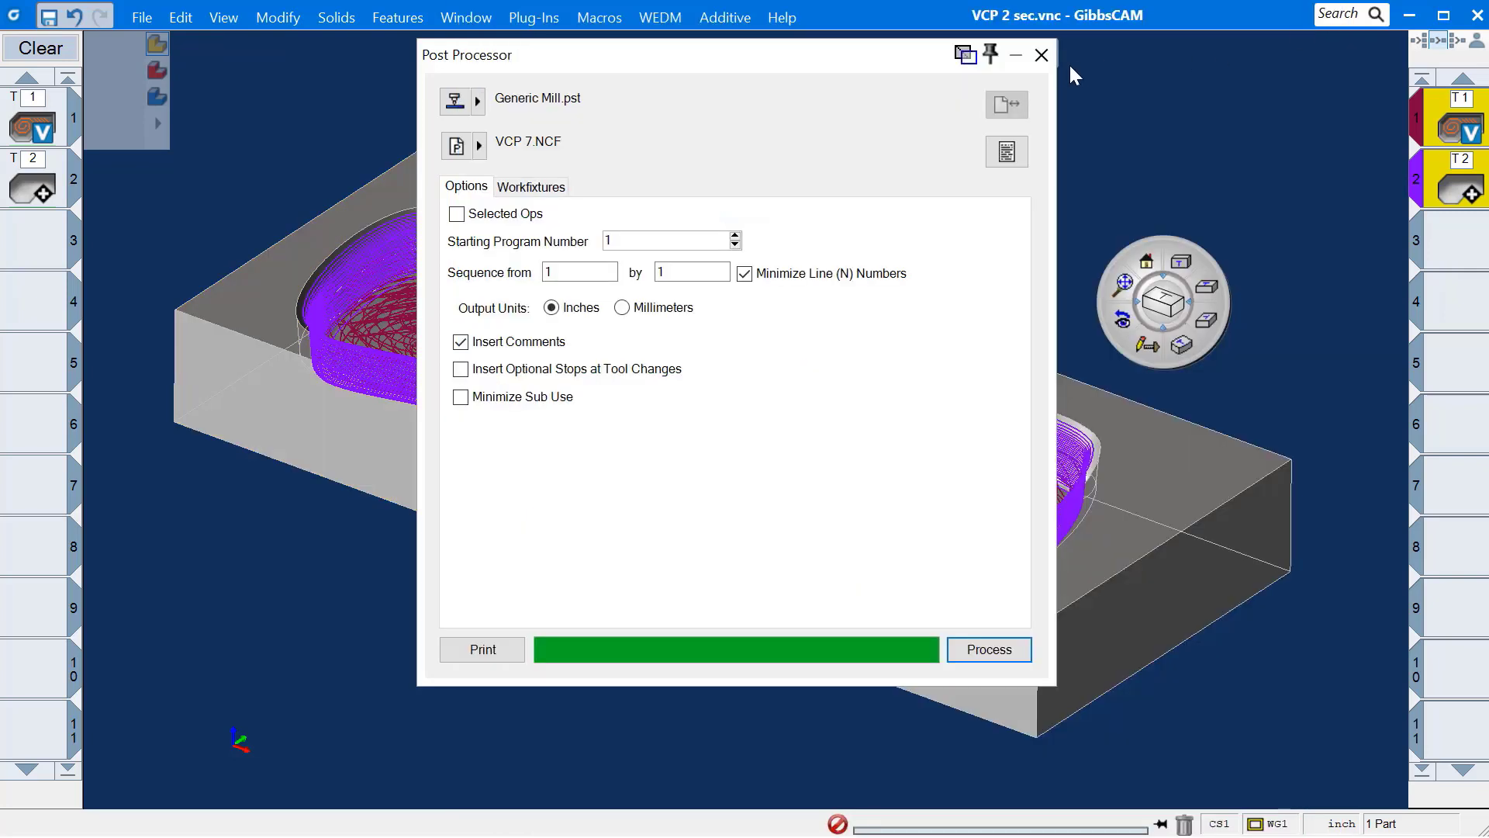
left_click(1040, 54)
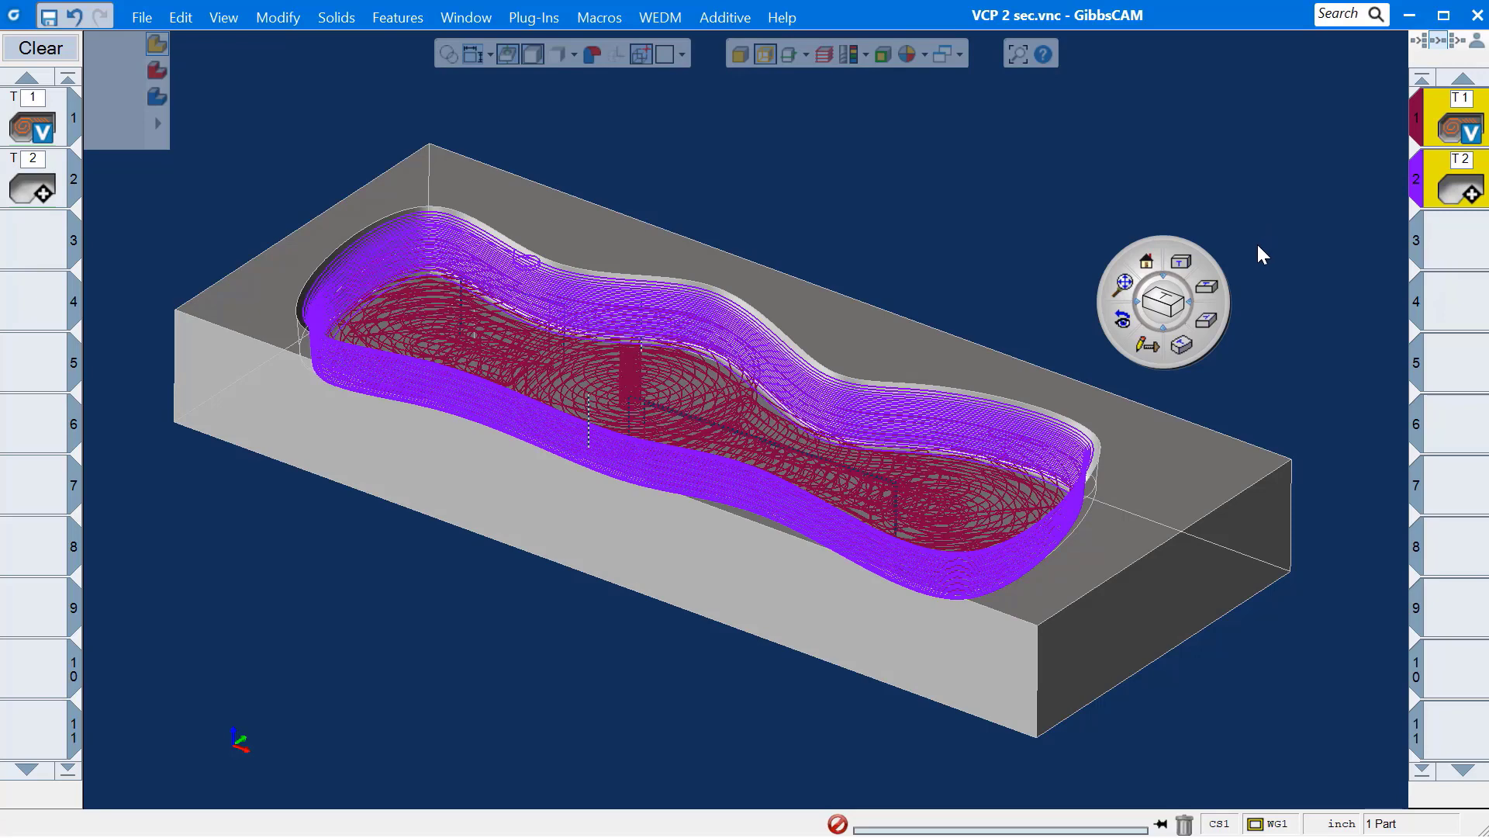
mouse_move(1181, 263)
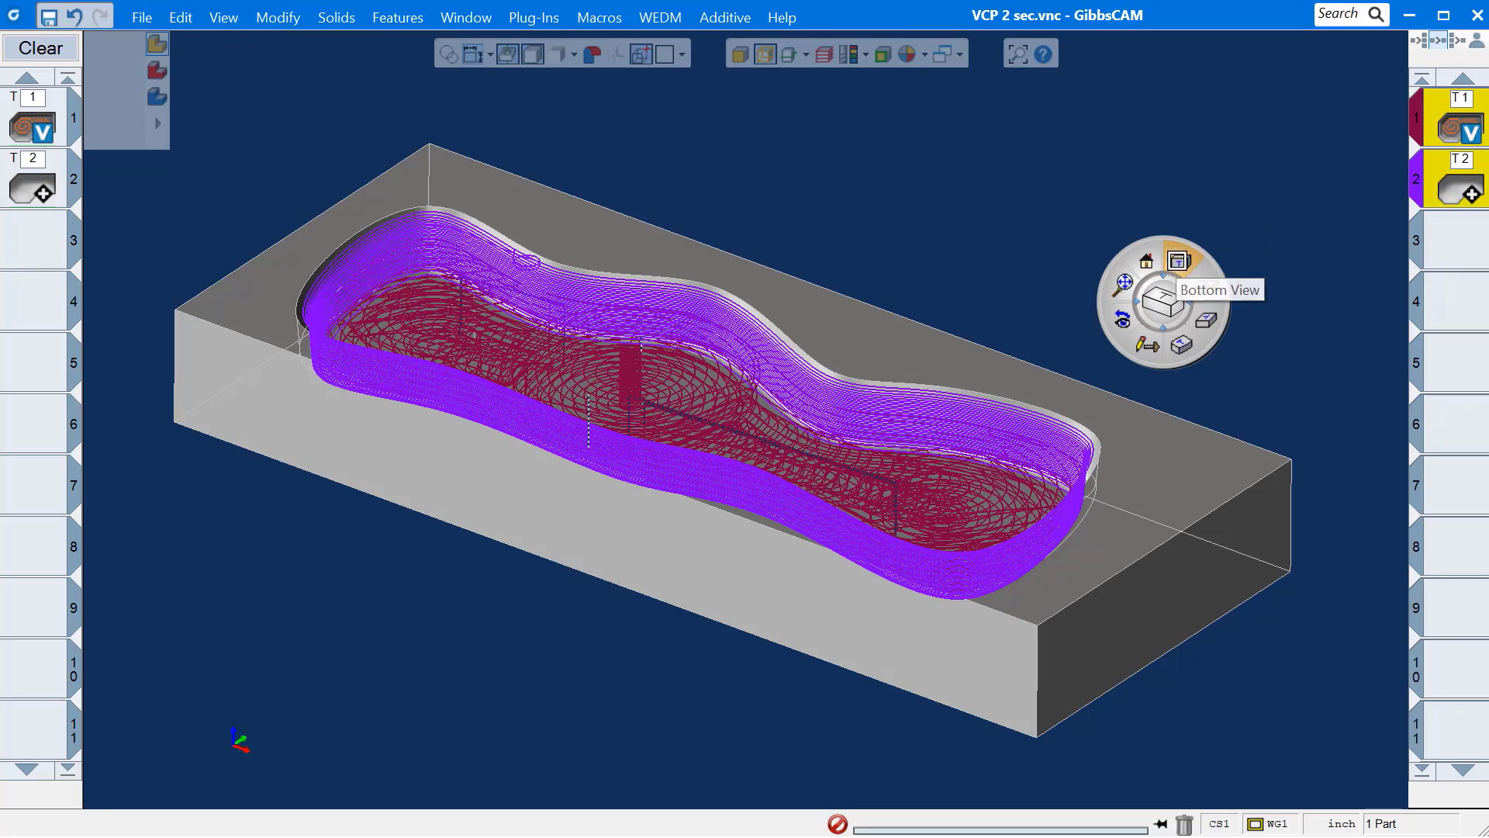
Step: View the pocket toolpaths from the flat Bottom view, then from the Isometric view
left_click(1181, 263)
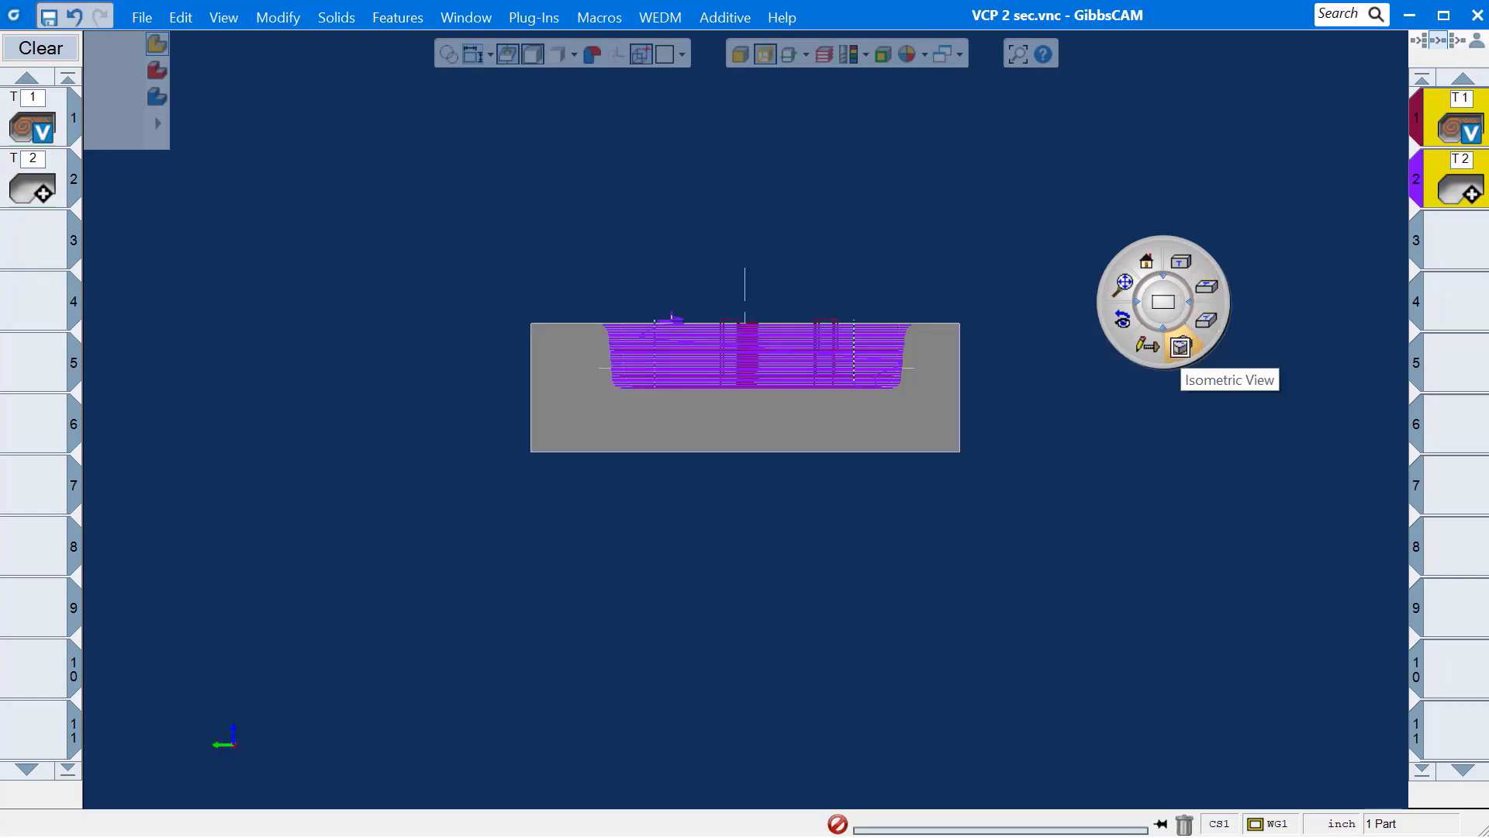
left_click(1181, 345)
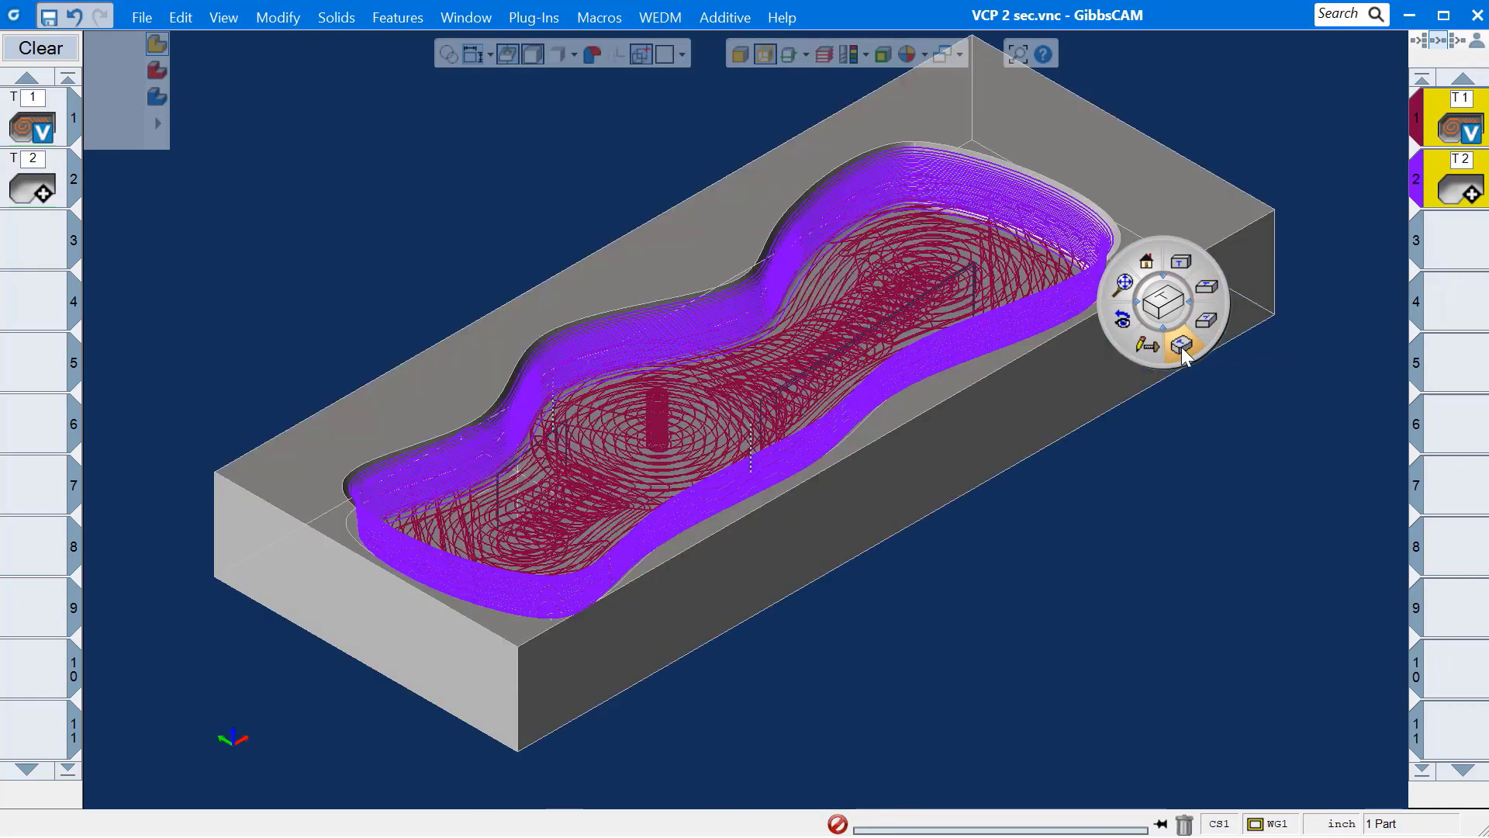
left_click(1182, 264)
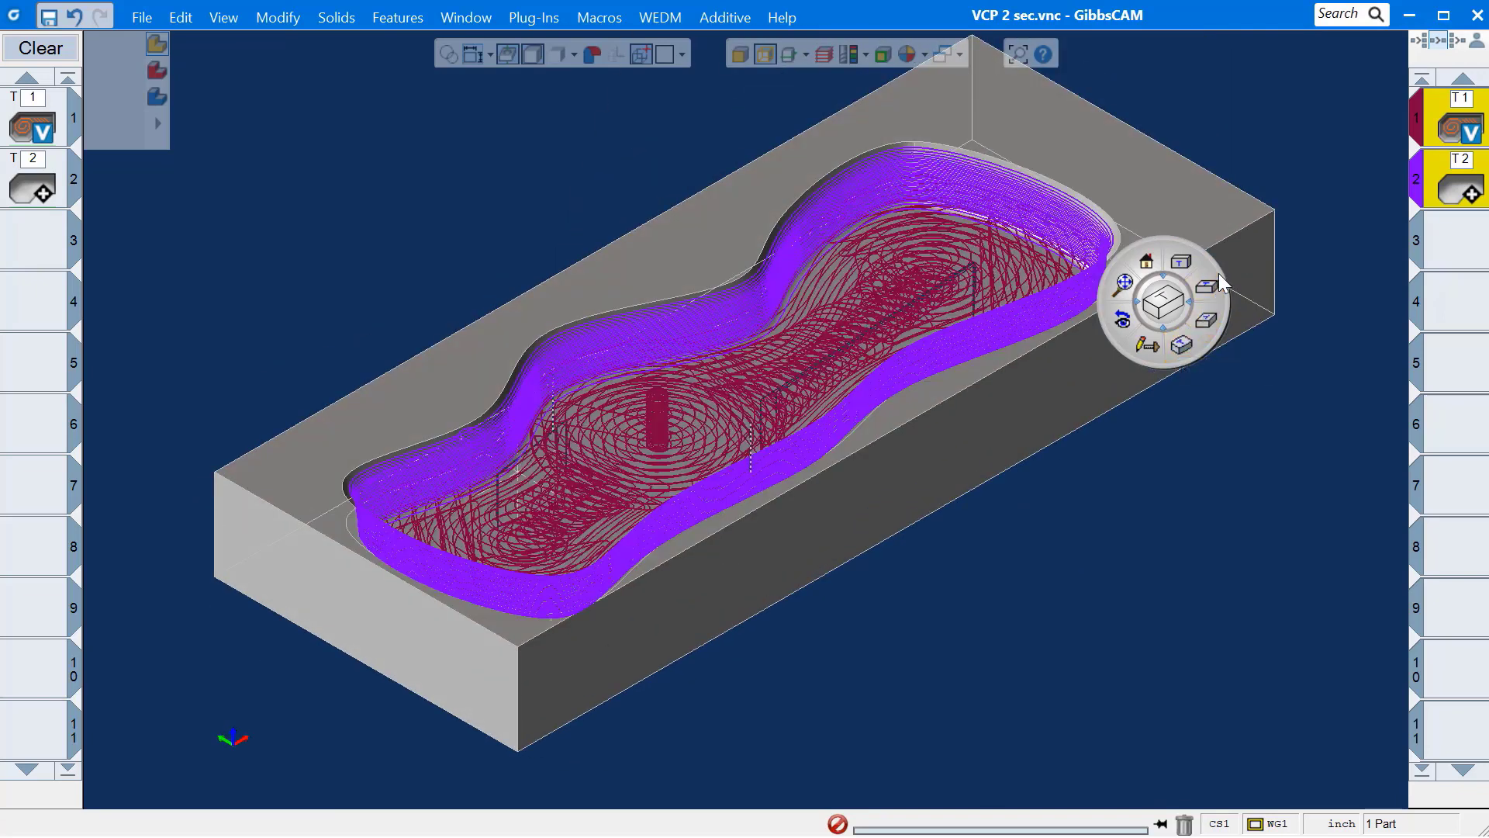
mouse_move(1345, 223)
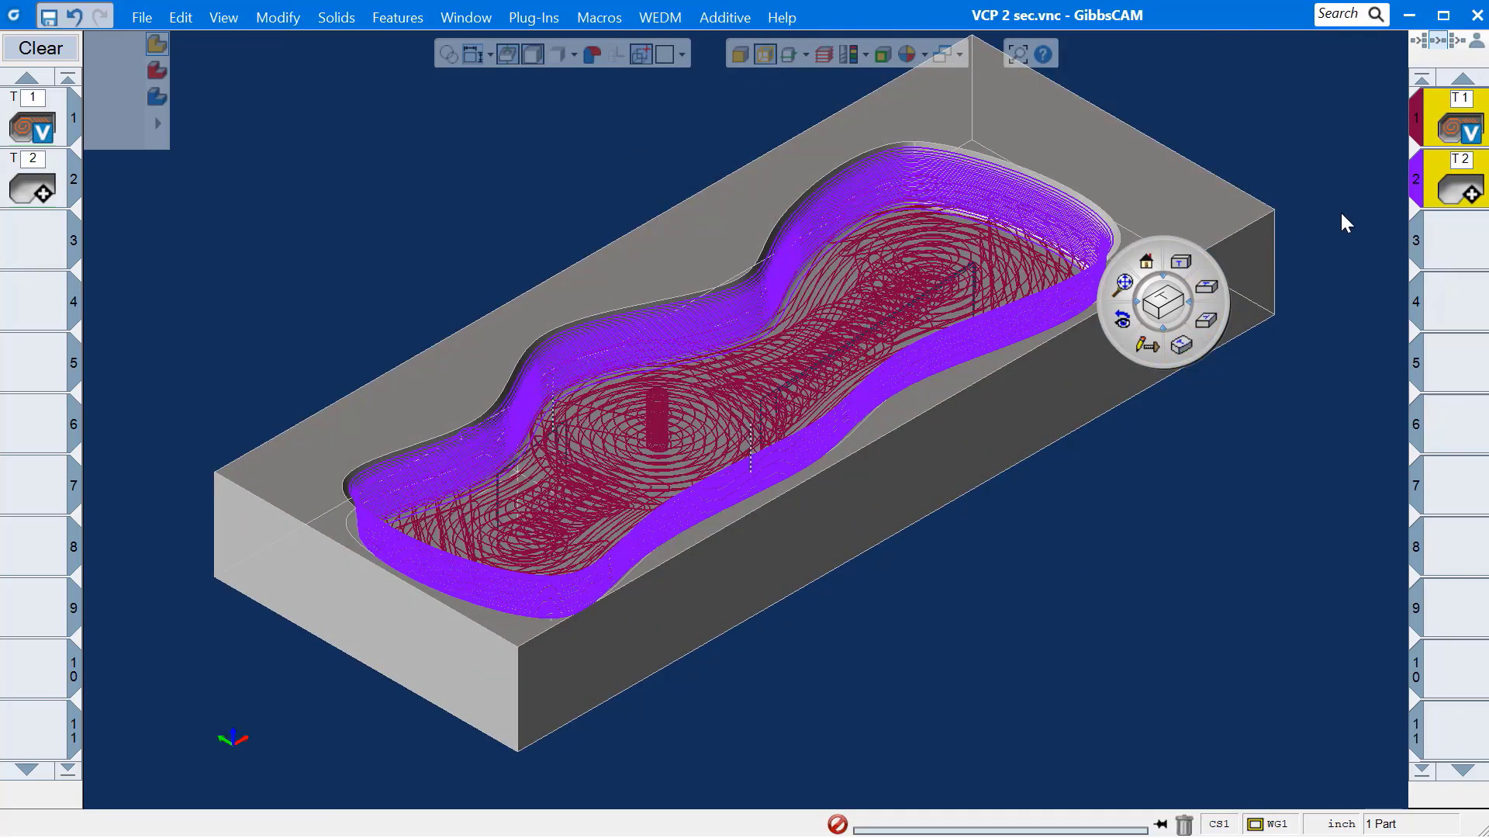